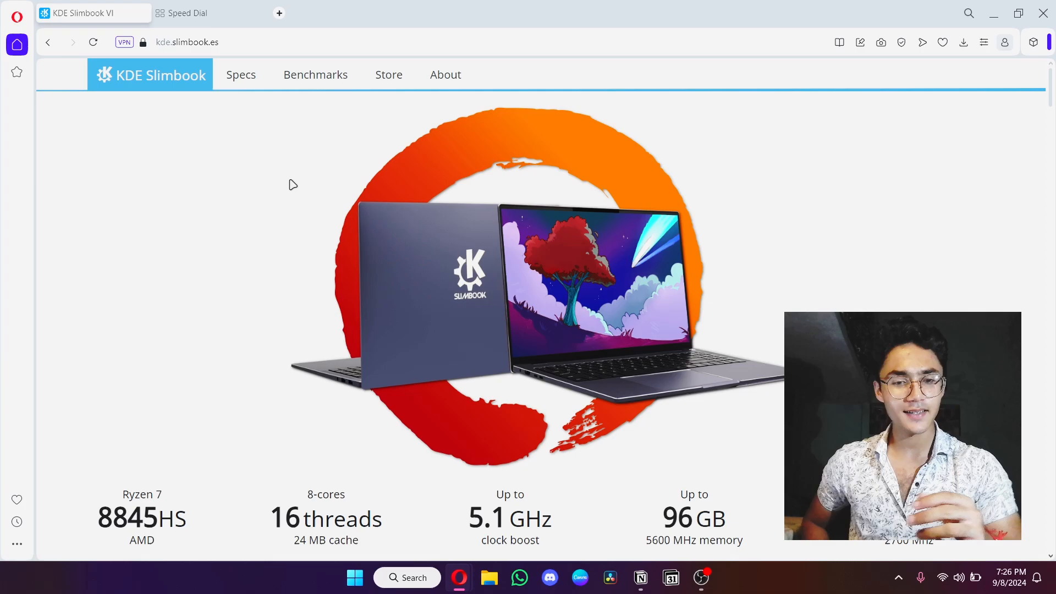
mouse_move(216, 285)
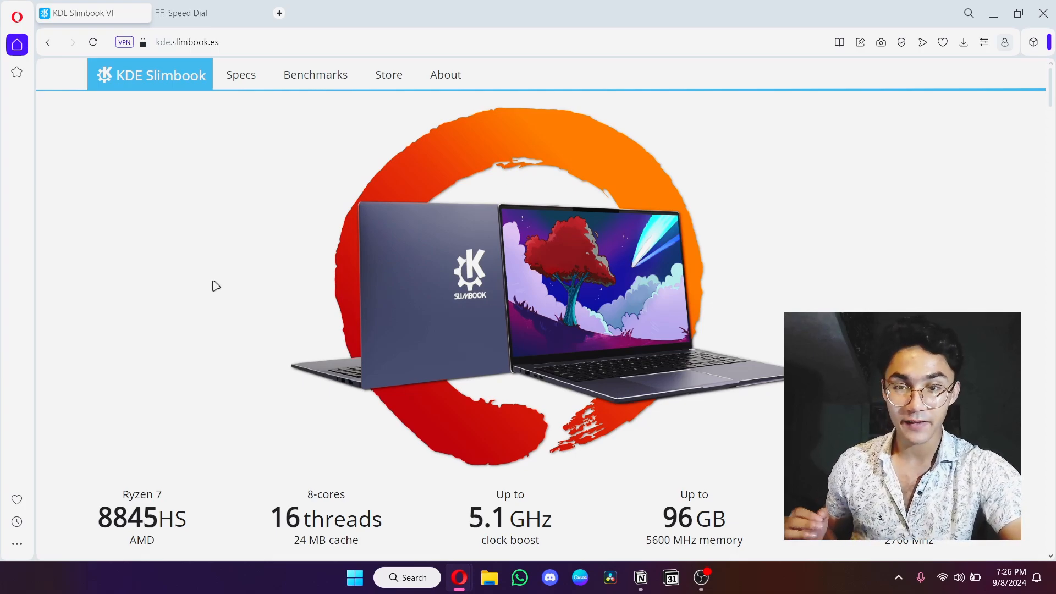
Scroll the KDE Slimbook page past the specs and Outstanding Performance to the Krita showcase.
scroll("down", 3)
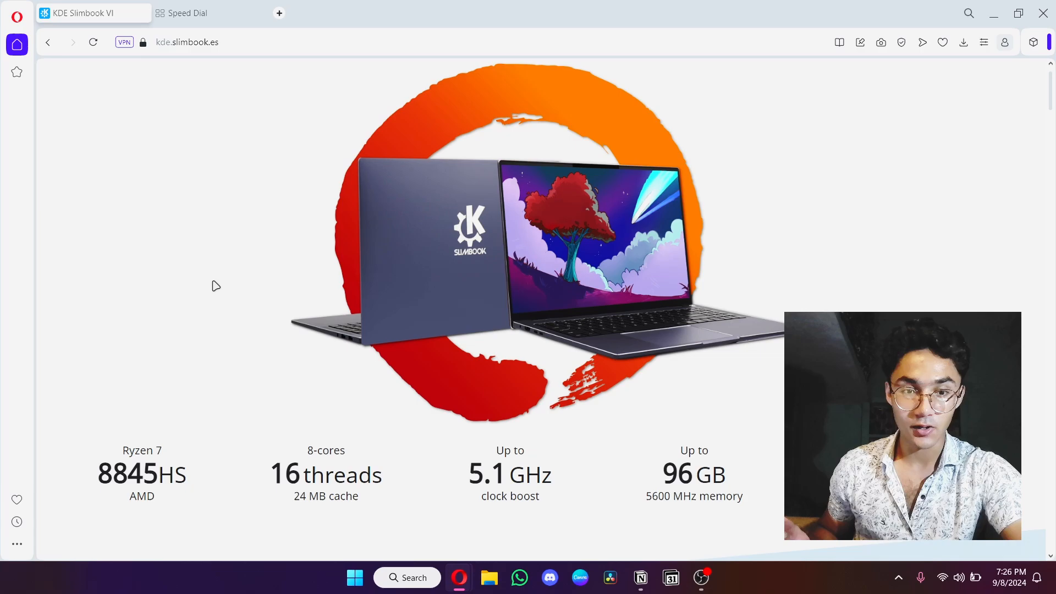
mouse_move(161, 352)
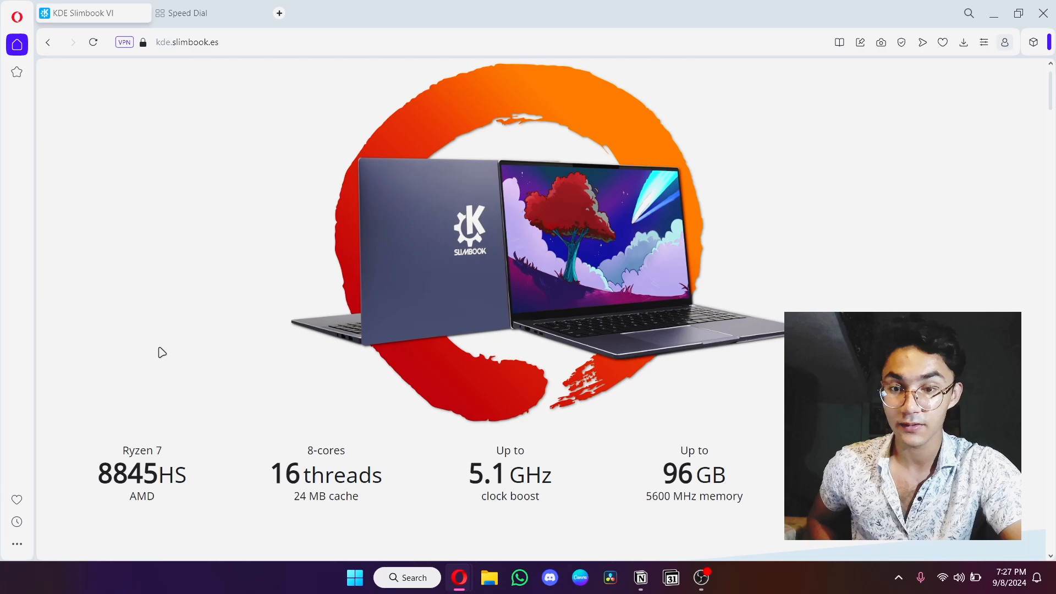
scroll("down", 3)
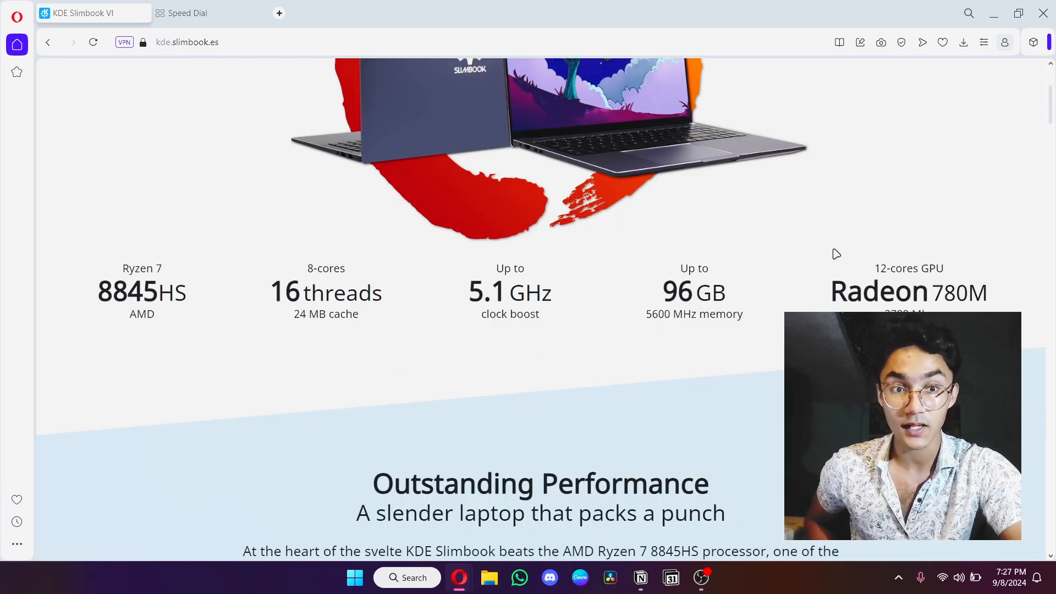
scroll("down", 3)
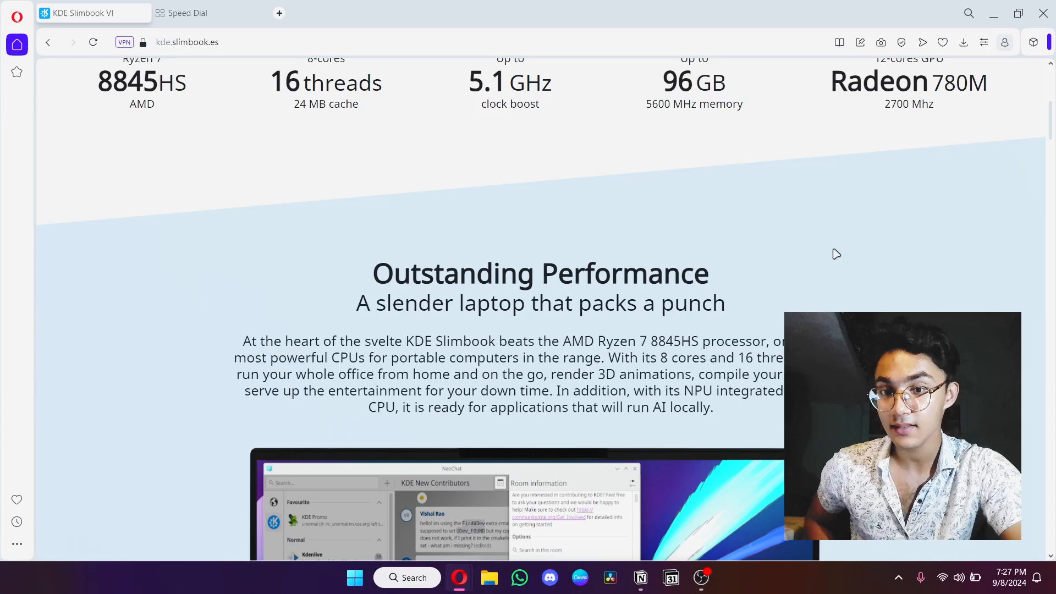
scroll("down", 3)
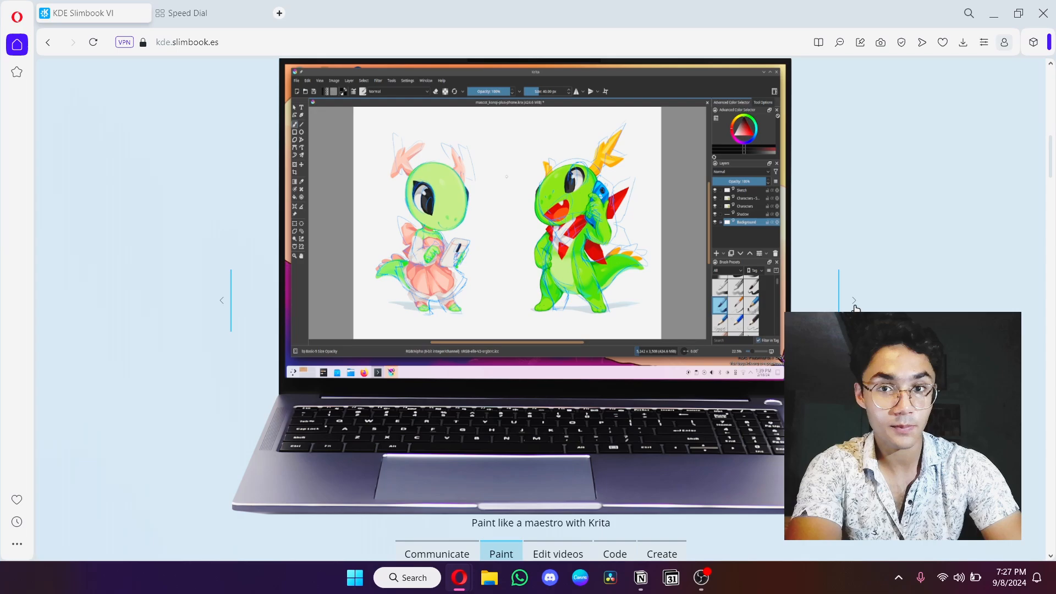
Advance the app showcase through the video editing, coding tools and 3D creation slides.
left_click(557, 554)
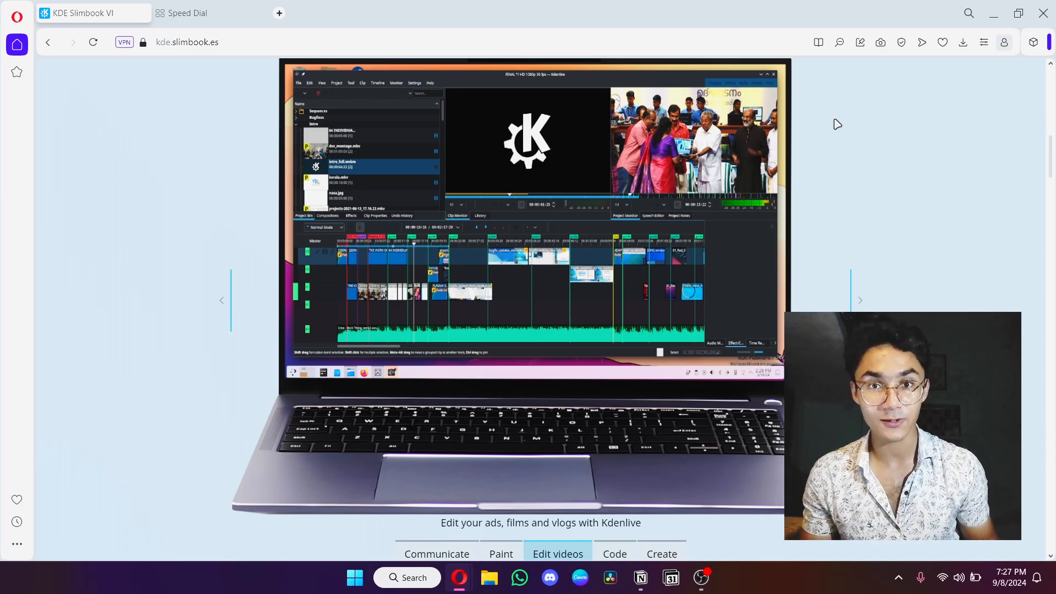
mouse_move(329, 213)
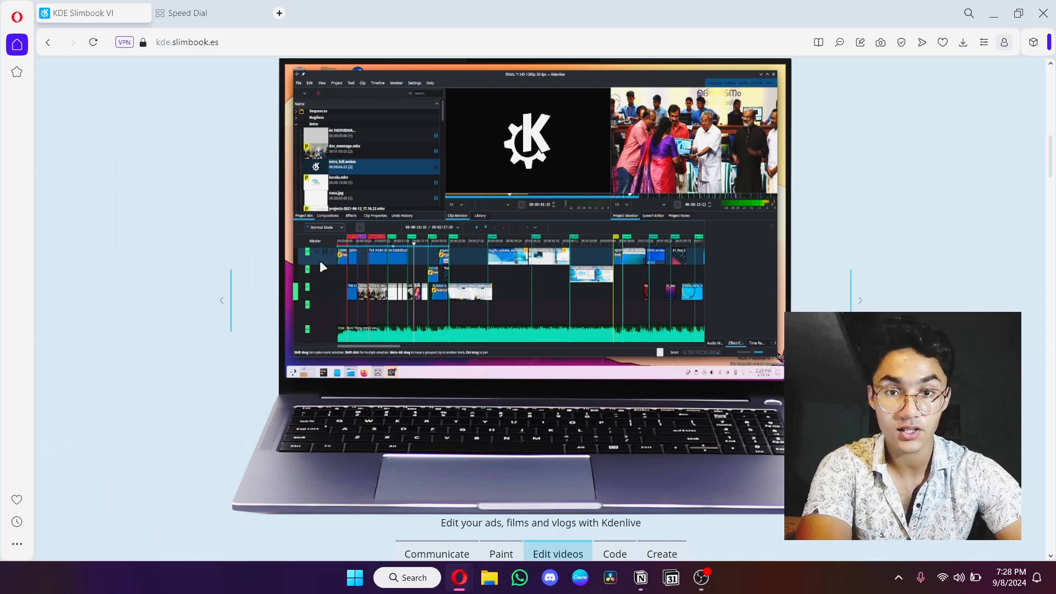
mouse_move(545, 217)
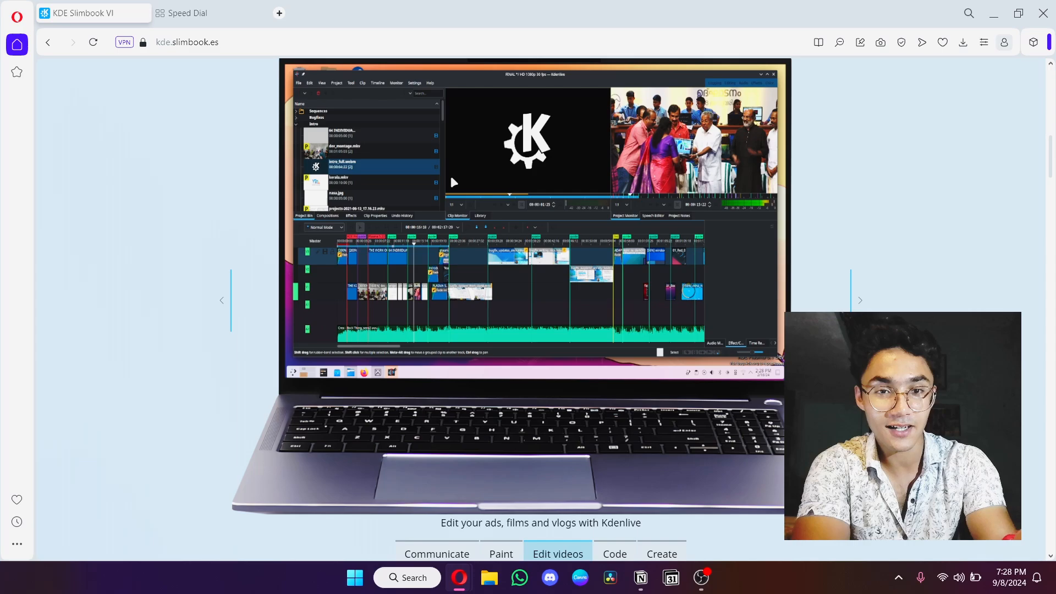
left_click(613, 553)
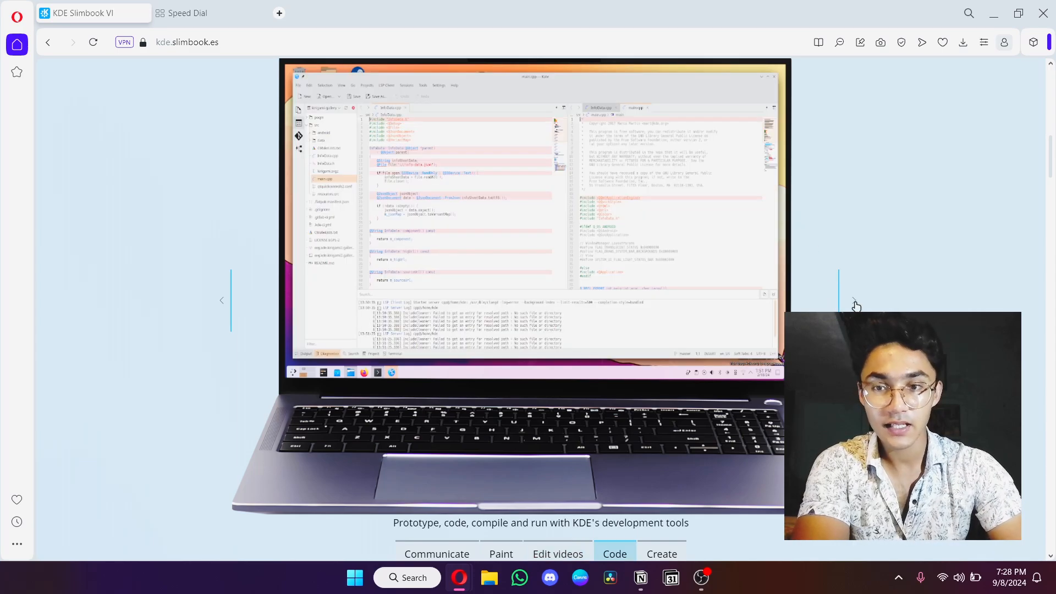
left_click(660, 554)
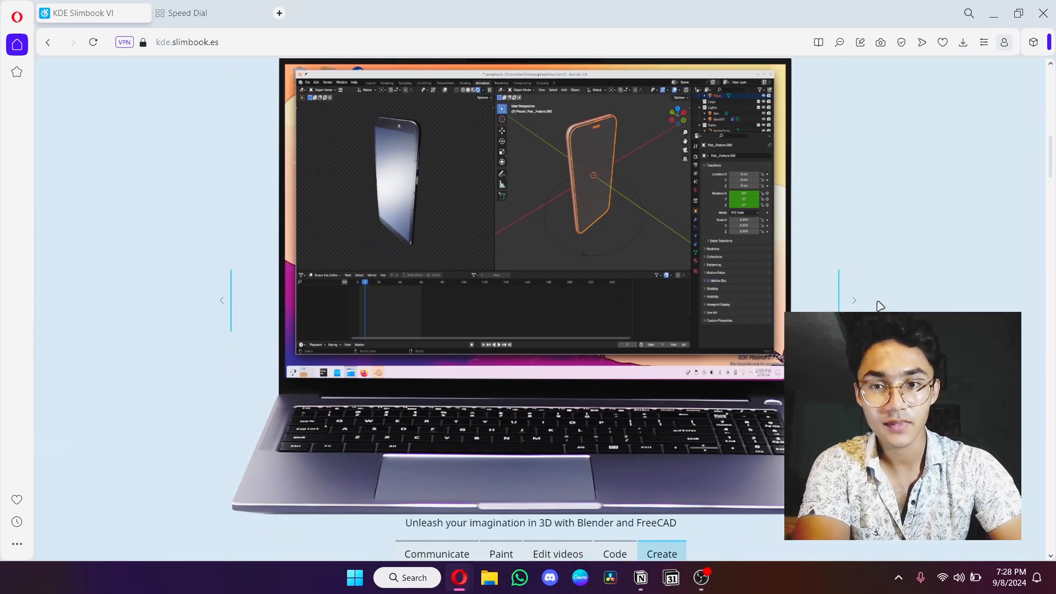
scroll("down", 3)
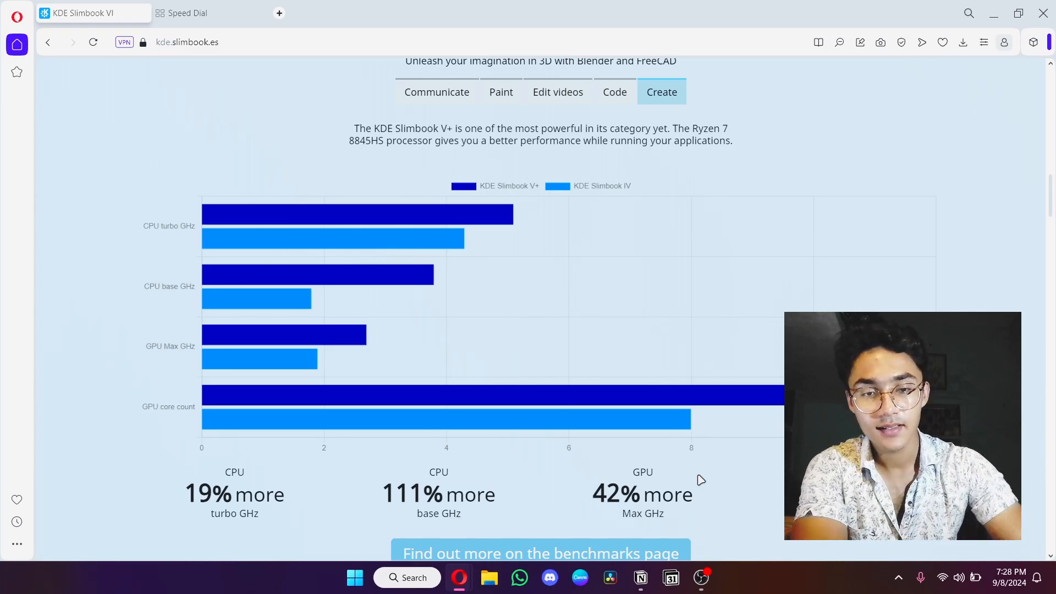
Switch the showcase to the Communicate and Paint slides and continue down the page.
left_click(436, 92)
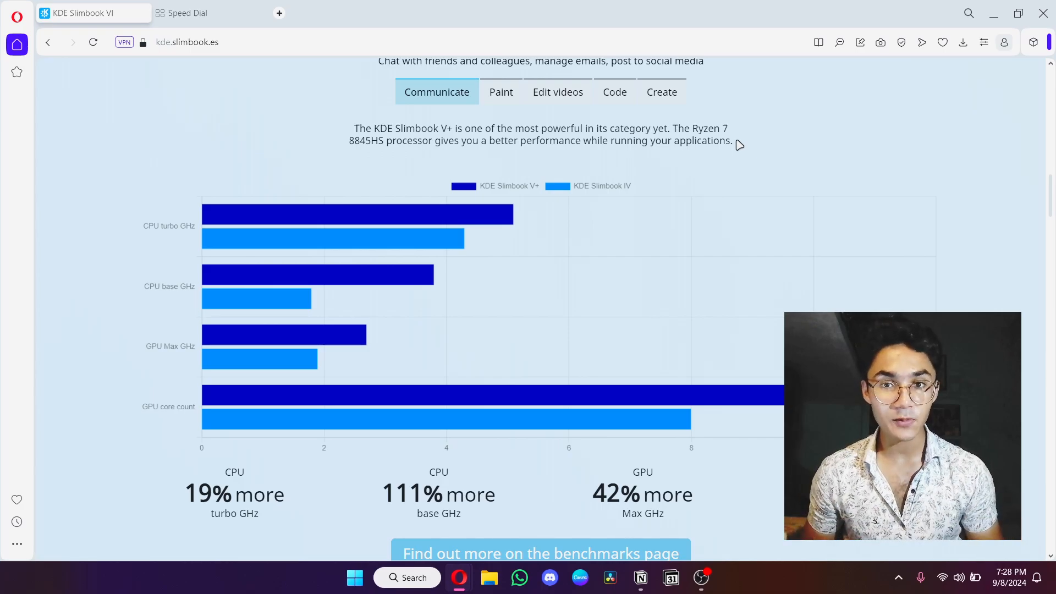
left_click(501, 91)
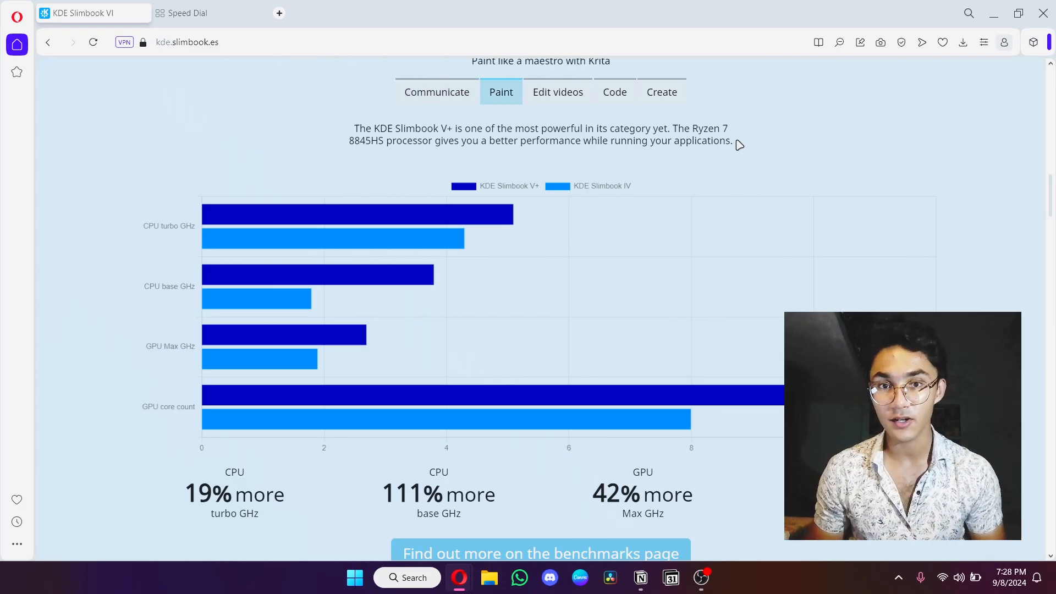
scroll("up", 3)
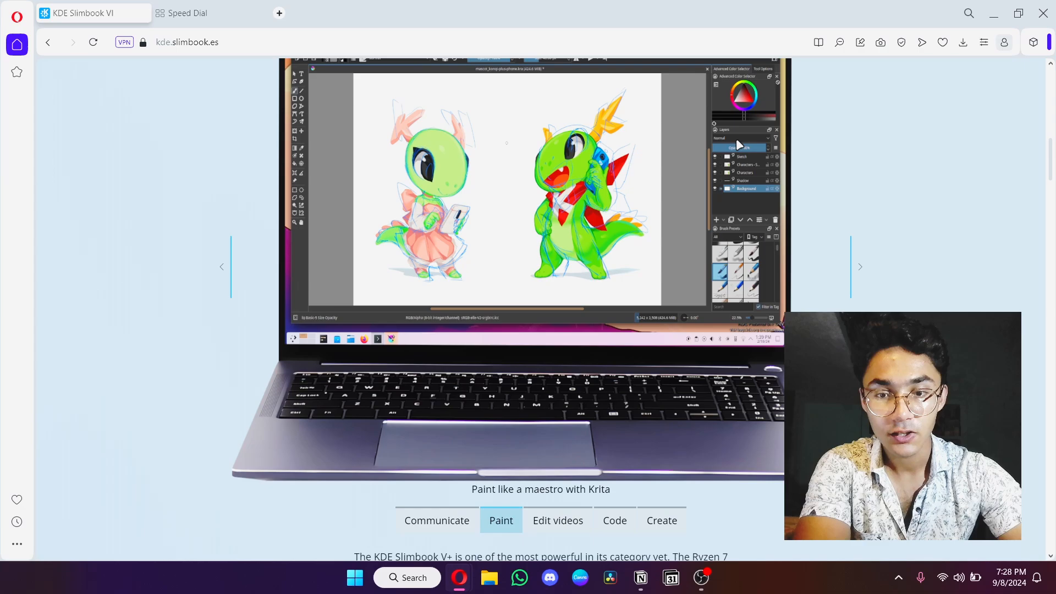
left_click(614, 520)
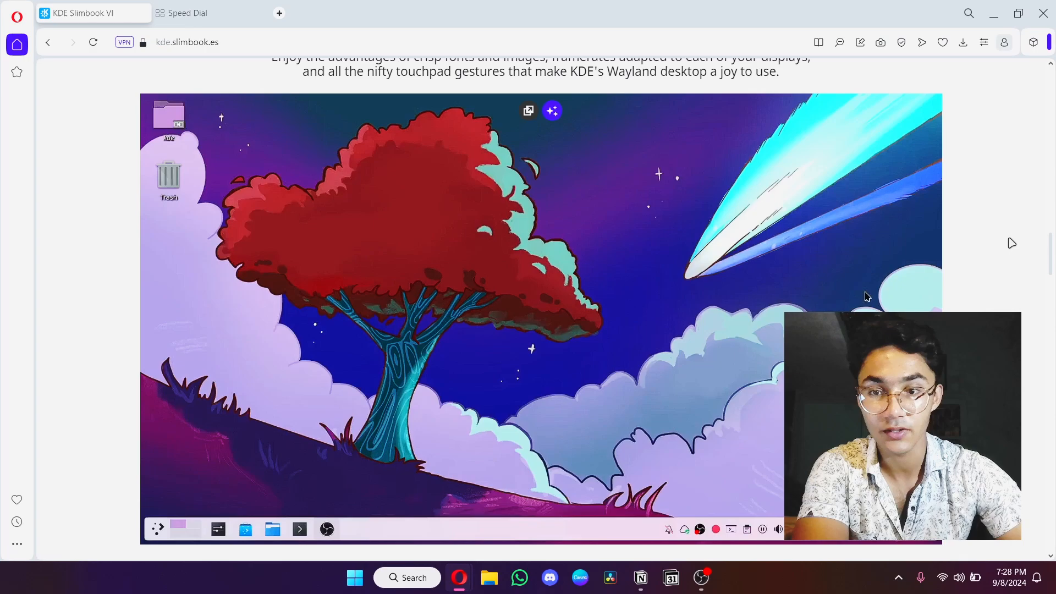
Scroll through the Stylish and connected, High Quality Screen and Main specs sections.
scroll("down", 3)
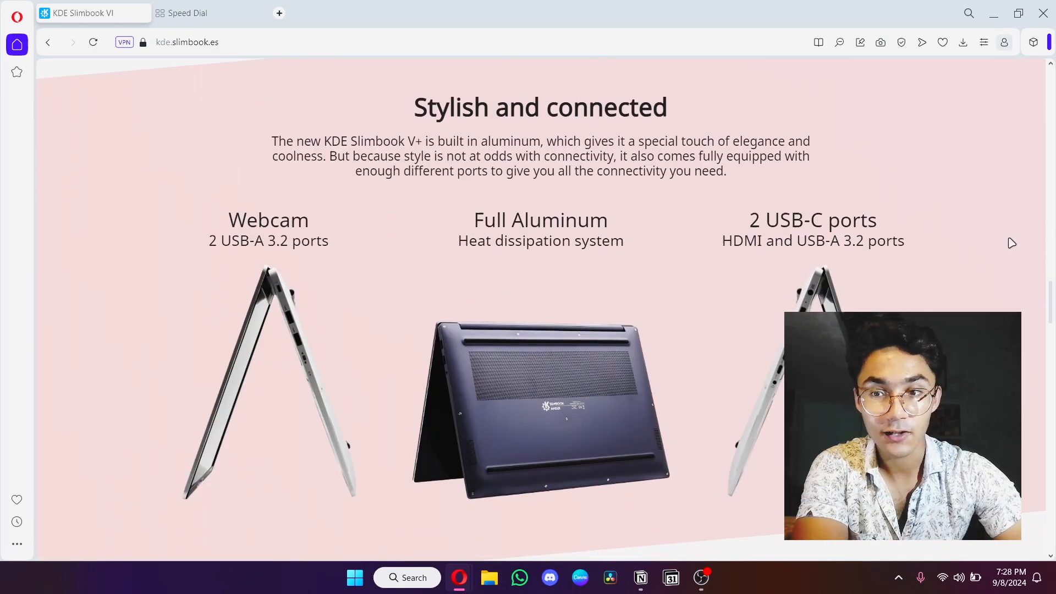
mouse_move(915, 265)
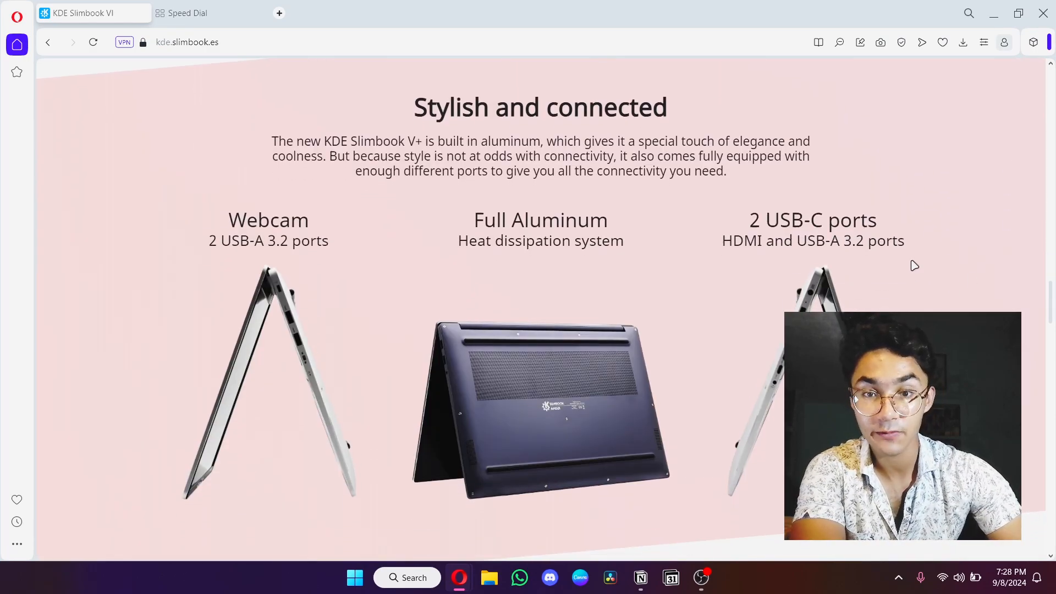
scroll("down", 3)
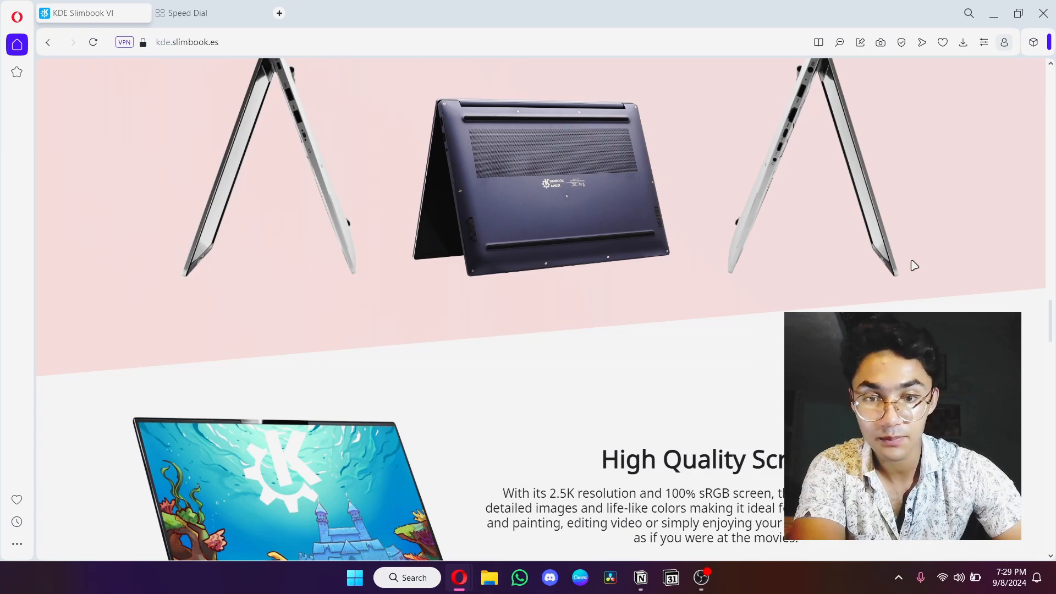
scroll("down", 3)
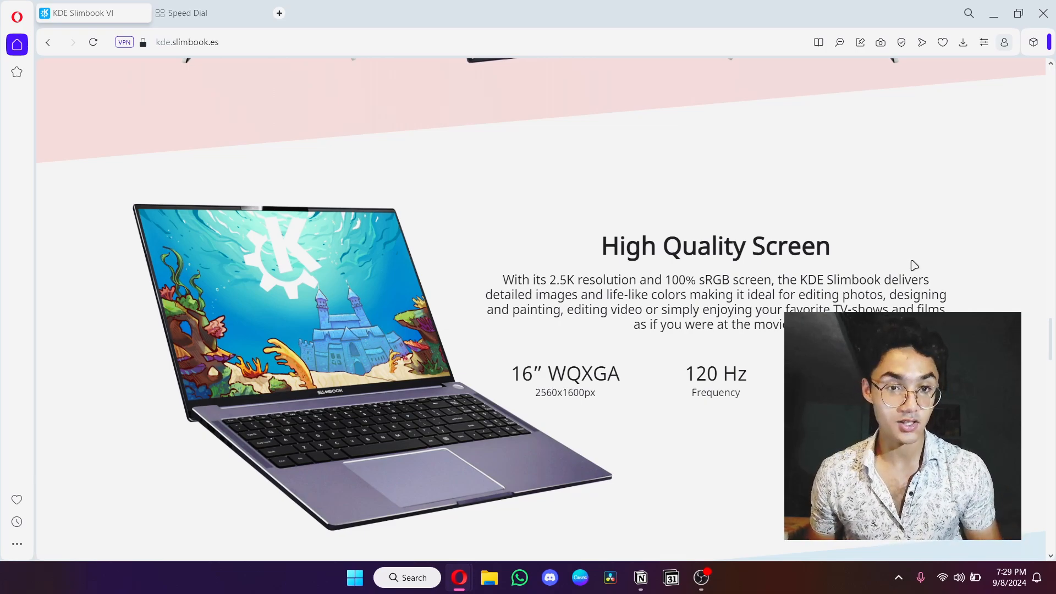
mouse_move(908, 271)
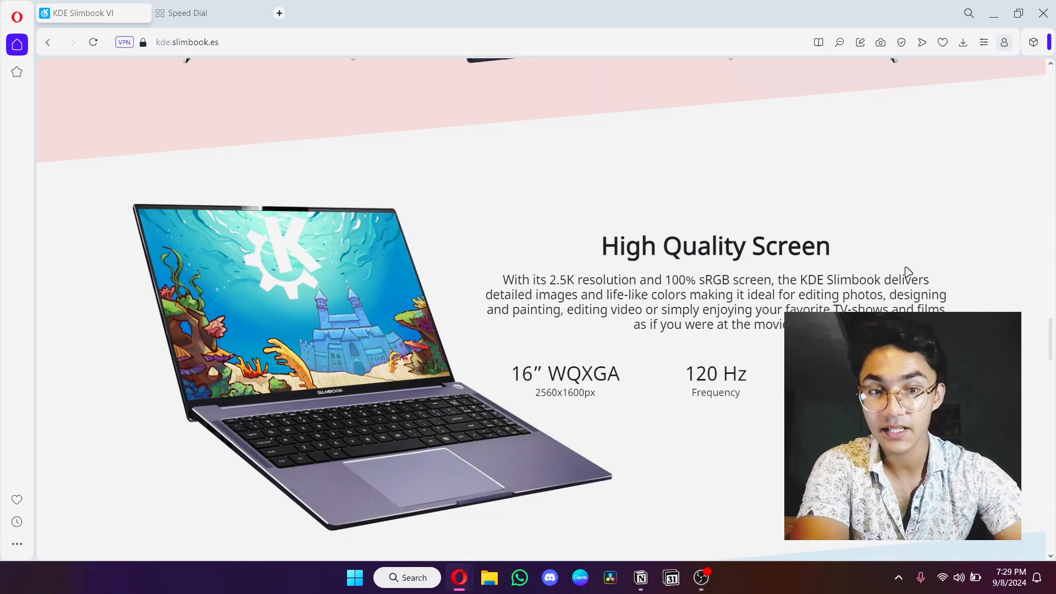
scroll("down", 3)
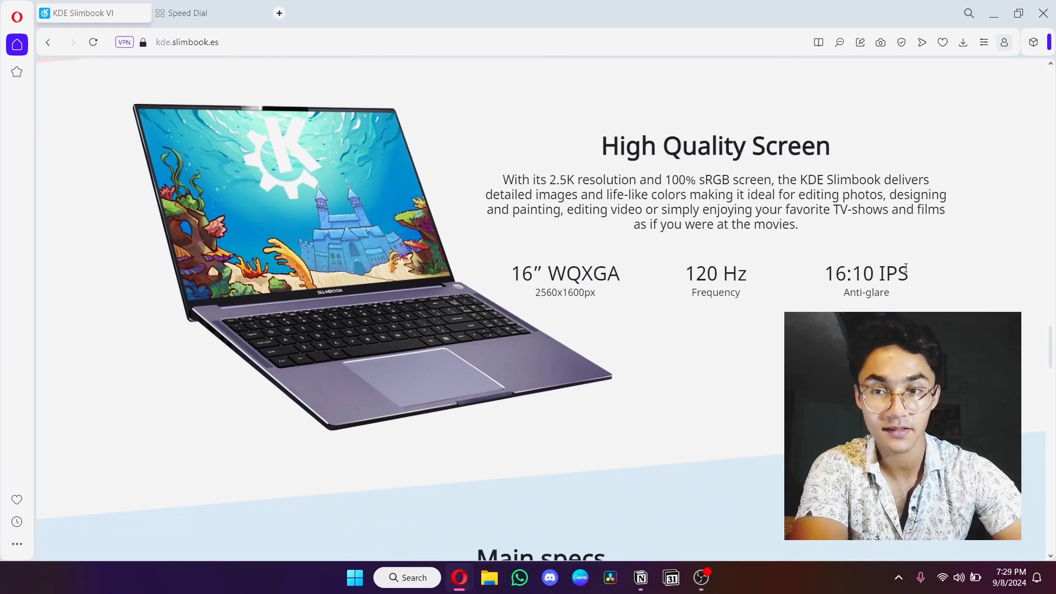
scroll("down", 3)
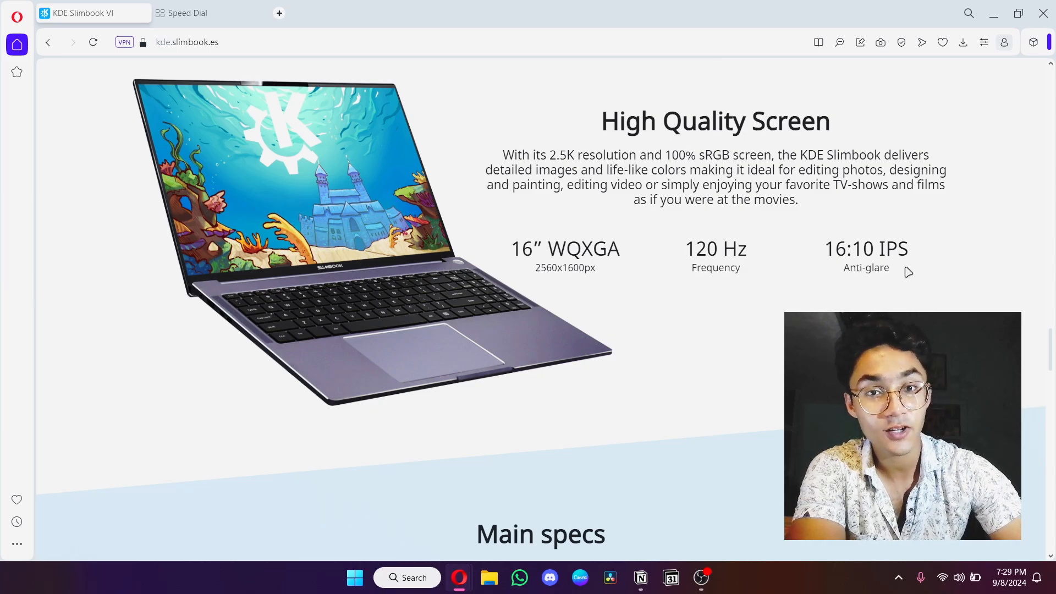
scroll("down", 3)
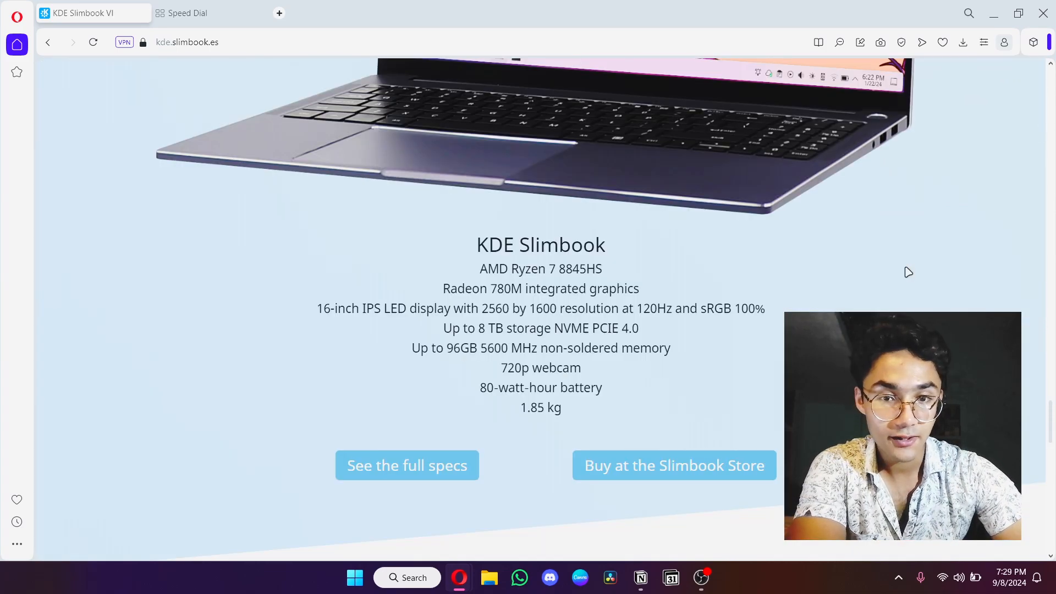
scroll("up", 3)
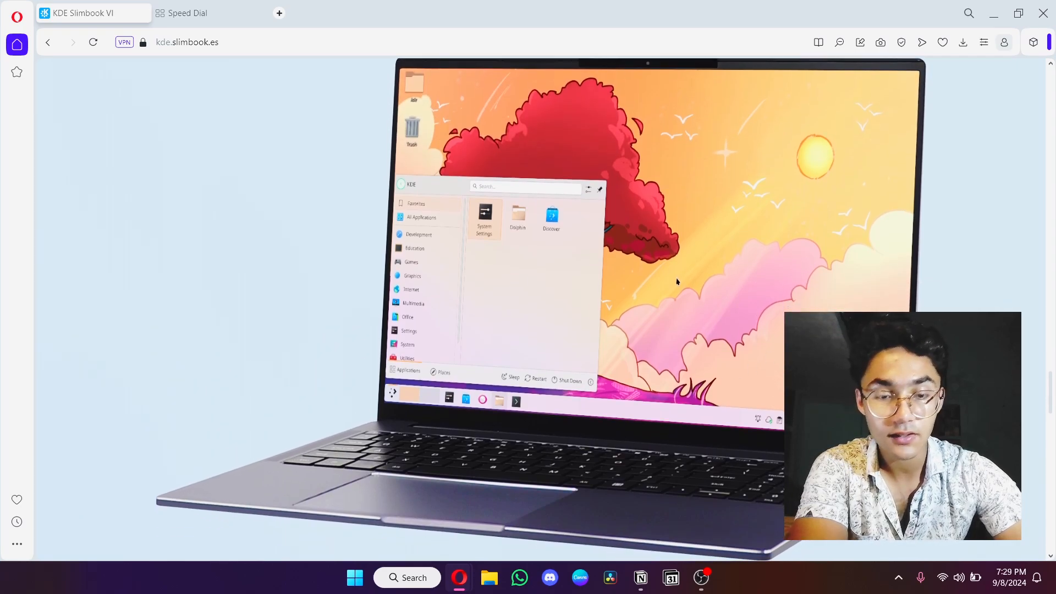
mouse_move(797, 201)
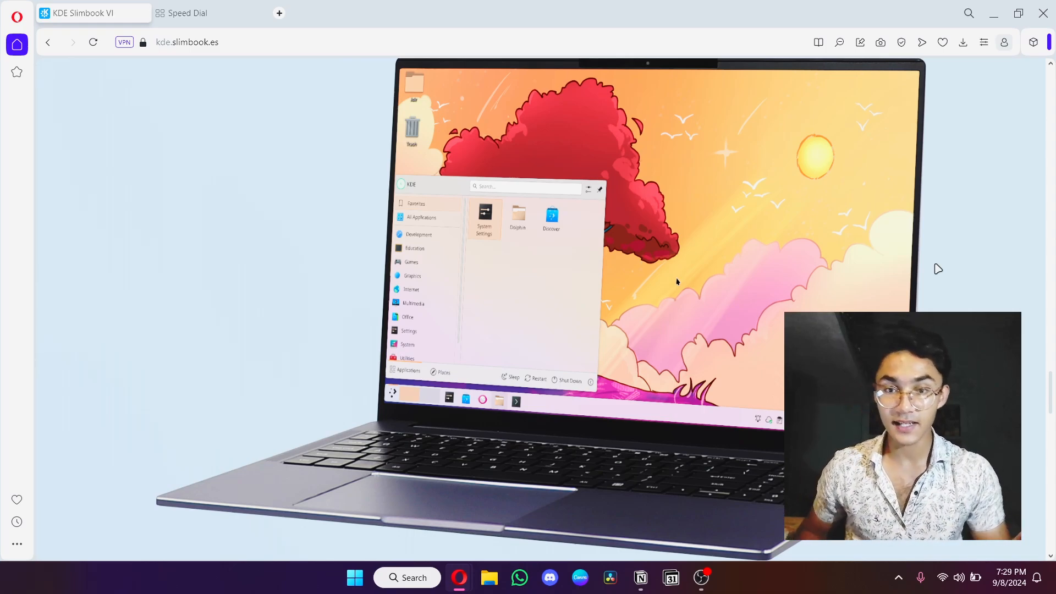
mouse_move(911, 254)
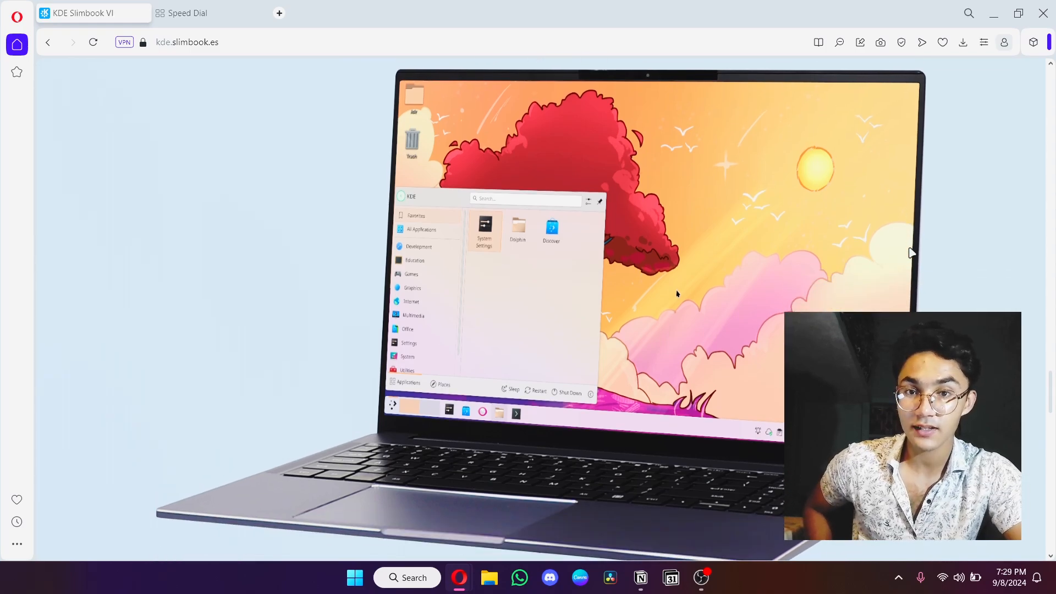
scroll("down", 3)
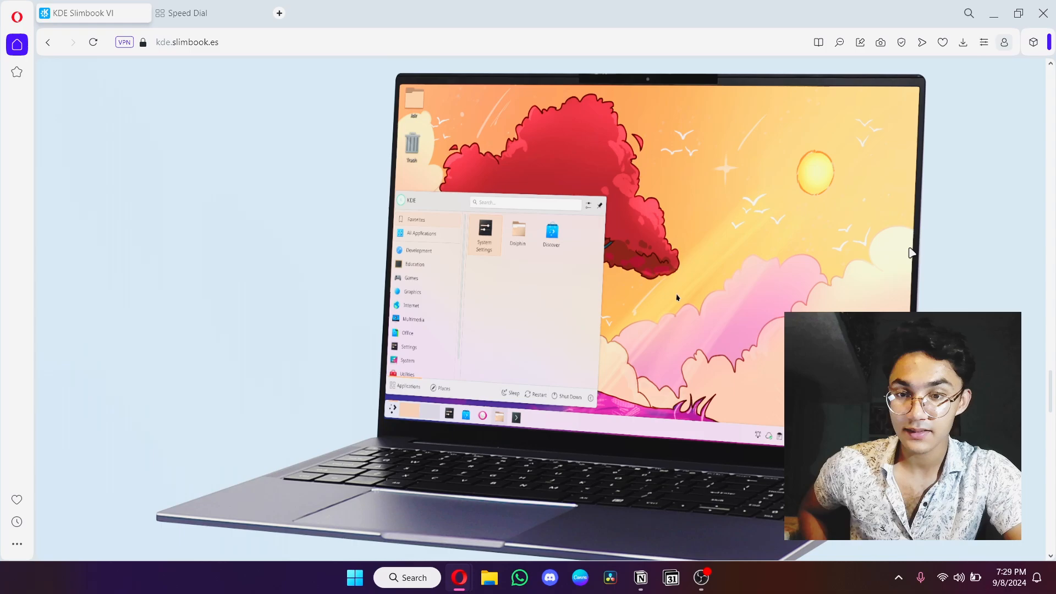
scroll("down", 3)
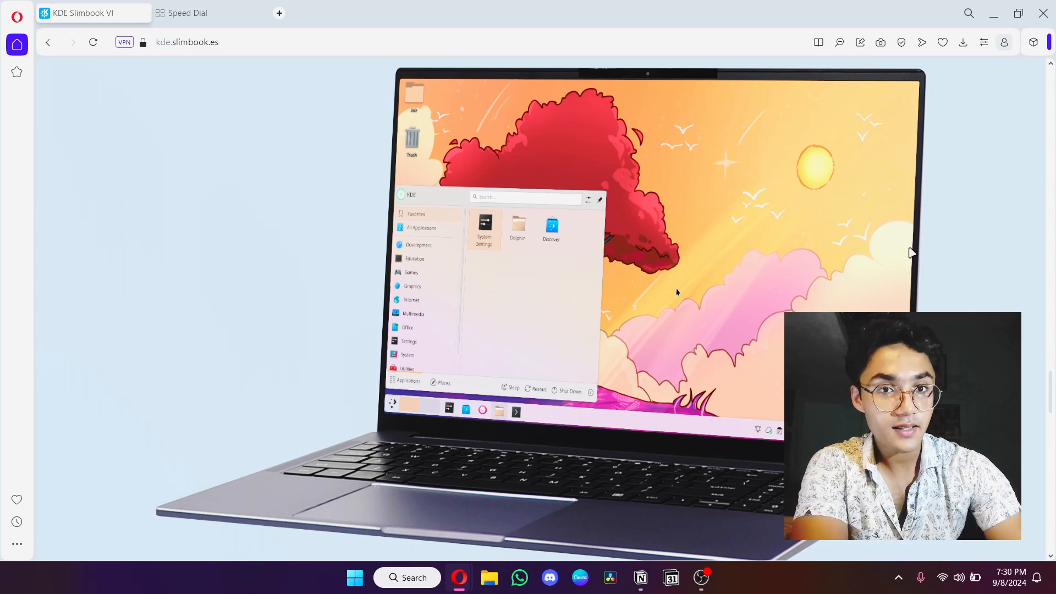
scroll("down", 3)
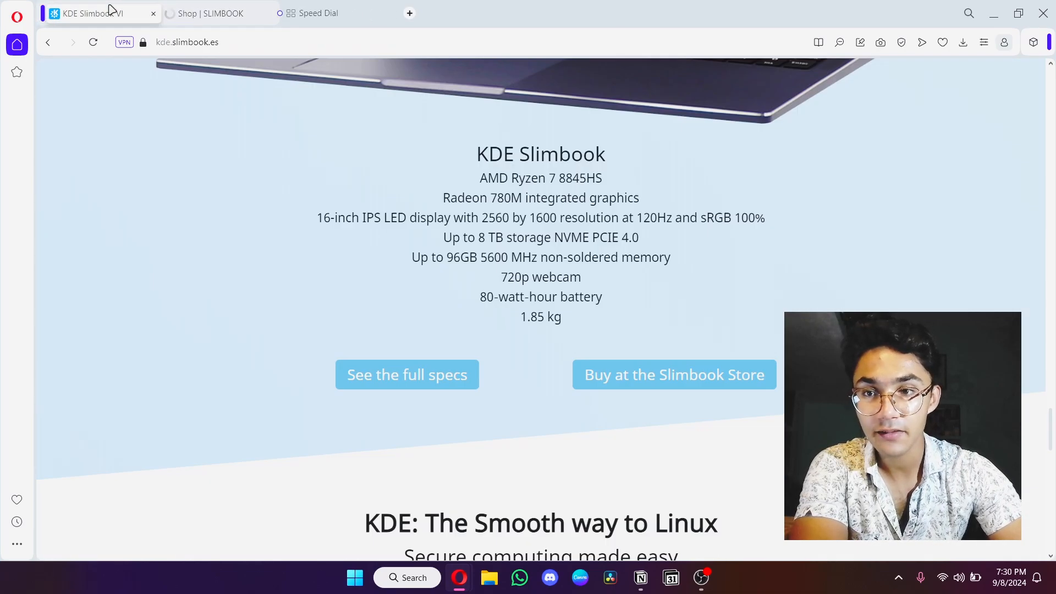
View the KDE Slimbook 16 shop listing at €1,099, then open a Speed Dial tab.
left_click(209, 12)
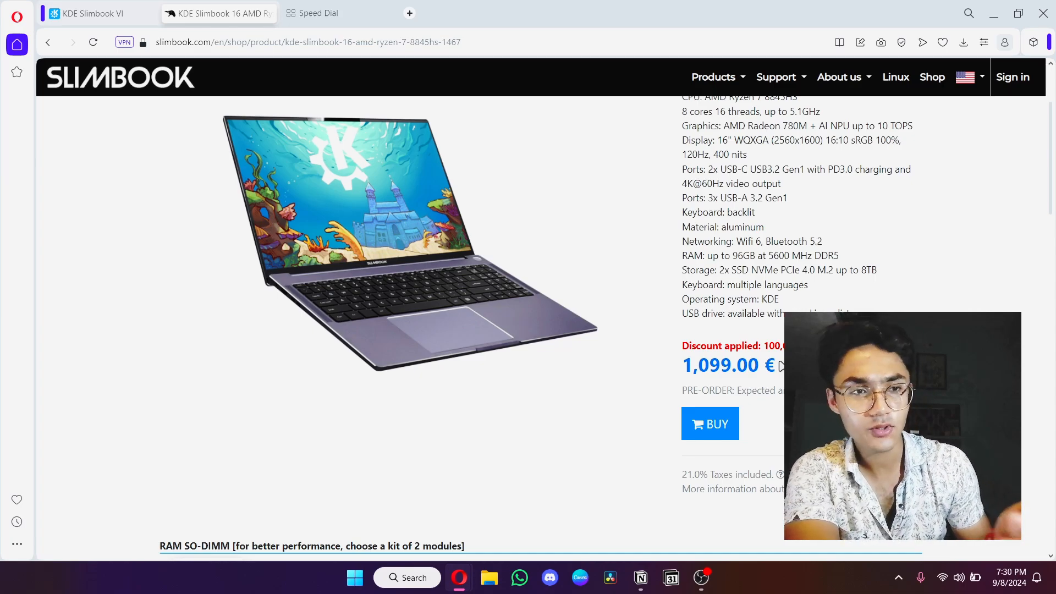
left_click(338, 13)
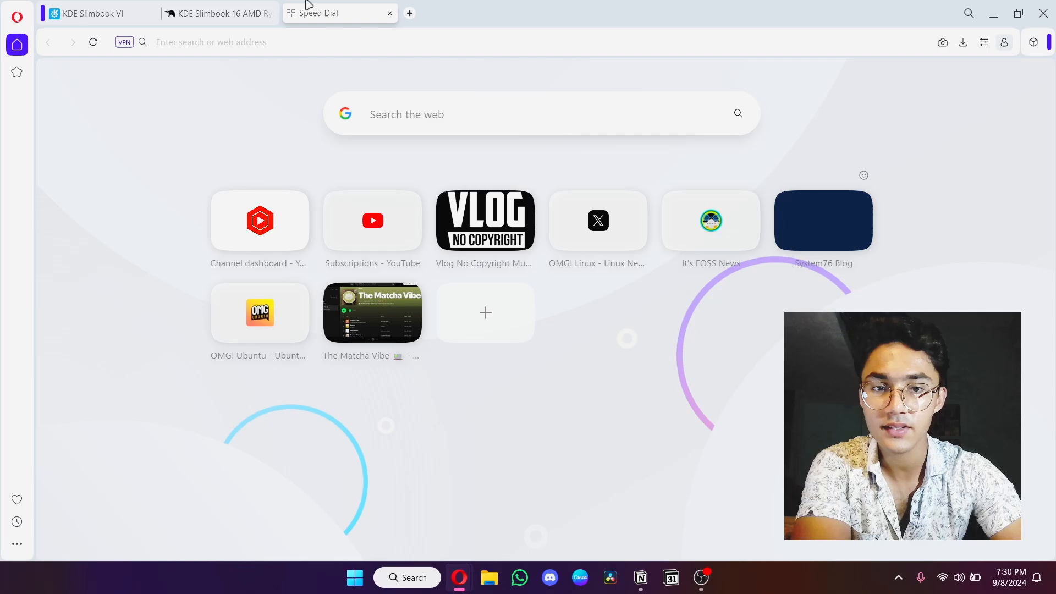
Search '1100 euro to usd' to convert 1,100 euros to about $1,220.
type("1100 euro to usd")
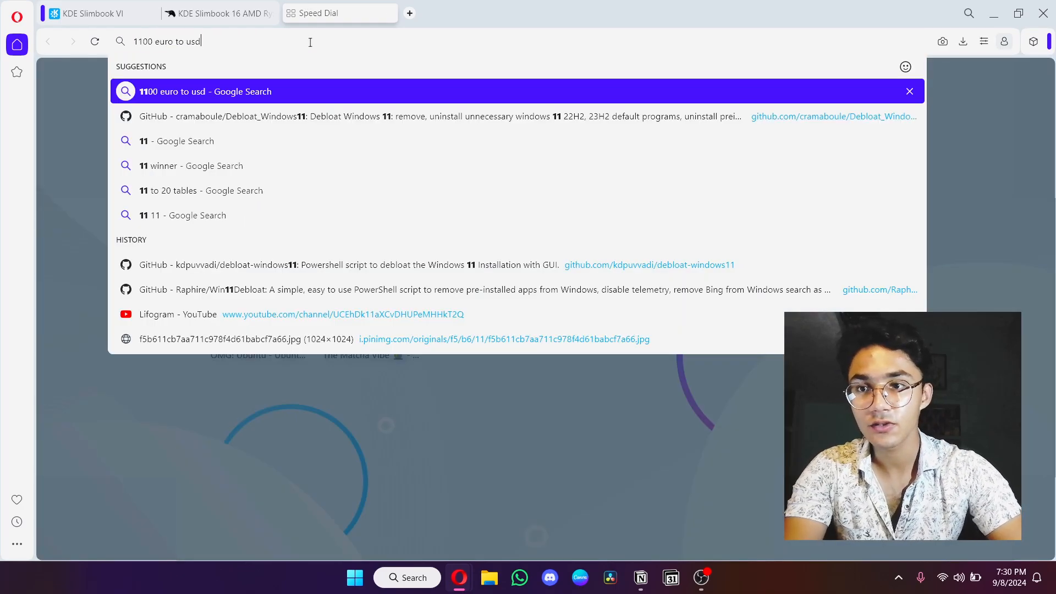
key("Return")
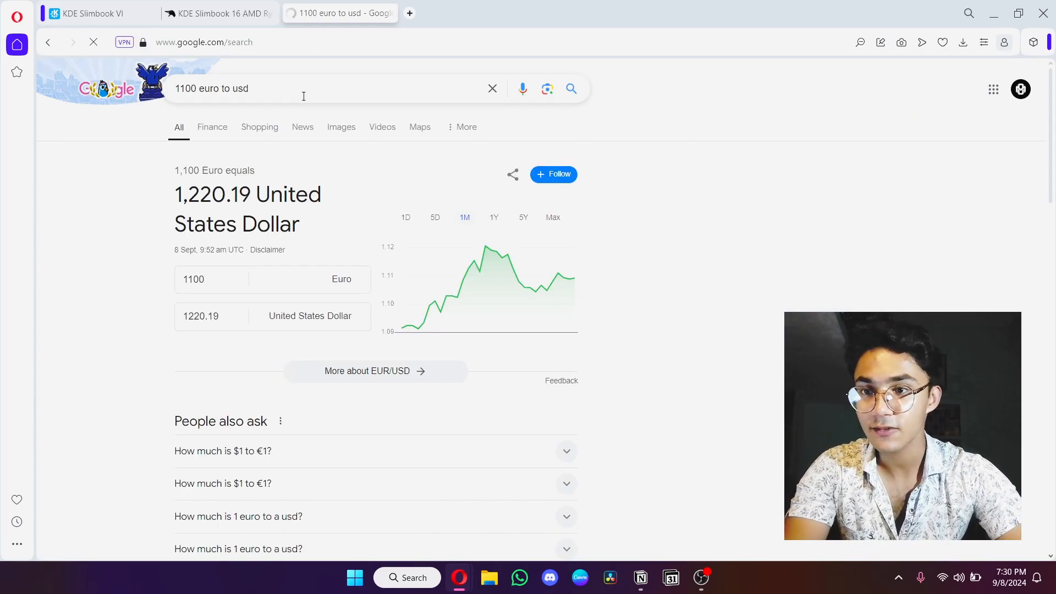
double_click(236, 88)
type("inr")
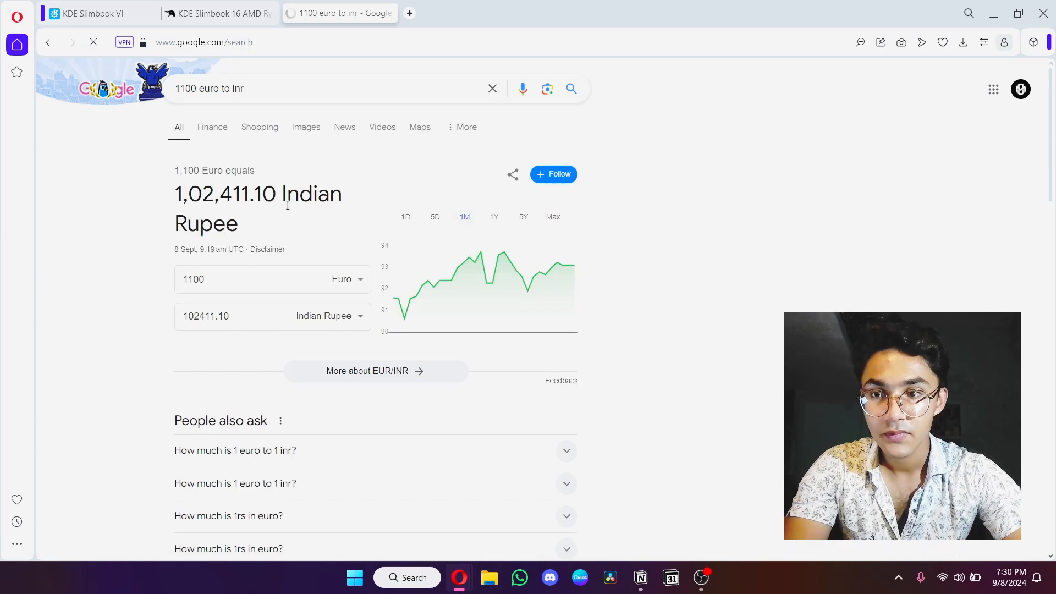
Return to the KDE Slimbook 16 listing and bring up the taskbar menu for Task Manager.
left_click(215, 12)
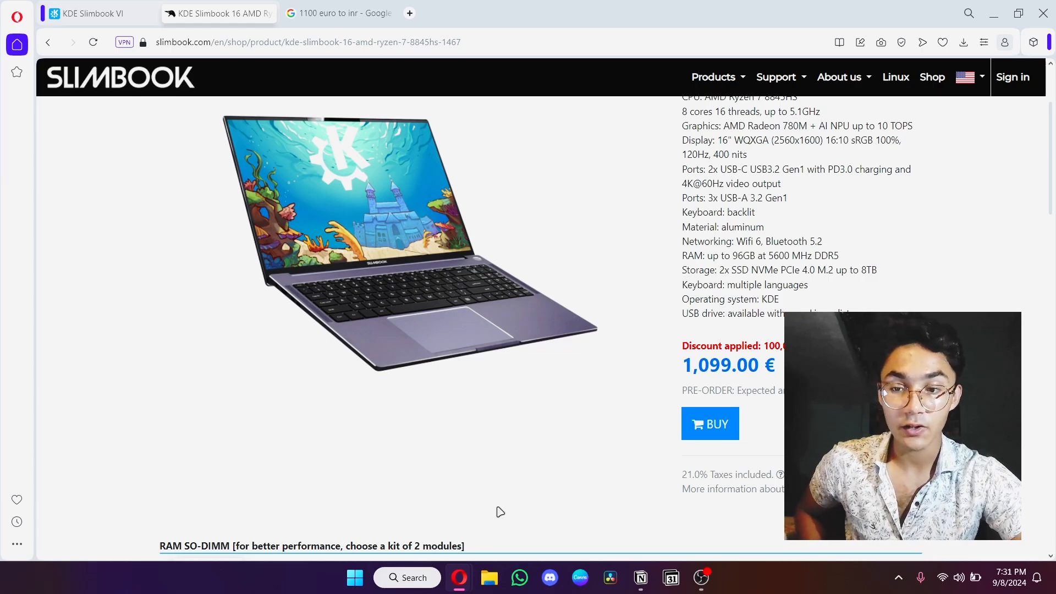
scroll("up", 3)
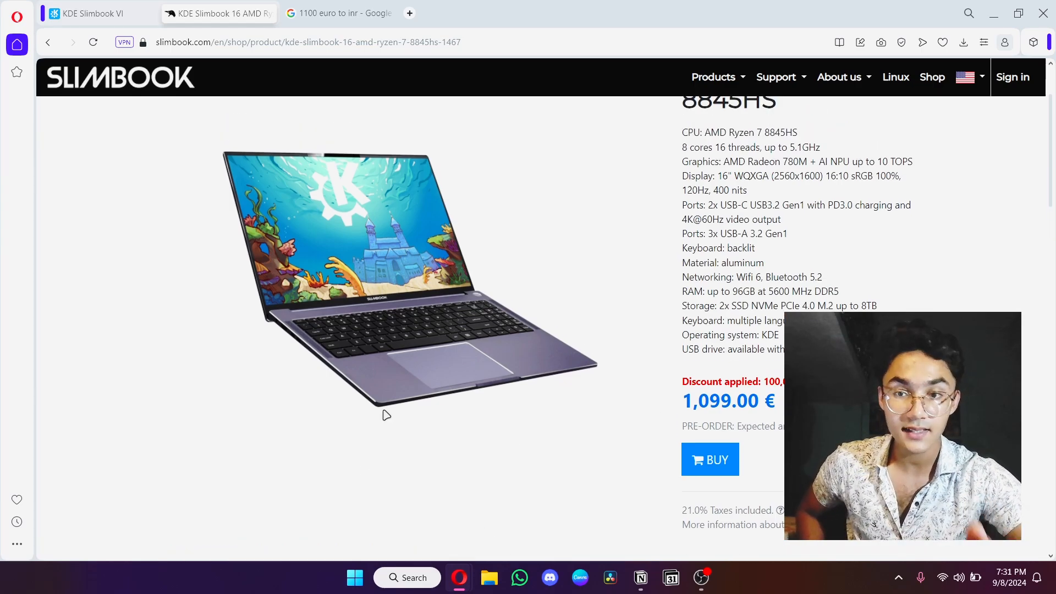
right_click(315, 577)
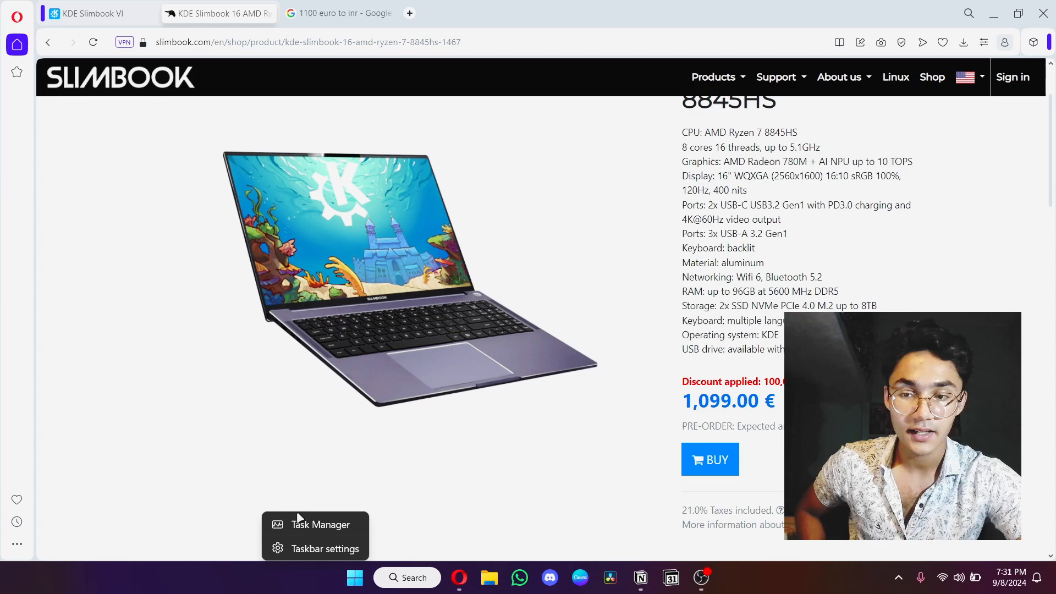
left_click(320, 524)
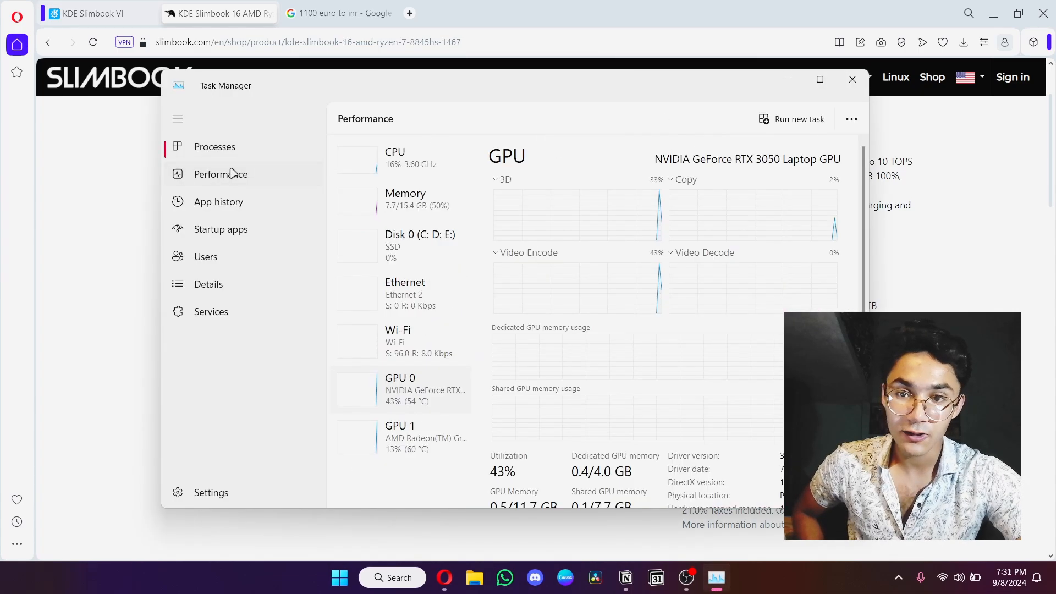
left_click(395, 158)
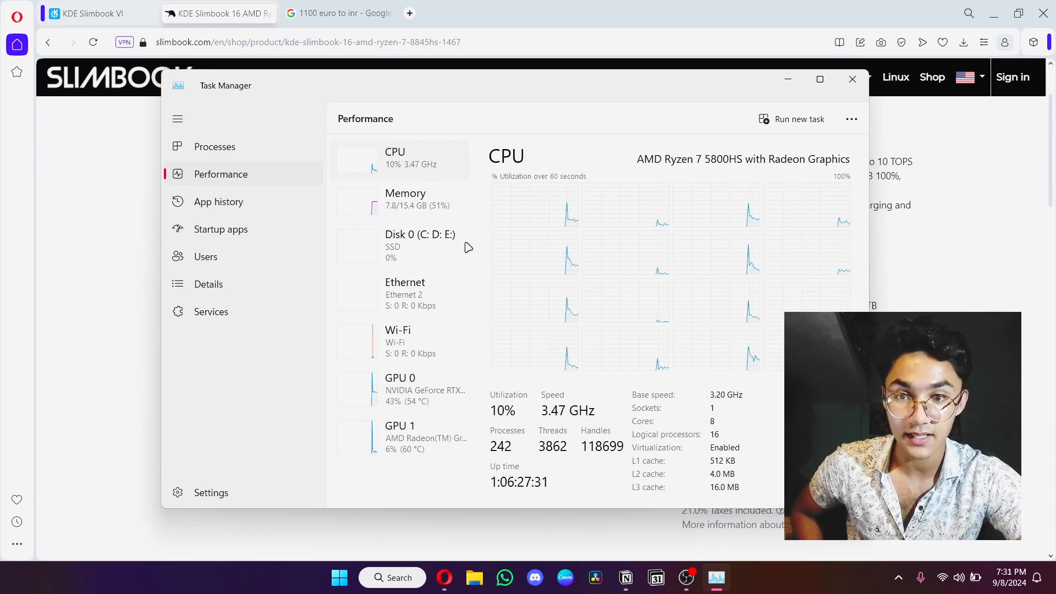
left_click(405, 198)
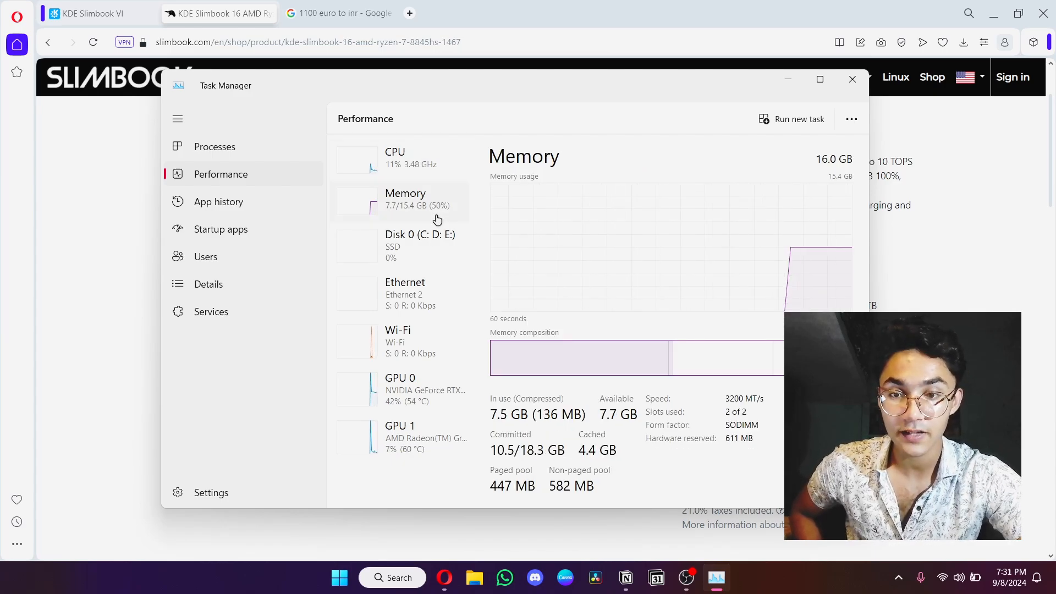
left_click(419, 234)
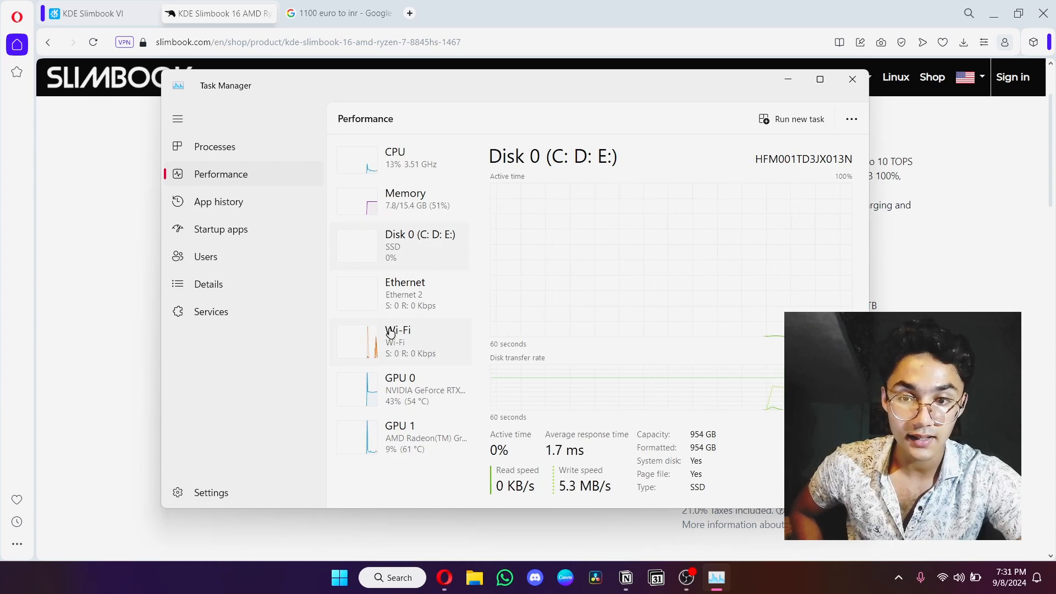
left_click(399, 389)
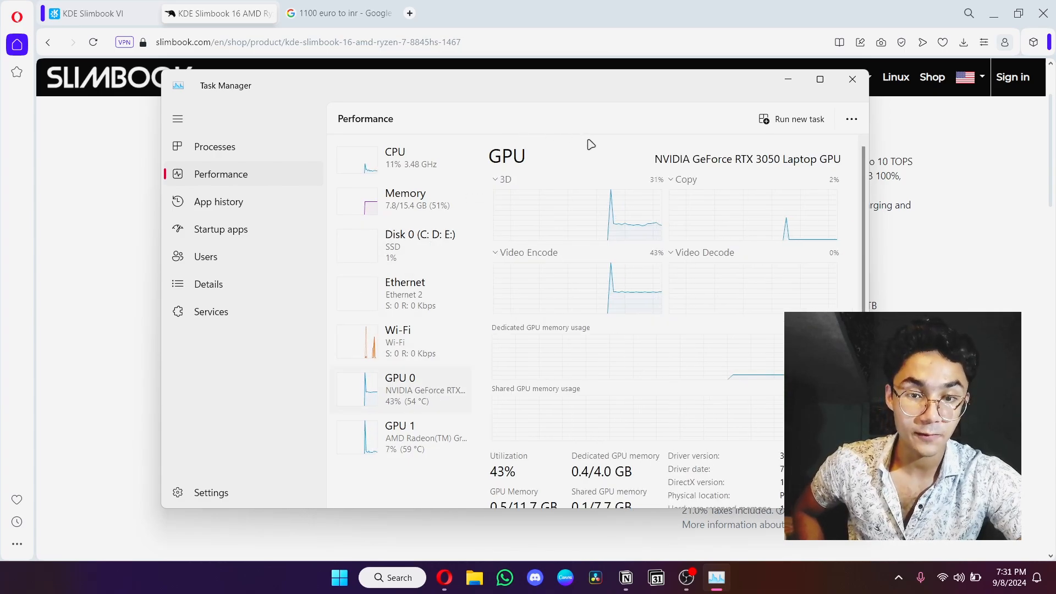
scroll("down", 3)
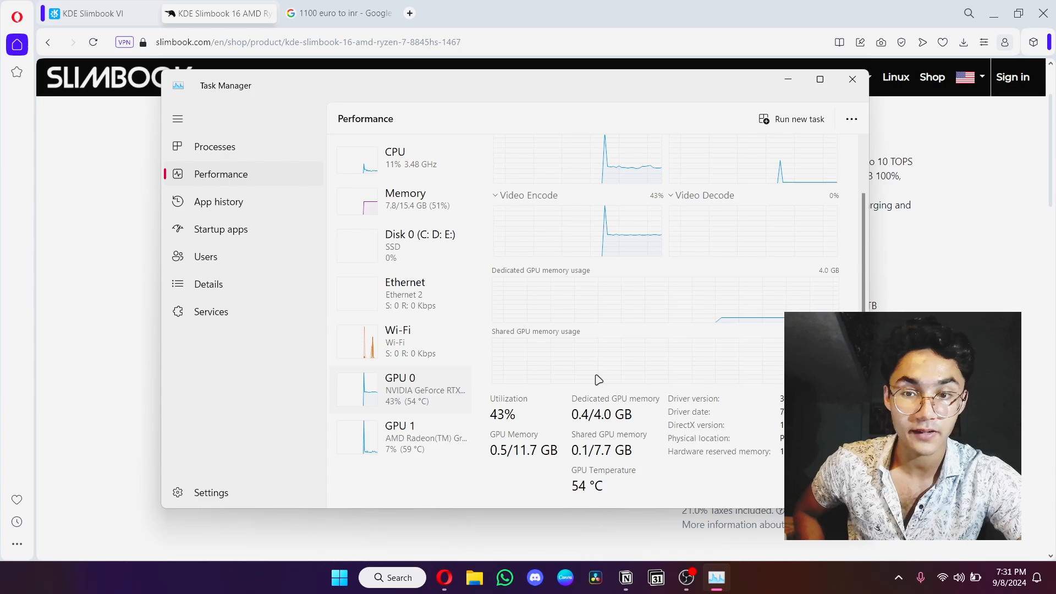
left_click(851, 79)
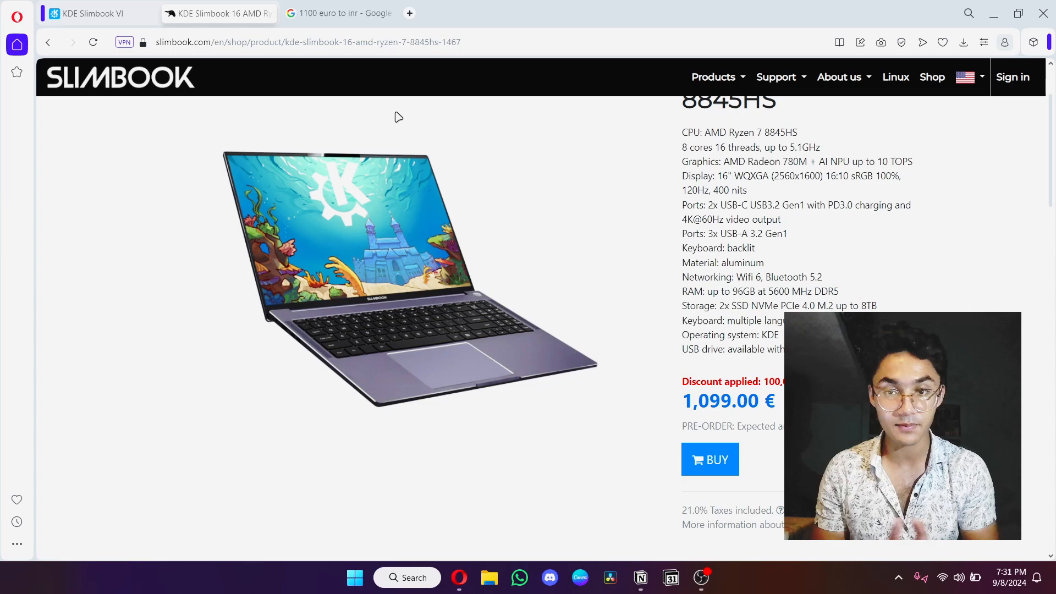
Scroll the Slimbook 16 listing up to its title and back down to the €1,099 price.
scroll("up", 3)
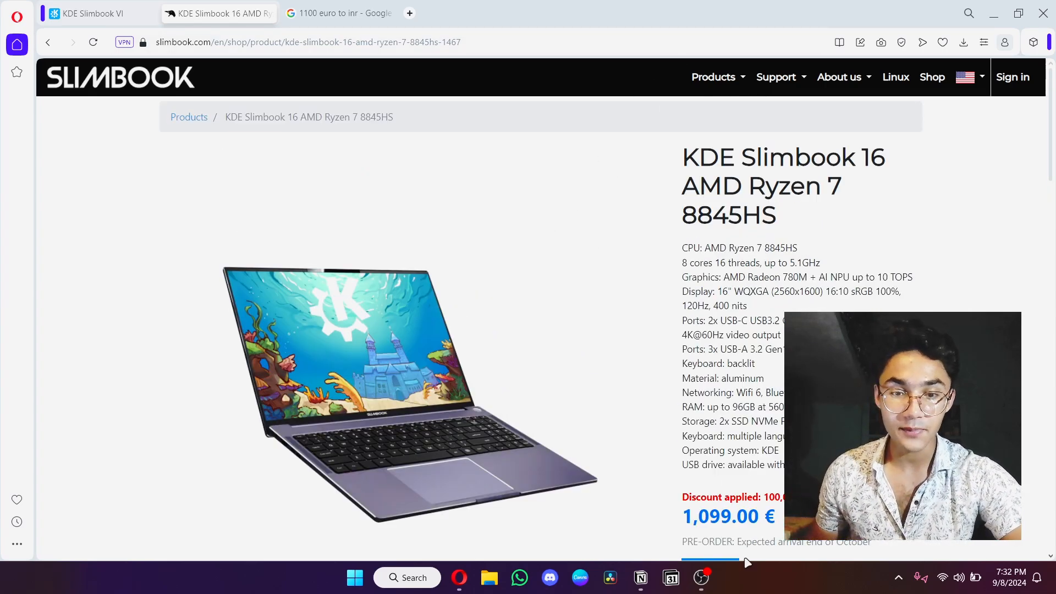
left_click(700, 577)
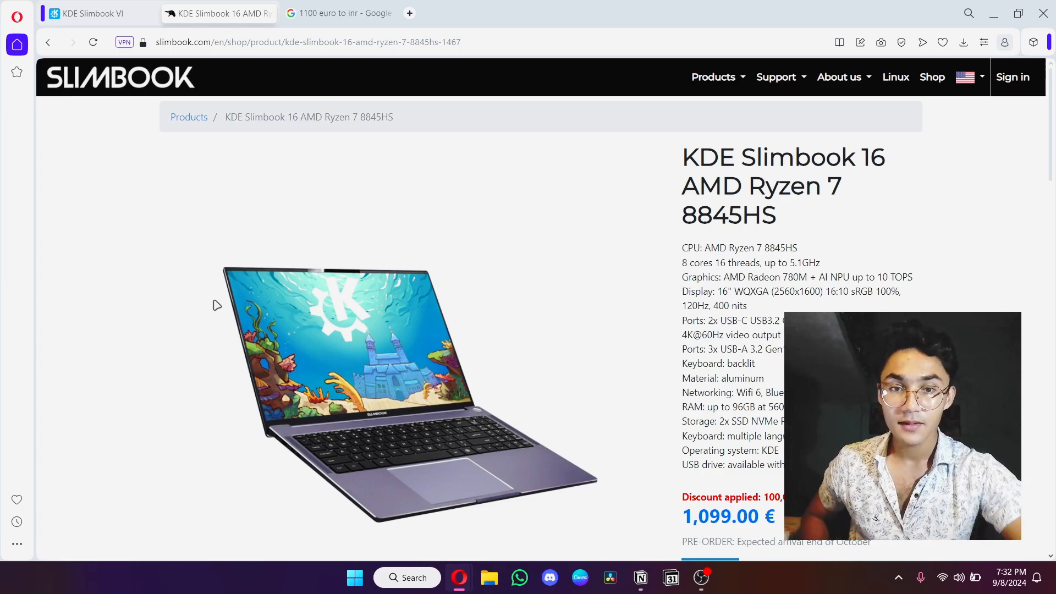
scroll("down", 3)
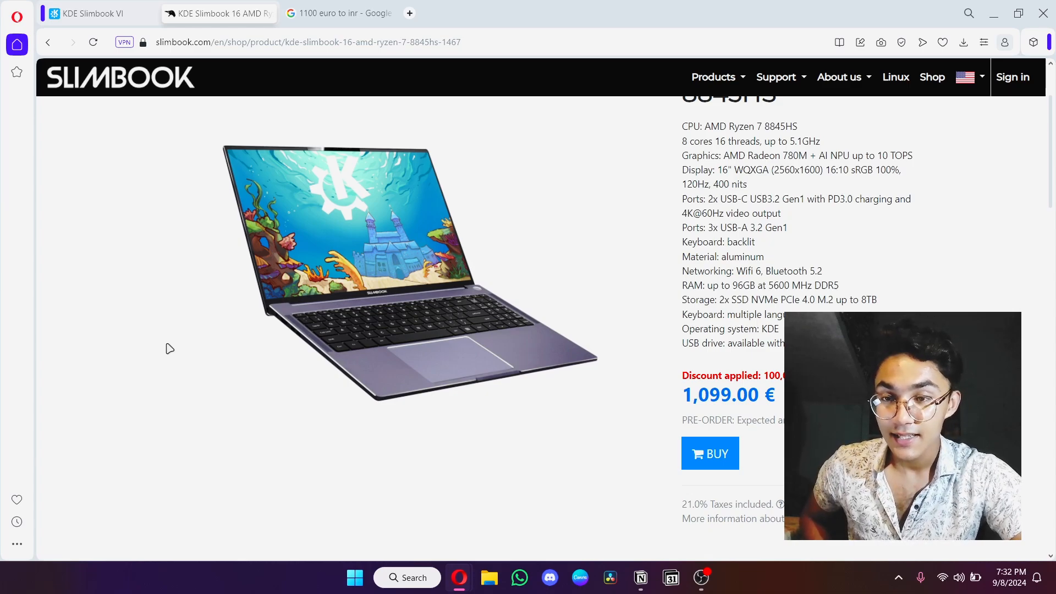
mouse_move(216, 346)
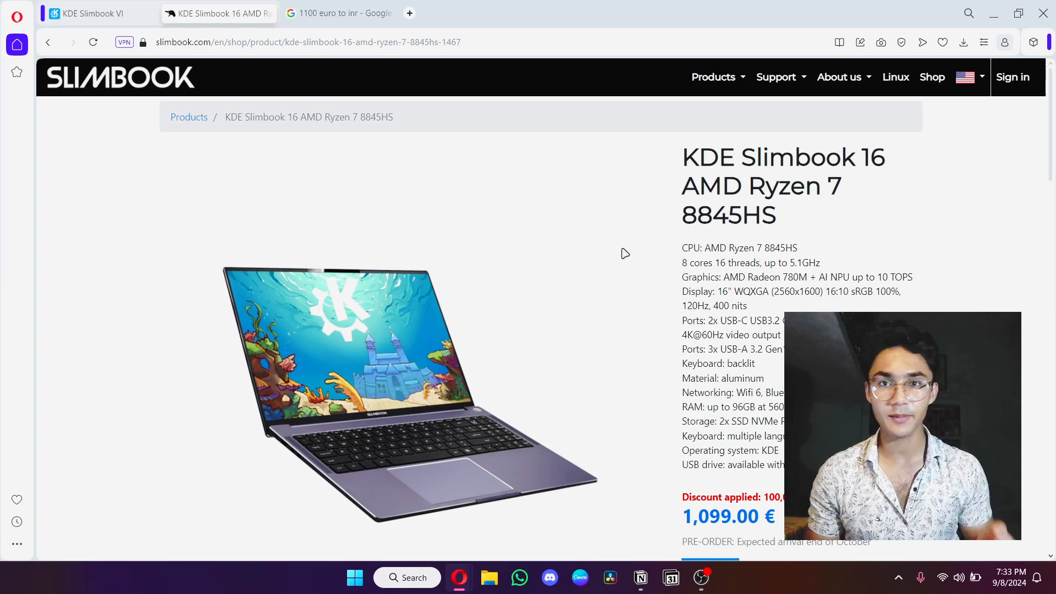
mouse_move(494, 207)
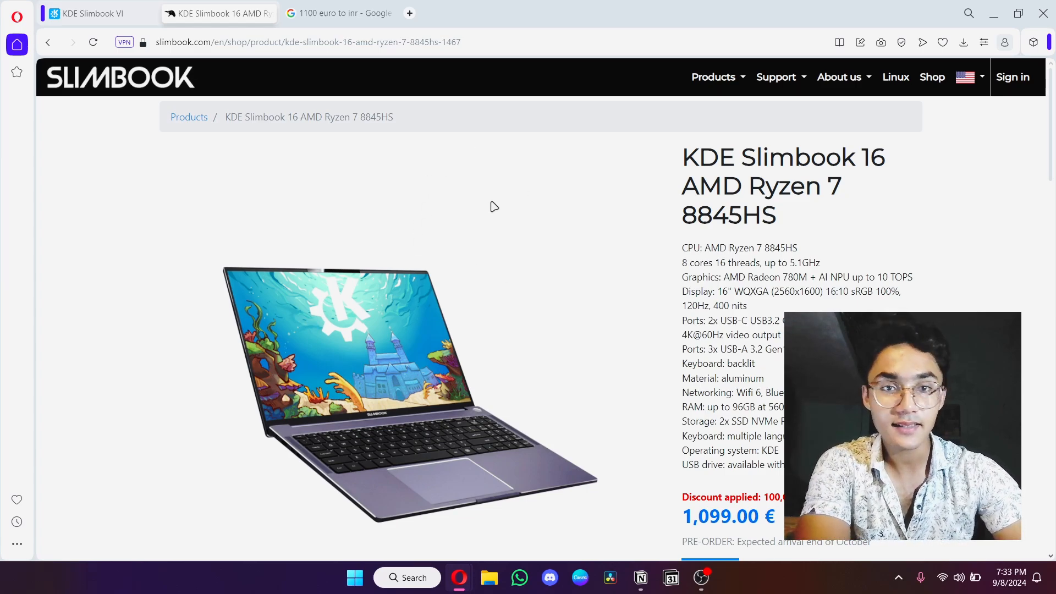
mouse_move(544, 188)
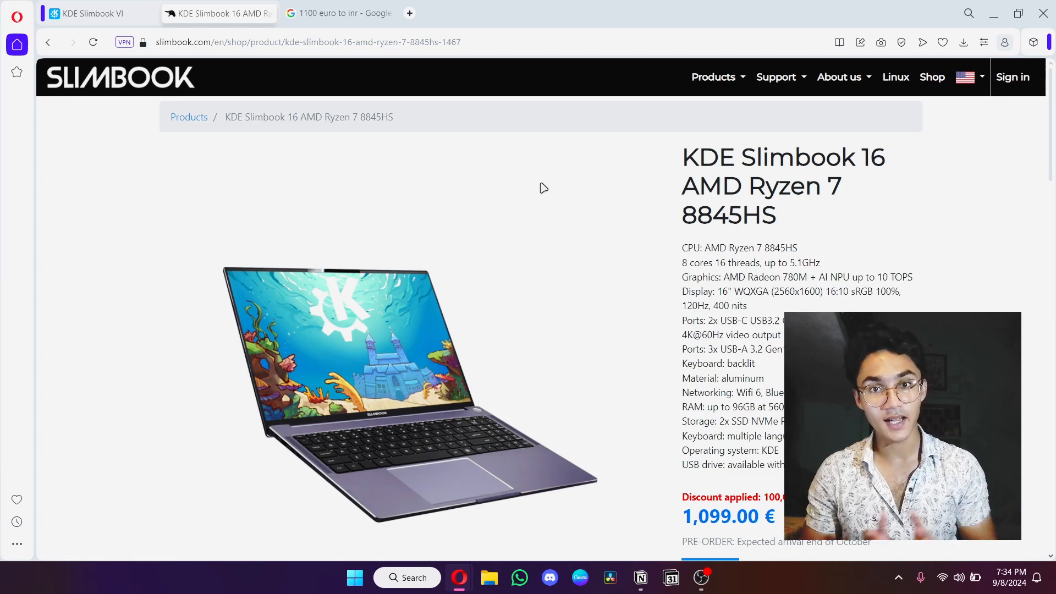
mouse_move(340, 13)
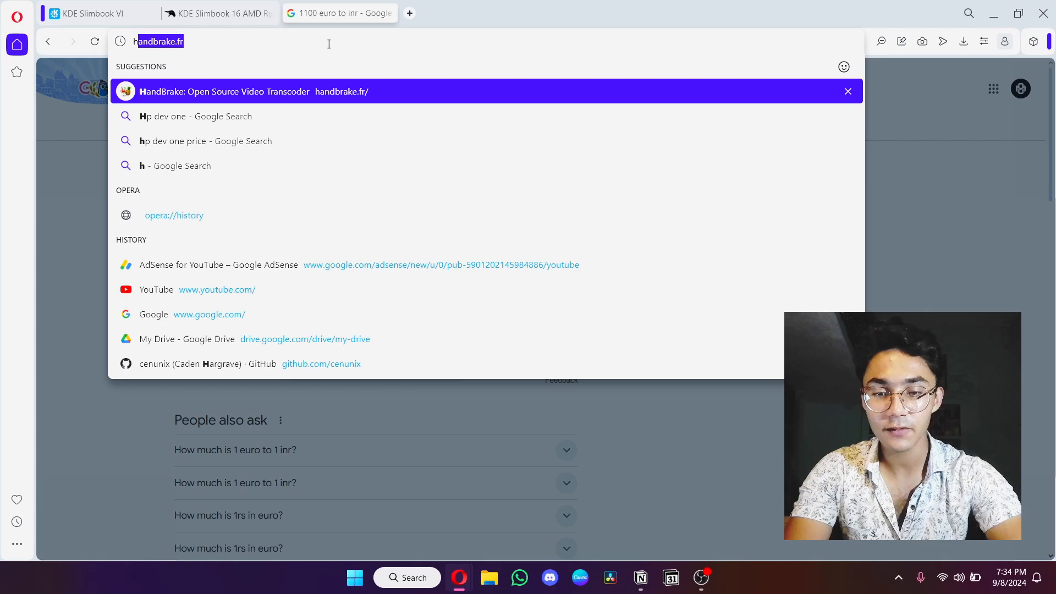
Load hpdevone.com and check the HP Dev One price search (Rs 189,990) in a temporary tab.
type("https://hpdevone.com")
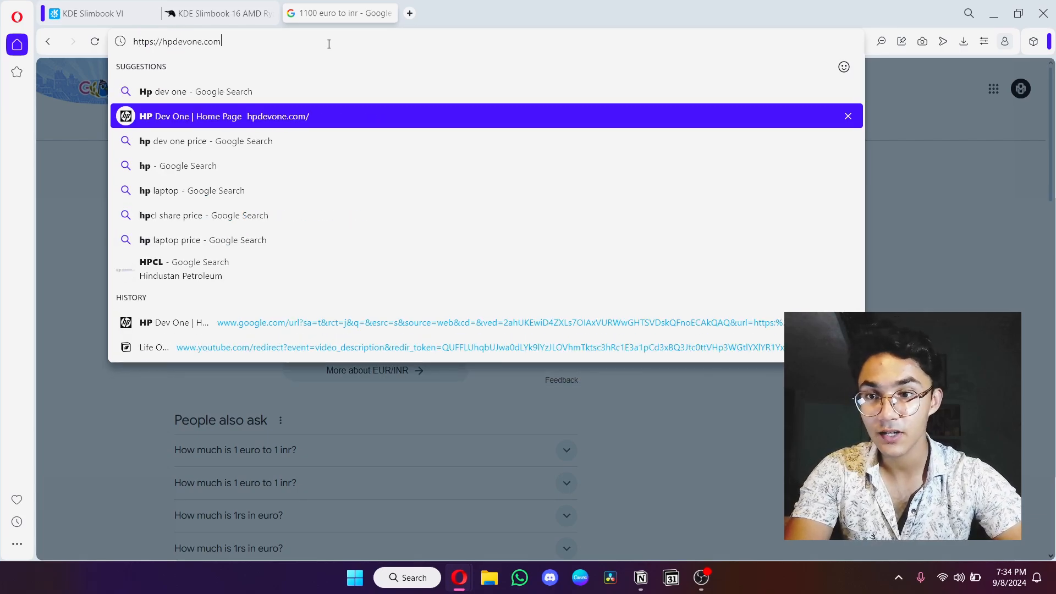
key("Return")
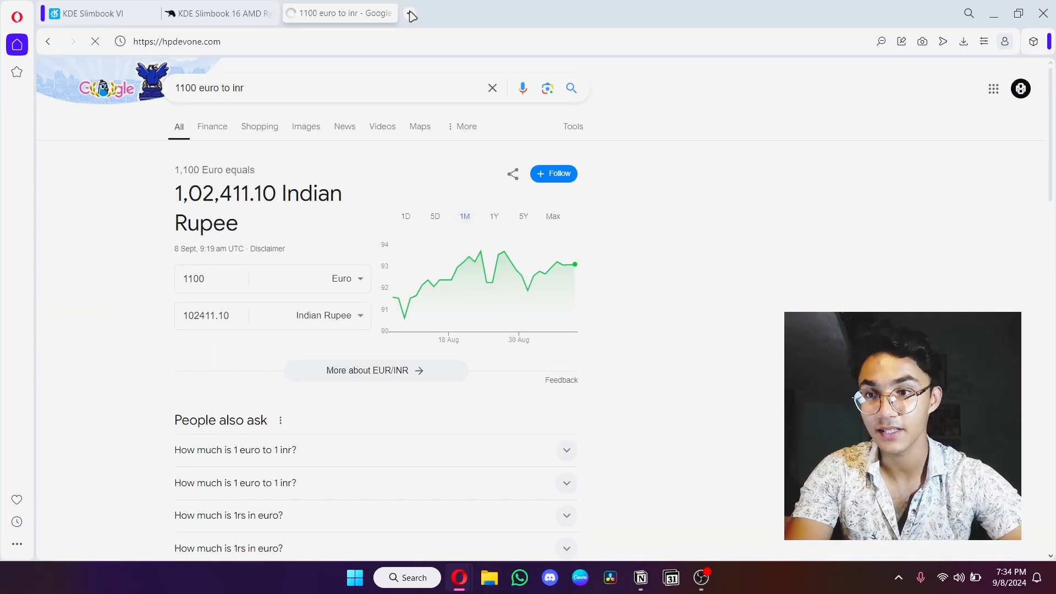
left_click(524, 12)
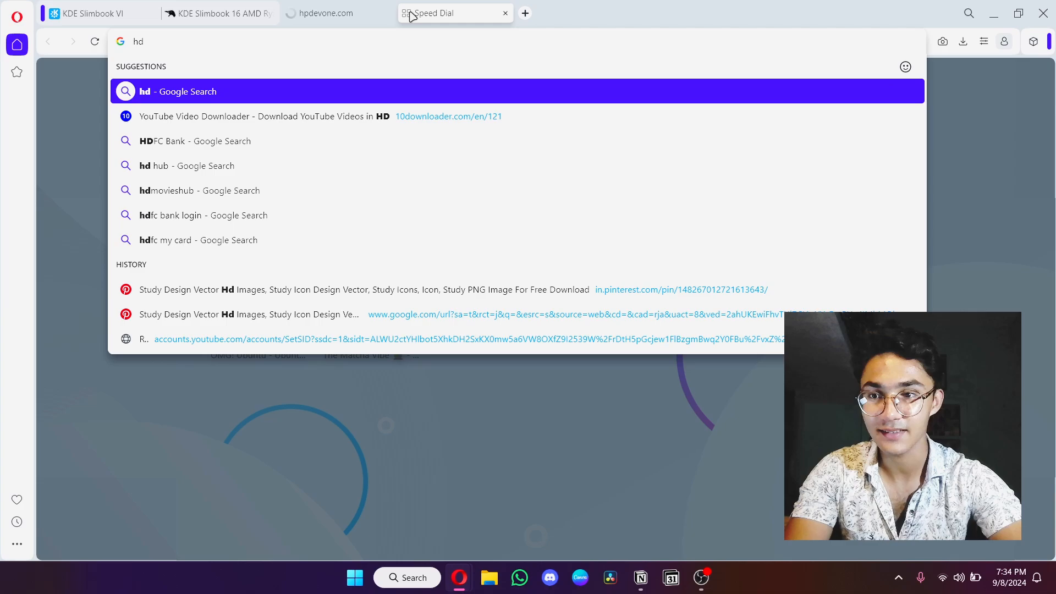
type("hpdevone.com")
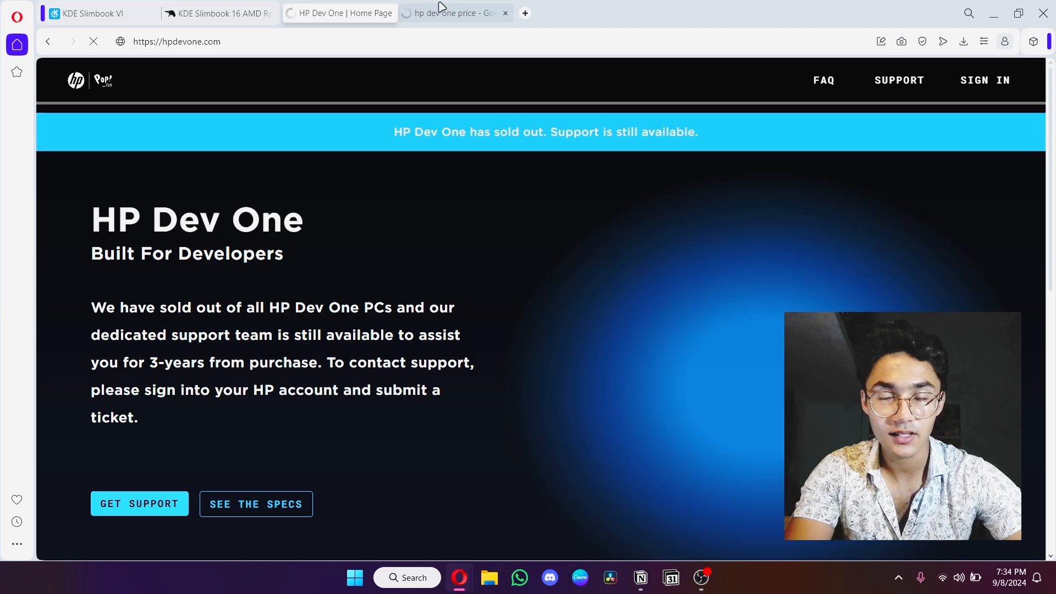
left_click(453, 12)
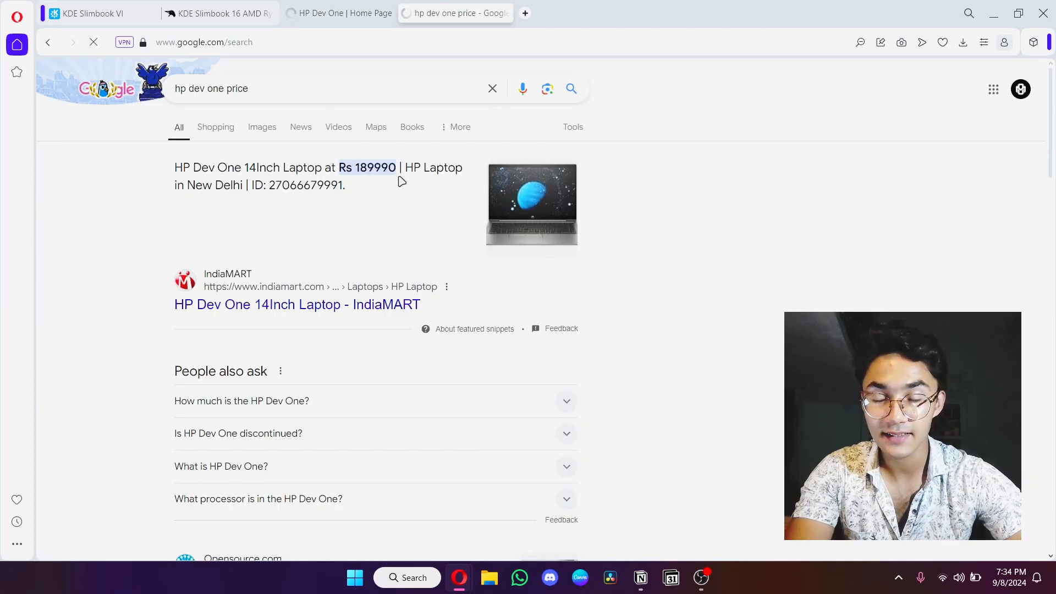
mouse_move(373, 219)
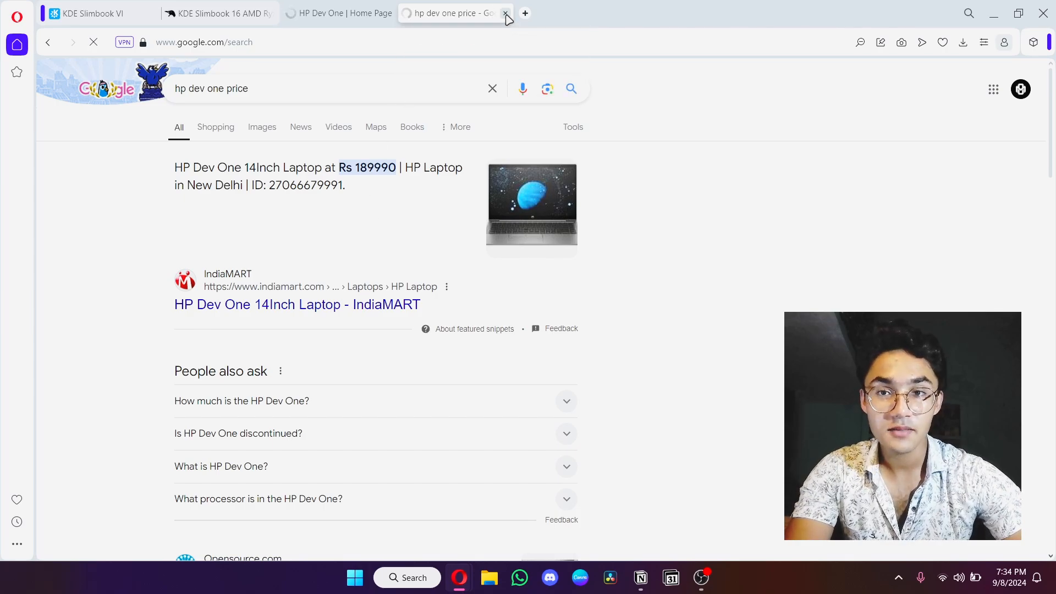
left_click(505, 13)
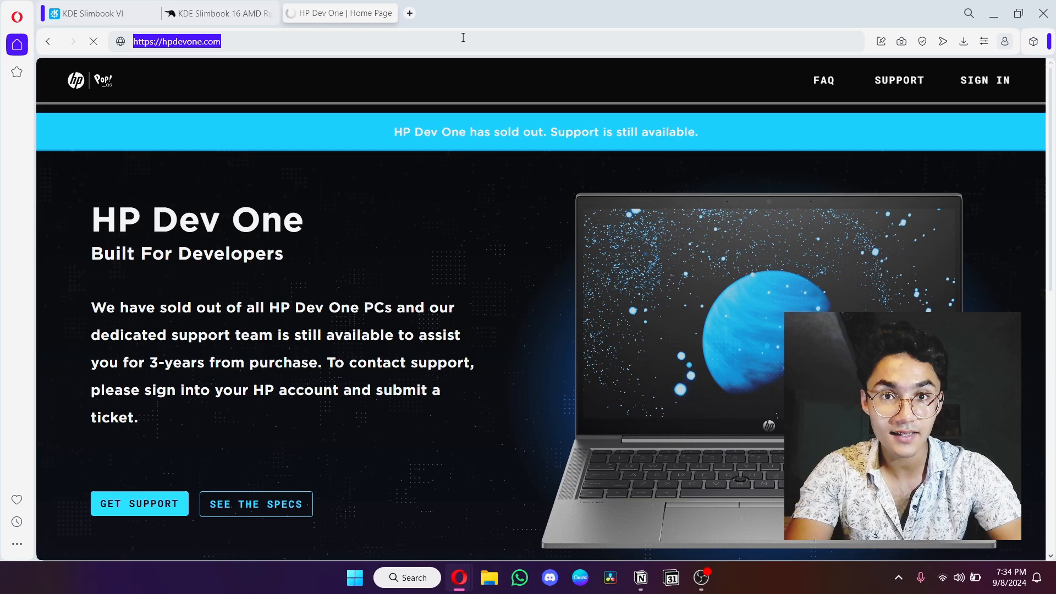
mouse_move(486, 218)
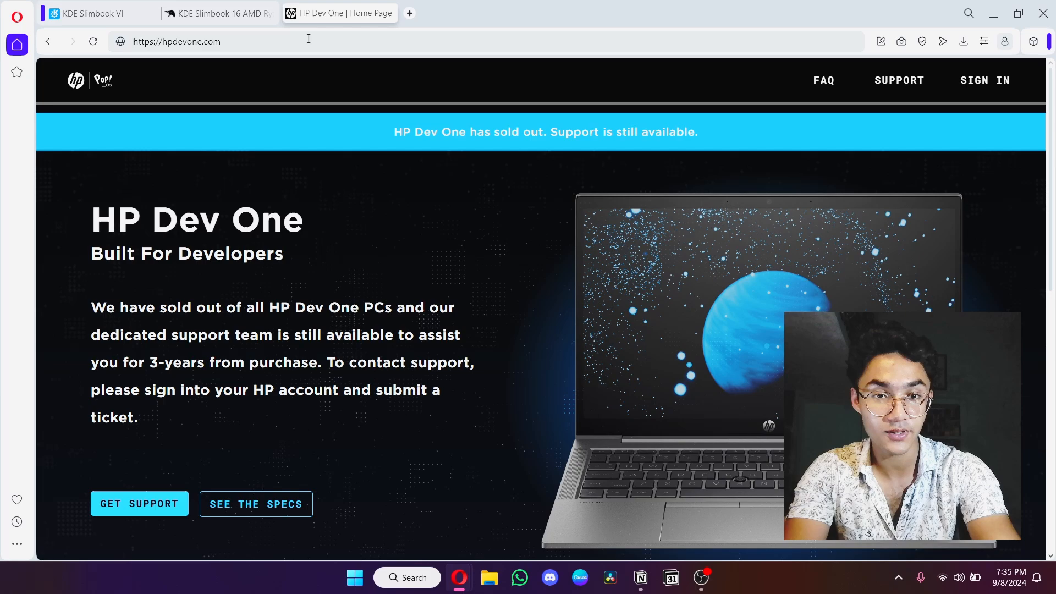
double_click(212, 42)
type("dell xps 13 developer edition price")
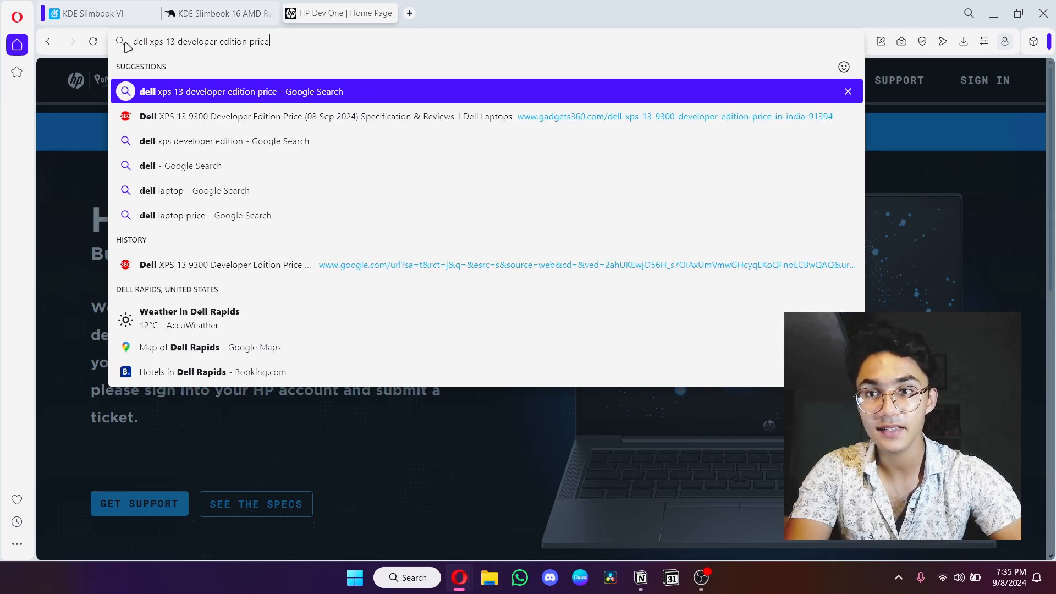
Run the Dell XPS 13 Developer Edition price search and scroll through the results.
key("Return")
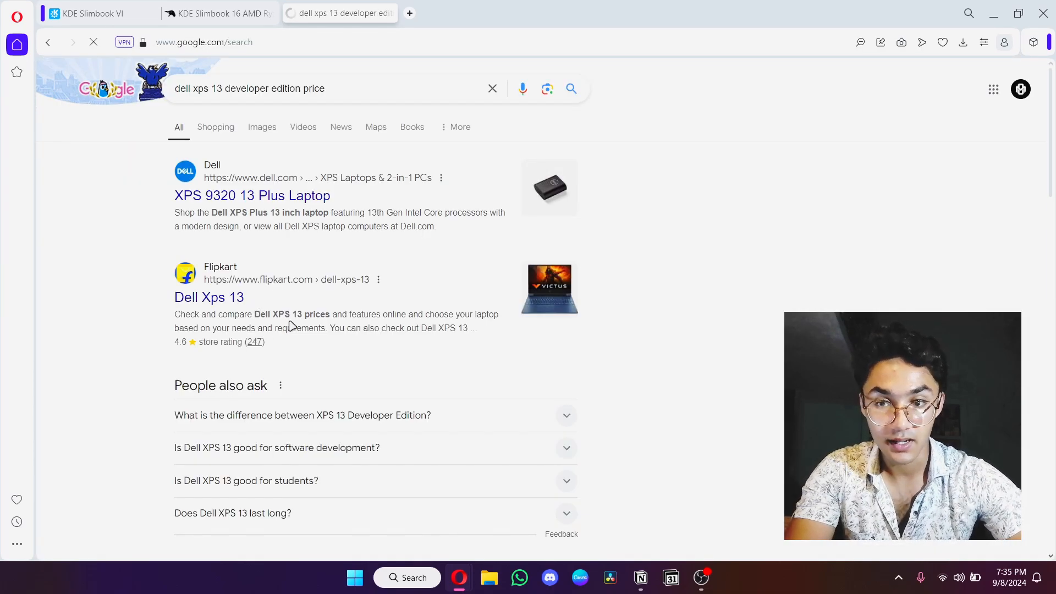
scroll("down", 3)
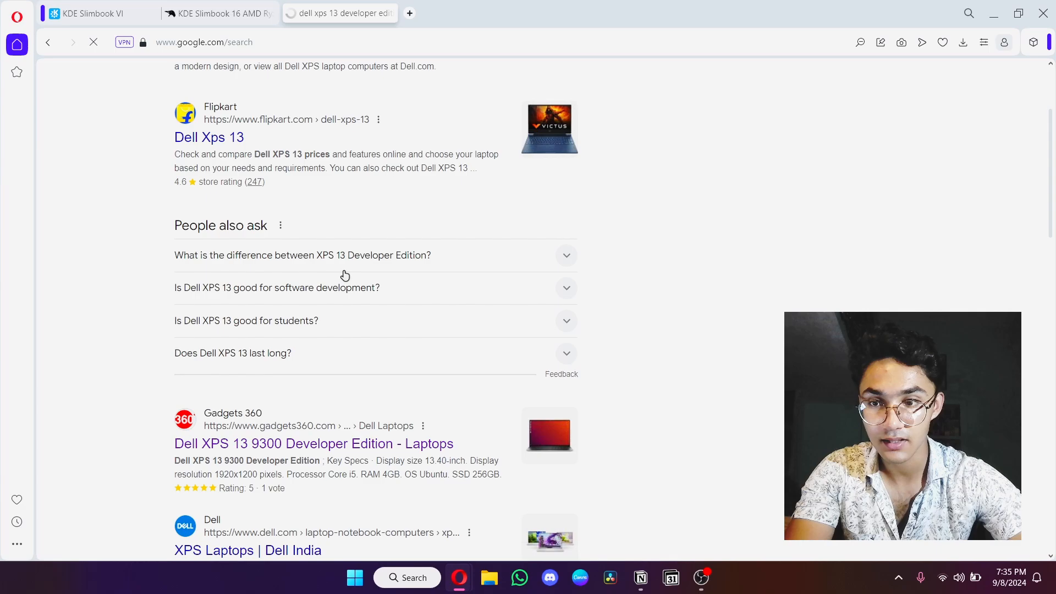
scroll("down", 3)
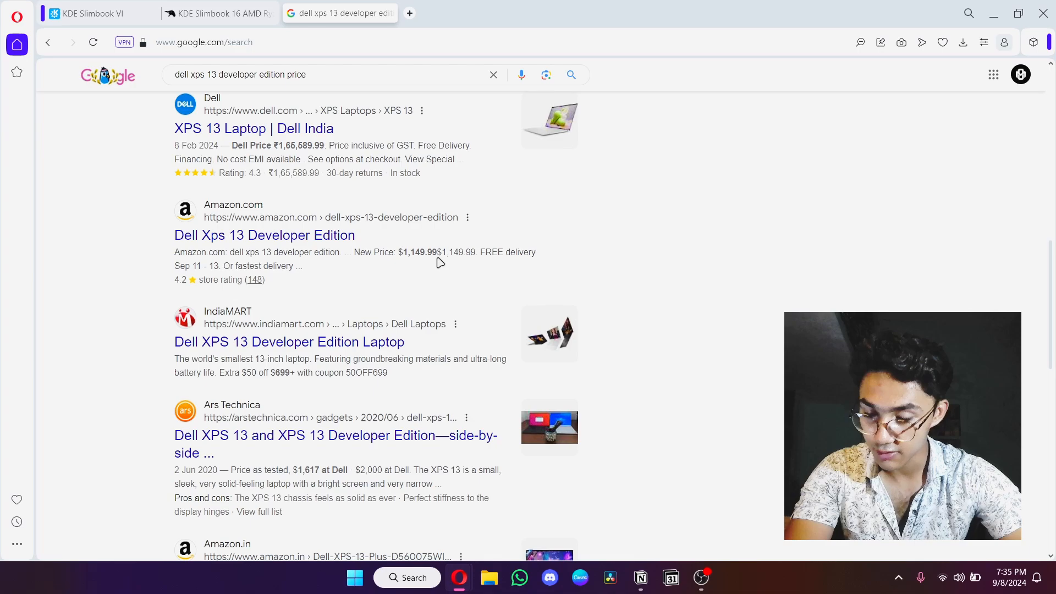
scroll("up", 3)
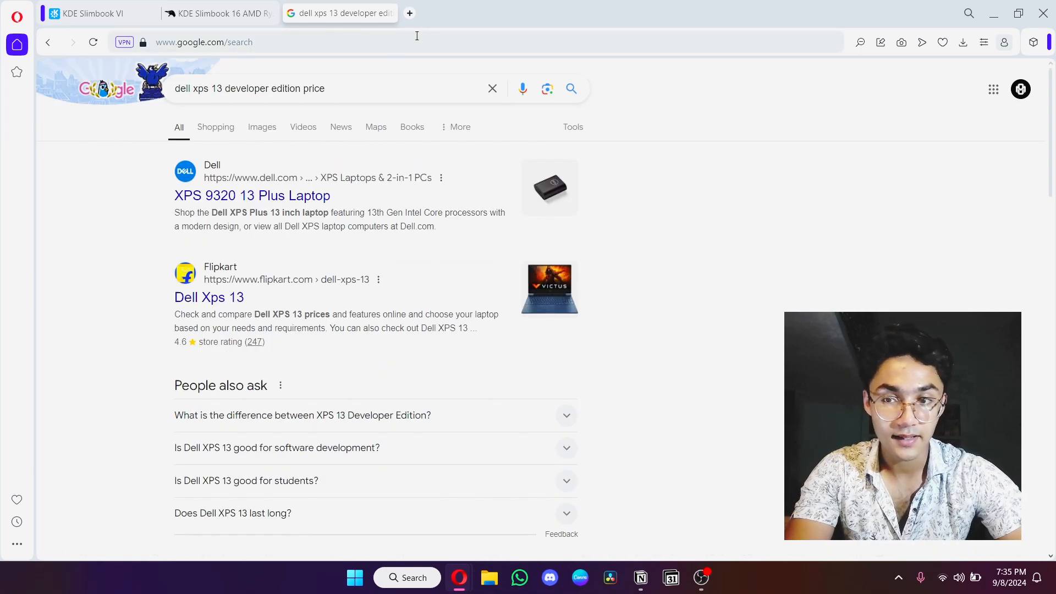
left_click(330, 88)
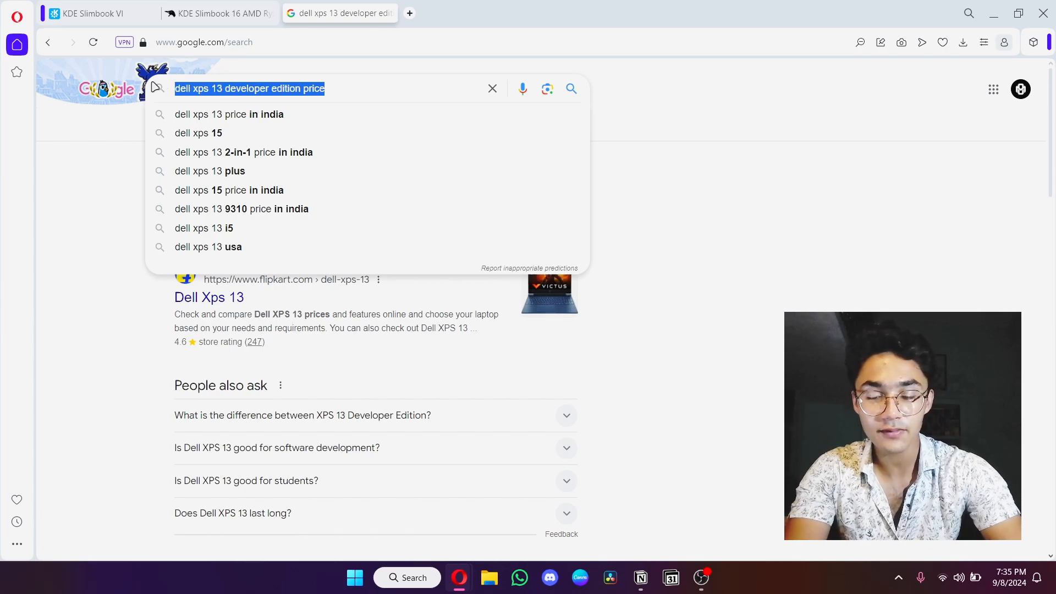
Search 'system 76' and open the System76 - Linux Laptops result.
type("syste")
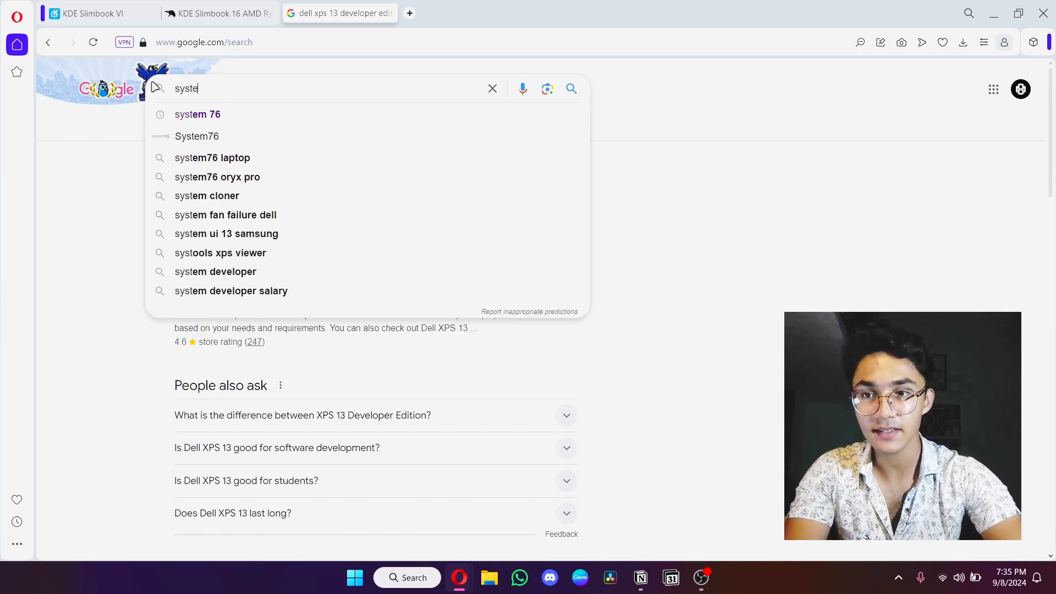
left_click(197, 113)
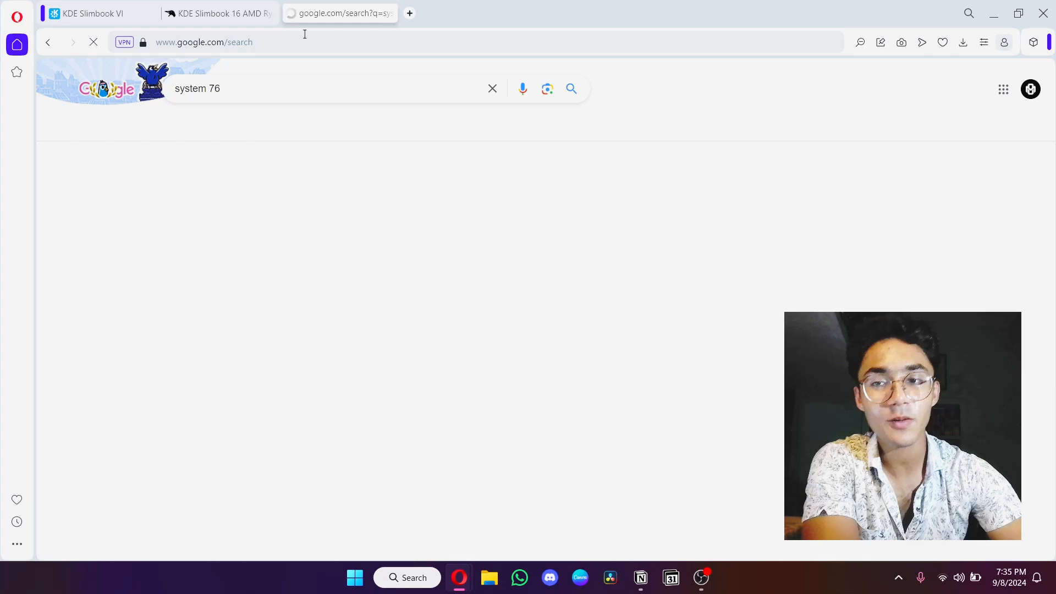
key("Return")
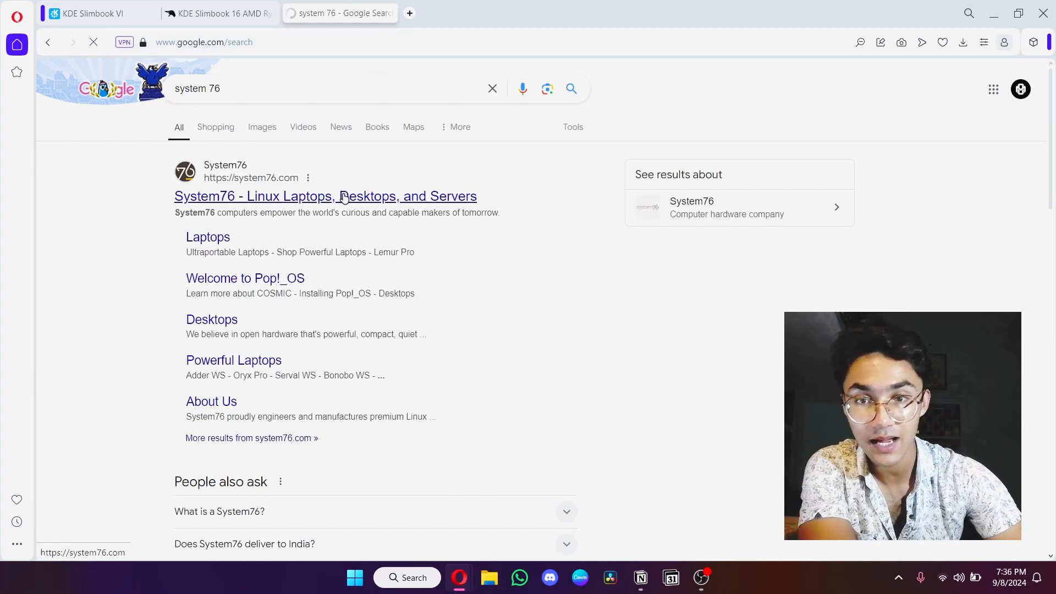
left_click(325, 196)
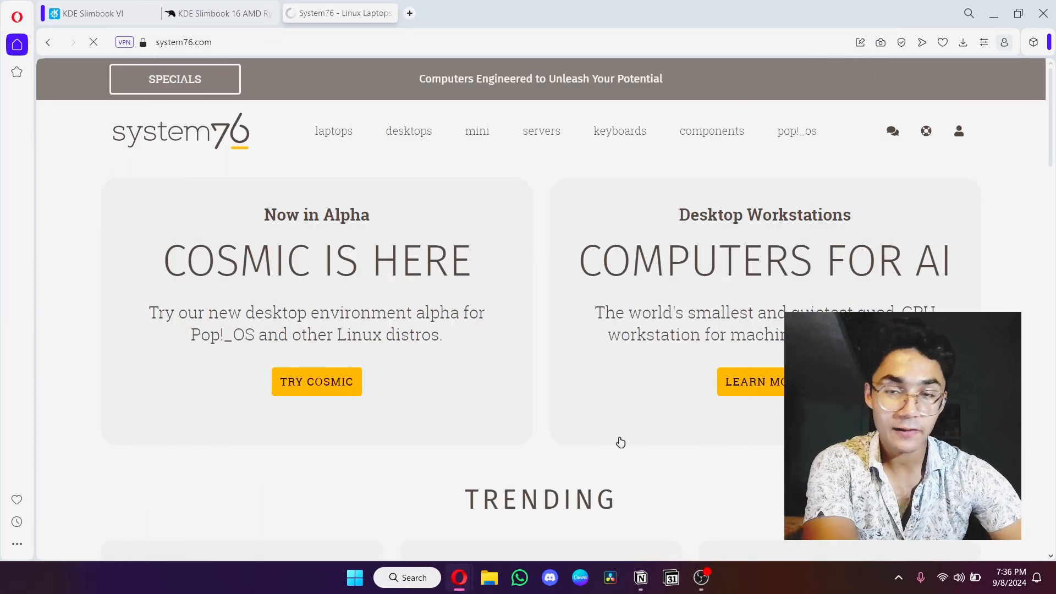
scroll("down", 3)
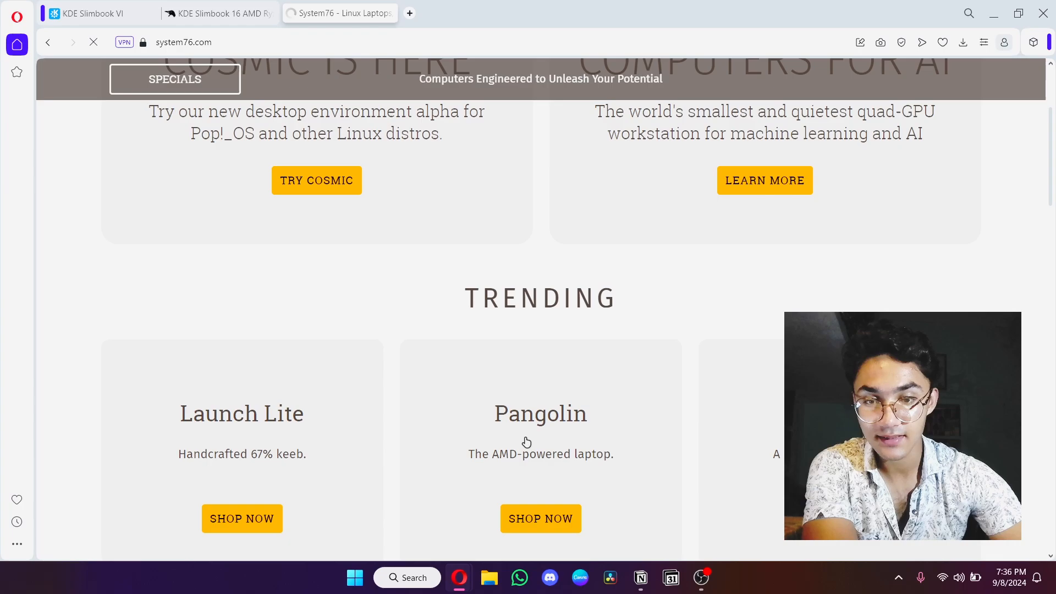
scroll("down", 3)
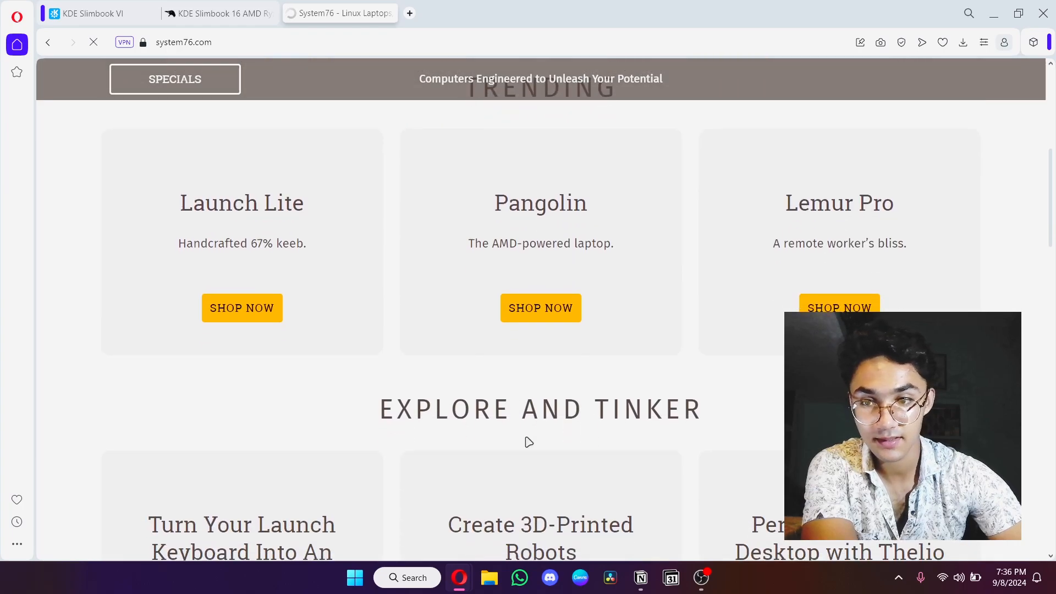
scroll("up", 3)
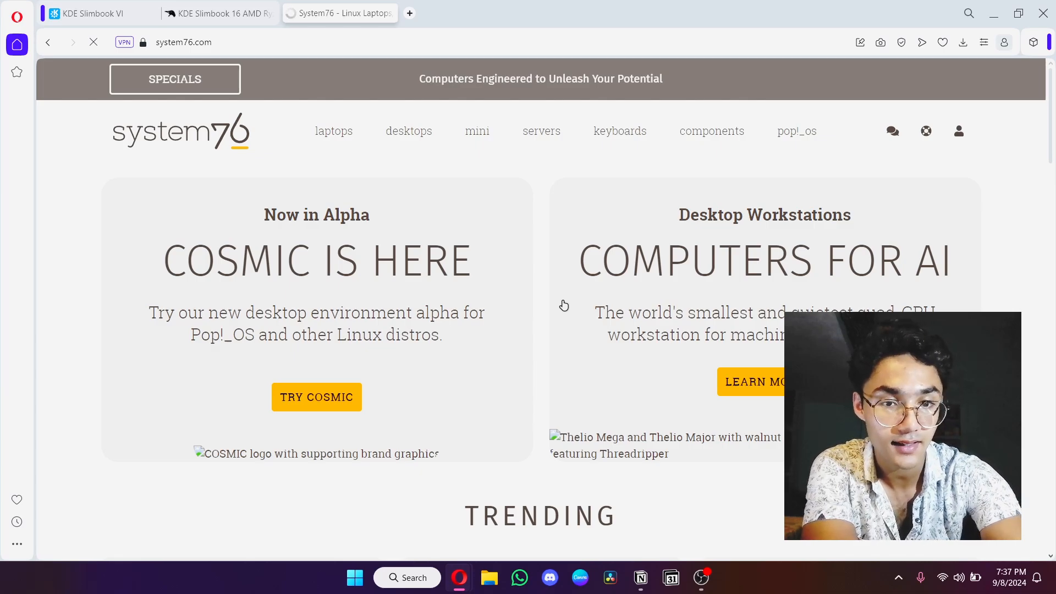
scroll("down", 3)
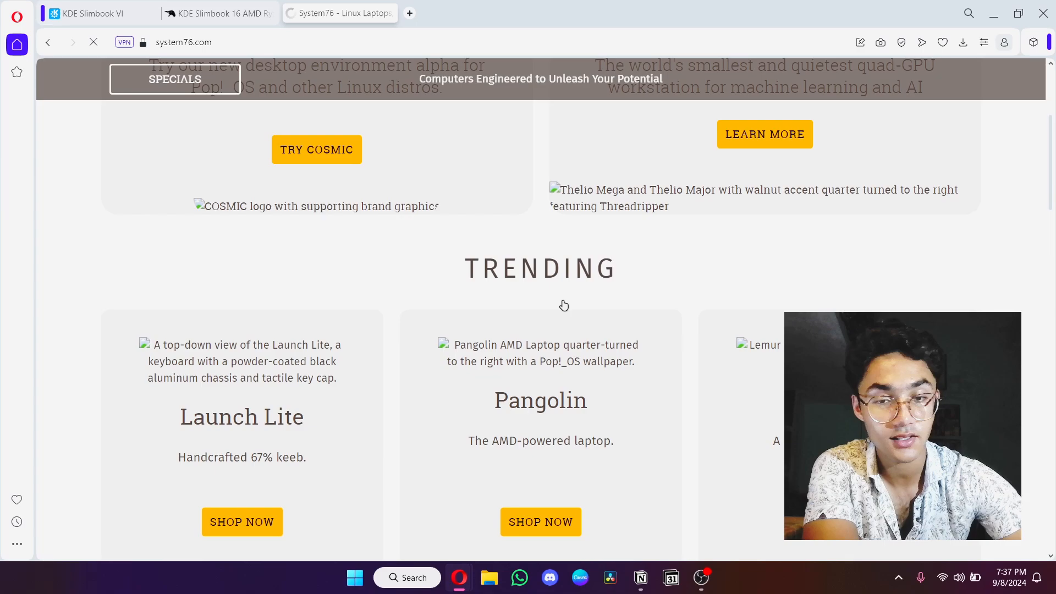
scroll("down", 3)
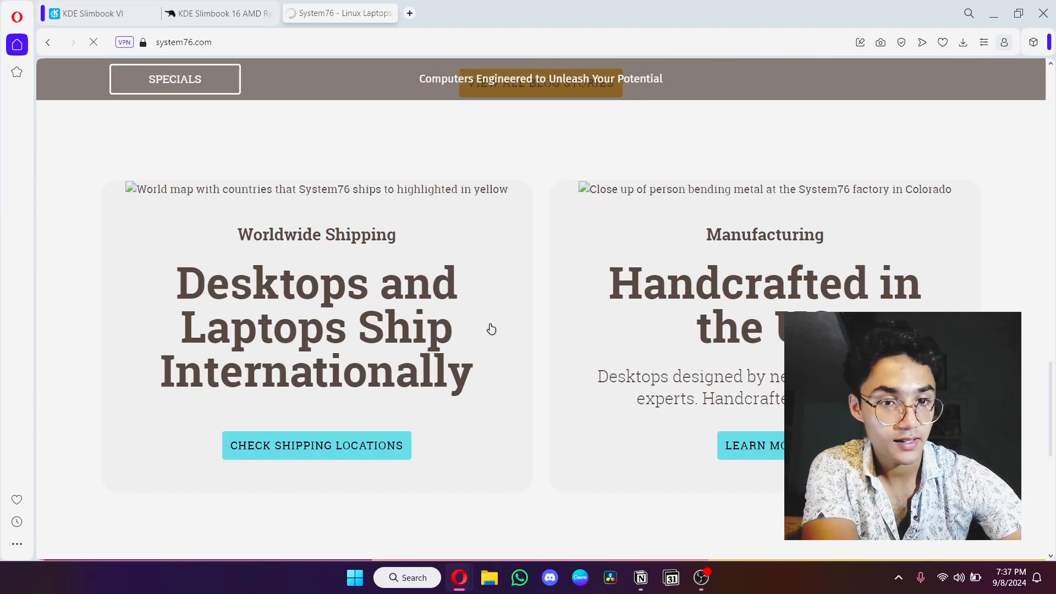
mouse_move(587, 387)
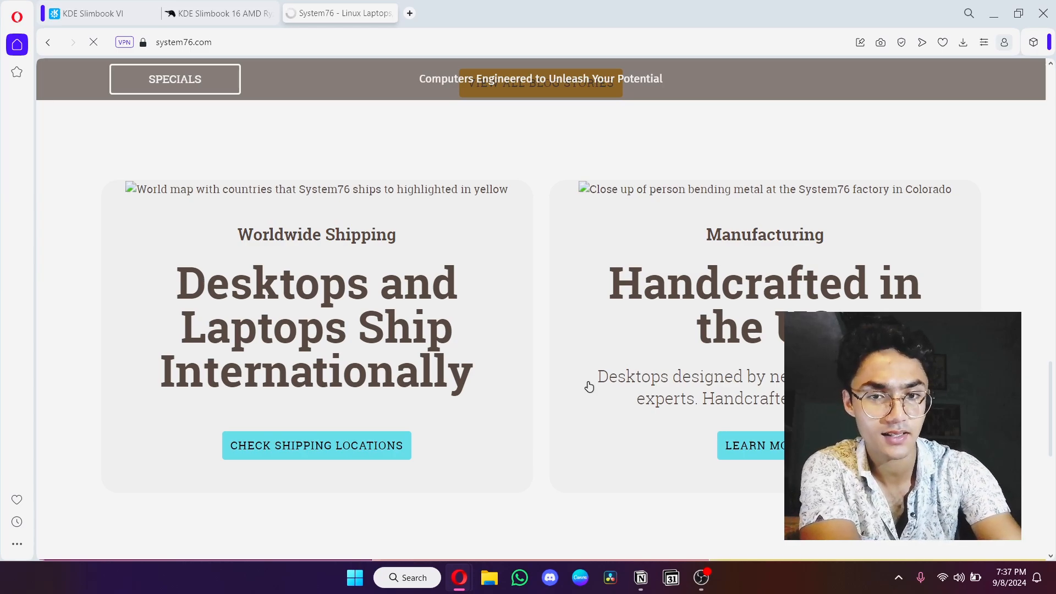
scroll("down", 3)
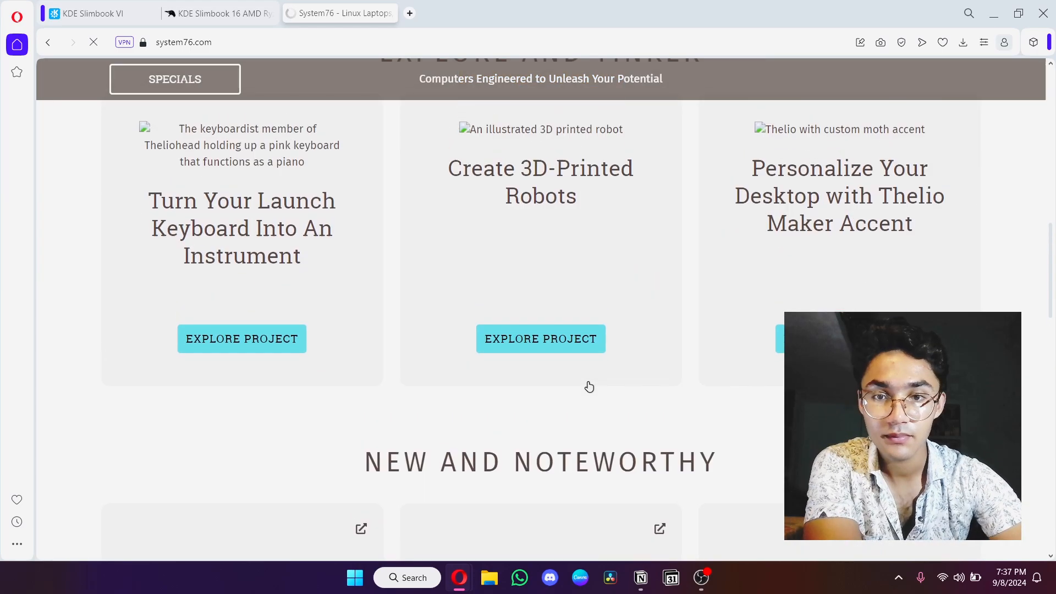
scroll("up", 3)
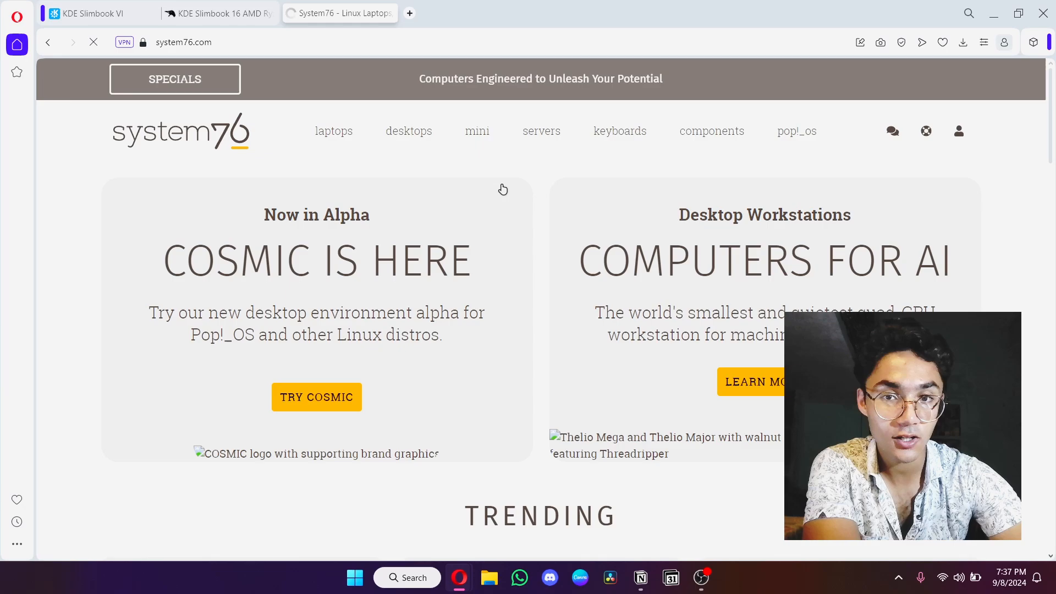
Glance at the Slimbook 16 listing, then return to System76's laptops page.
left_click(217, 13)
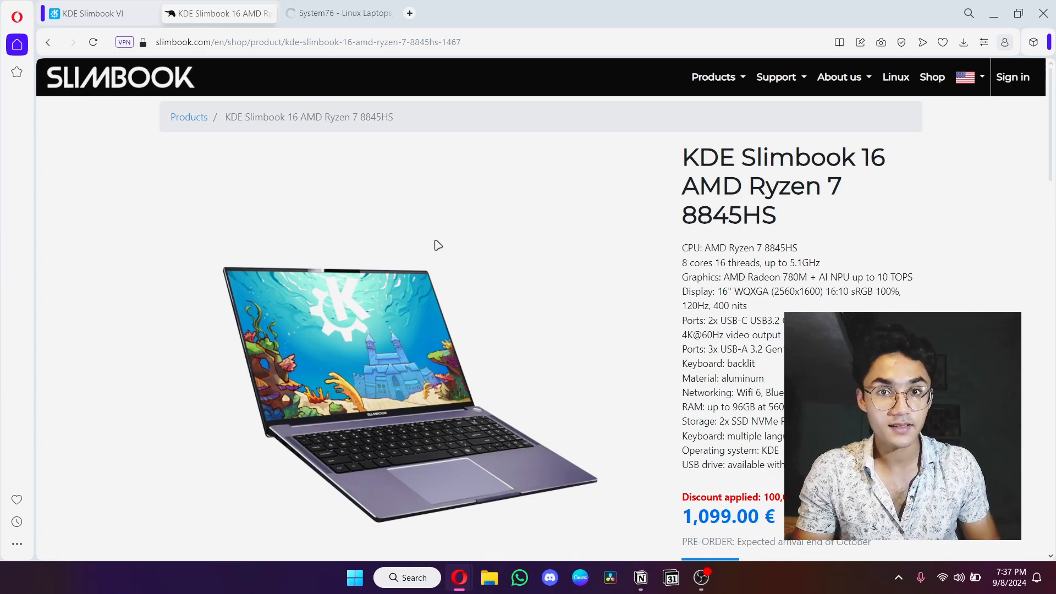
left_click(339, 13)
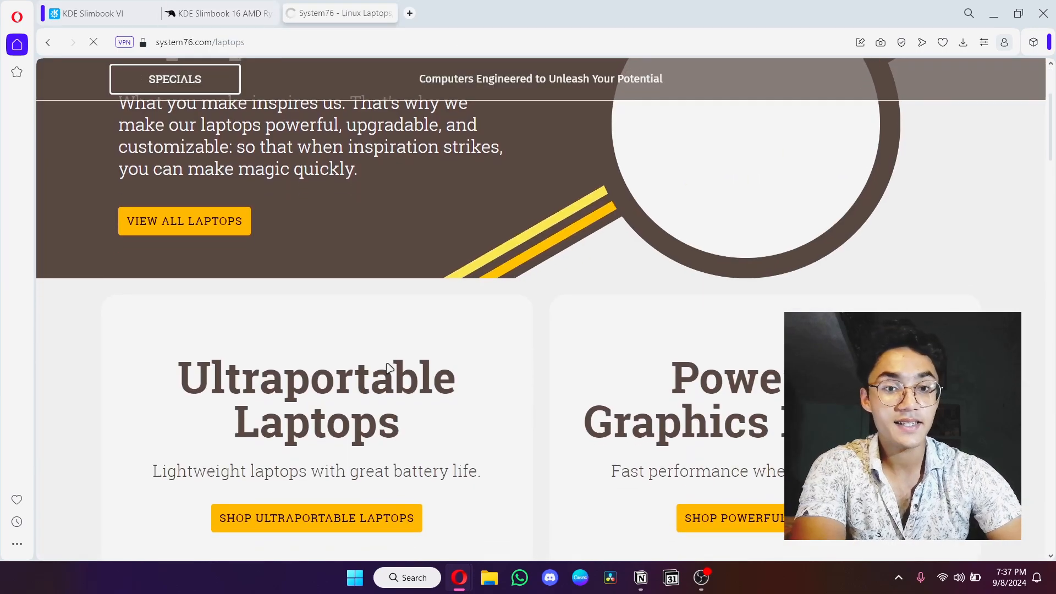
Scroll down System76's laptops page and open the 'Shop Powerful Laptops' listing.
scroll("down", 3)
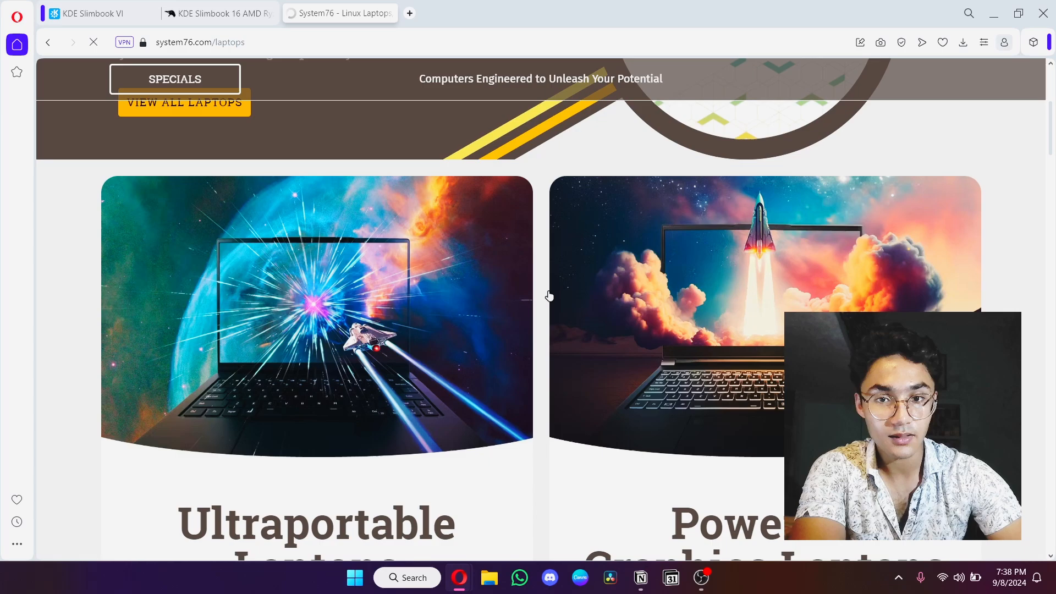
scroll("down", 3)
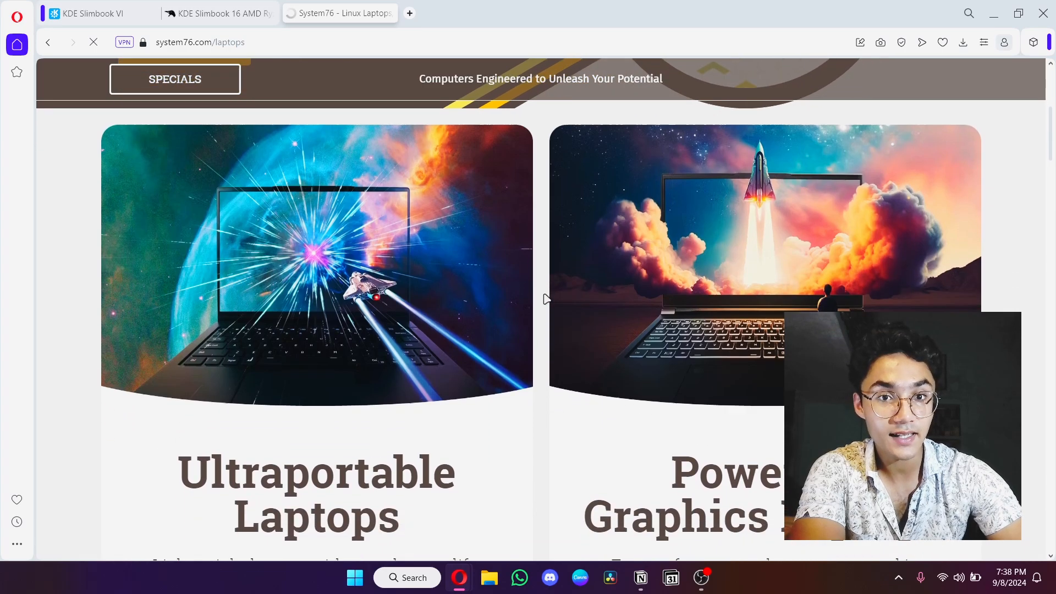
scroll("down", 3)
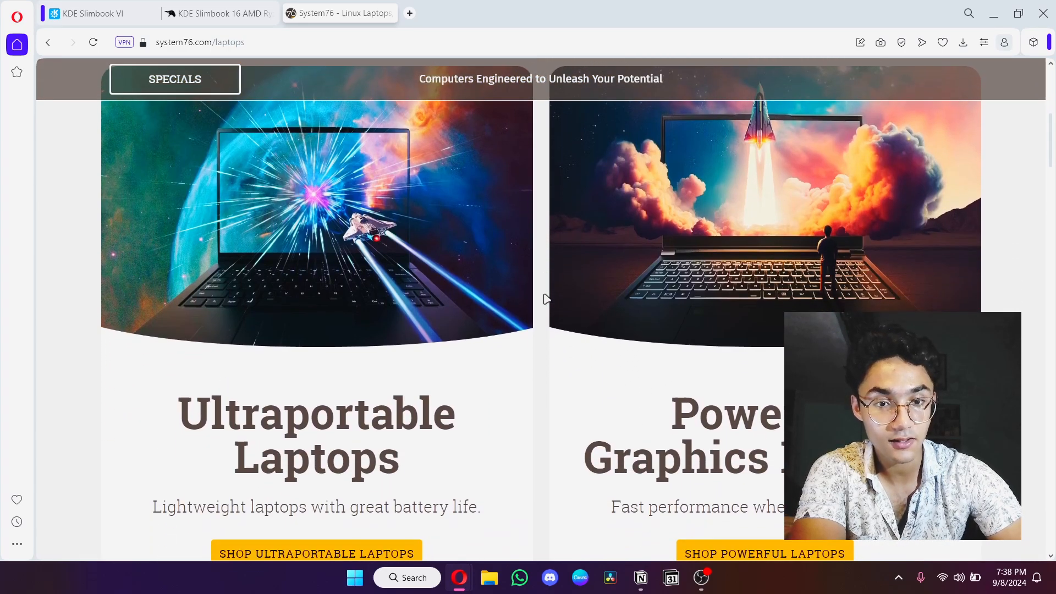
scroll("down", 3)
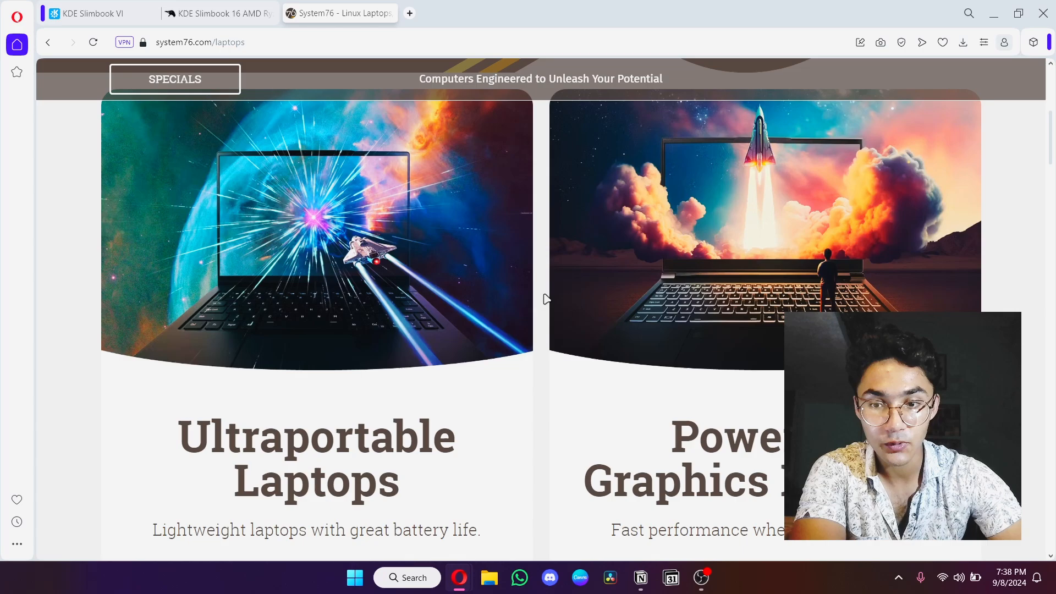
mouse_move(801, 296)
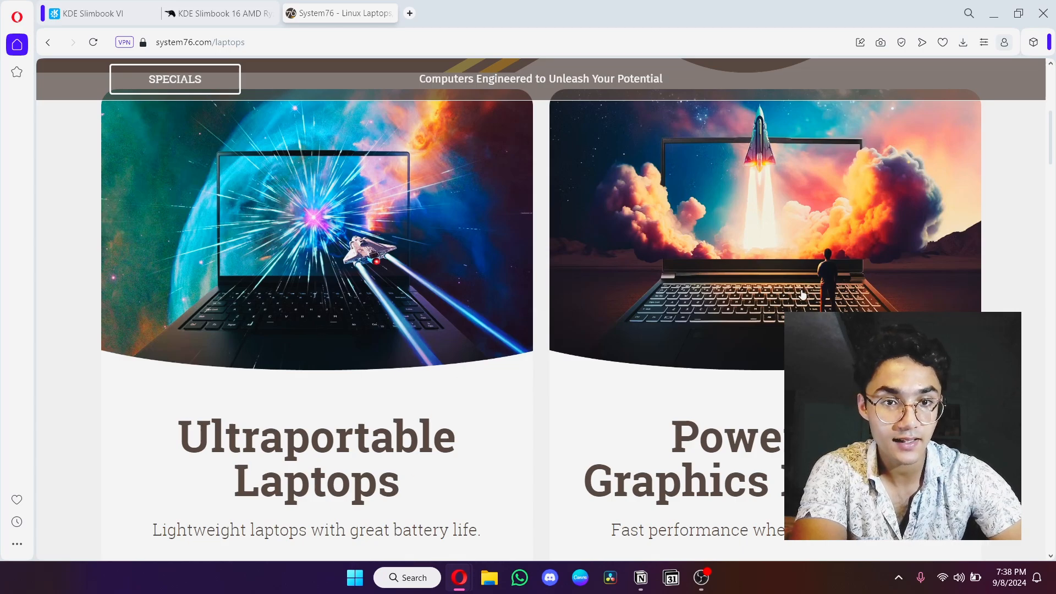
scroll("down", 3)
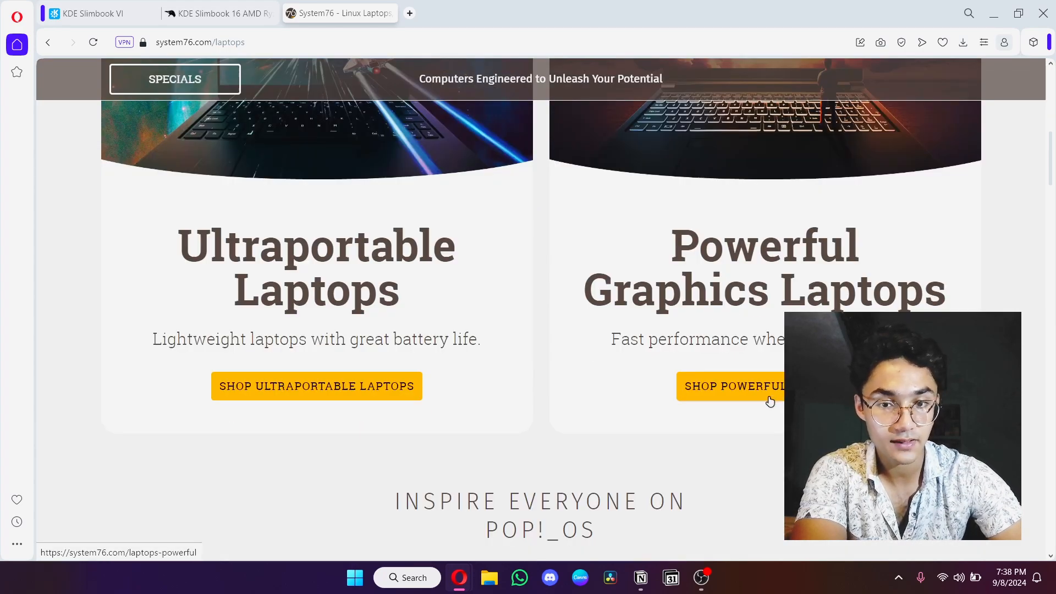
left_click(733, 386)
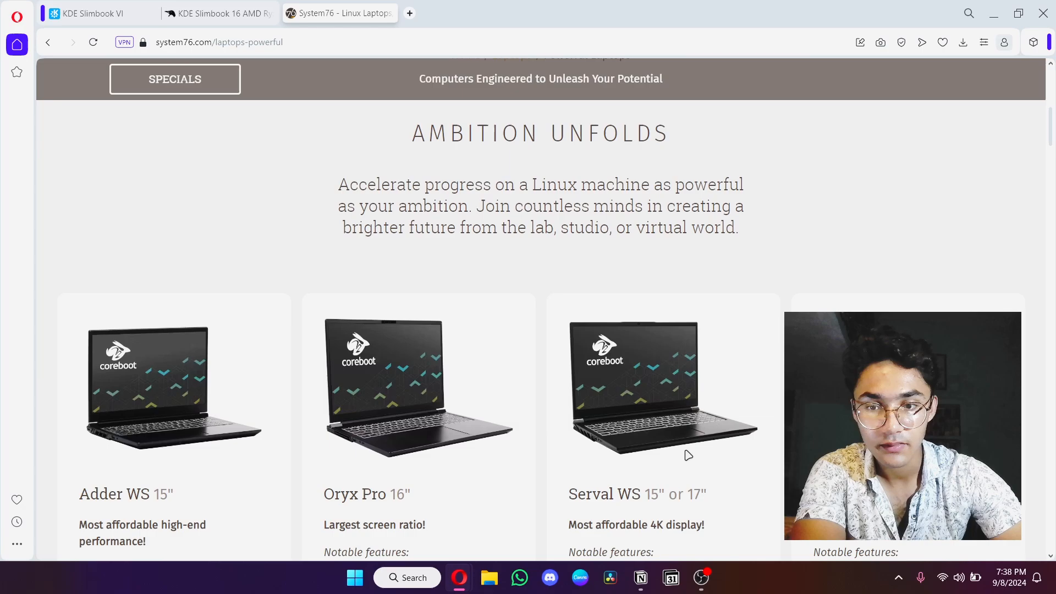
scroll("down", 3)
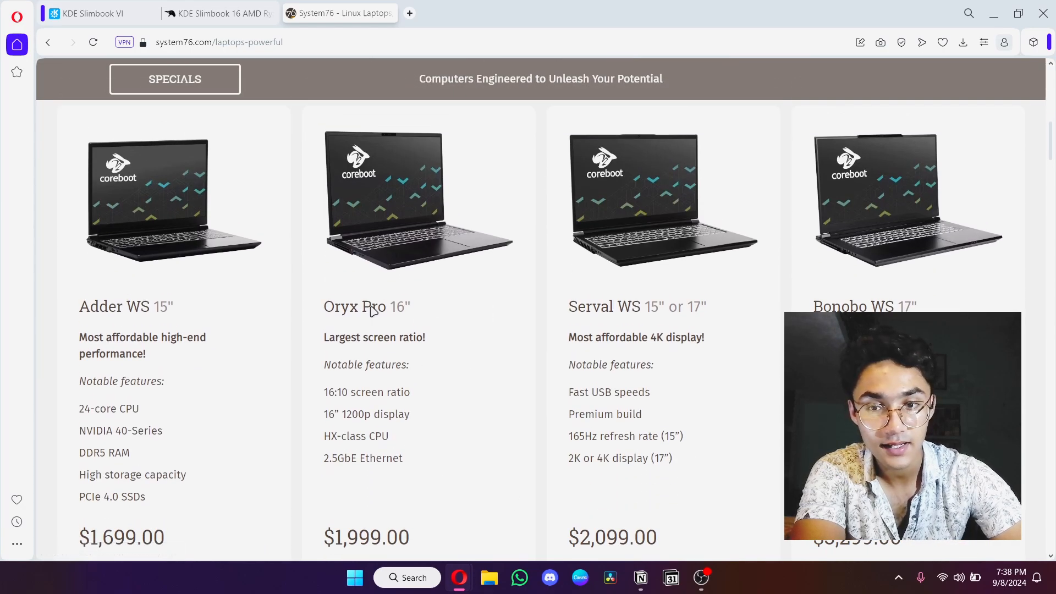
scroll("down", 3)
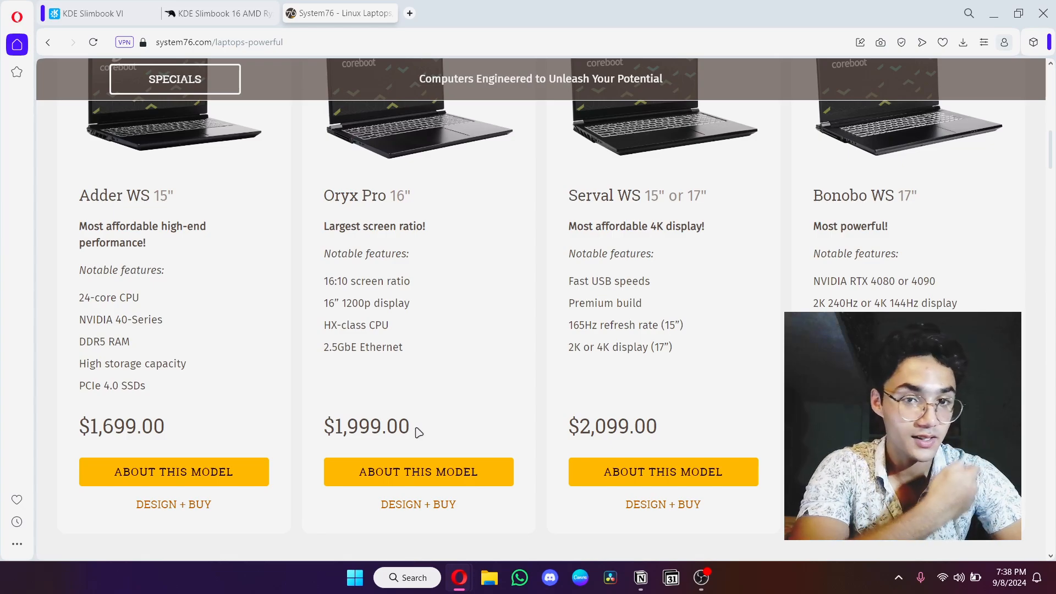
double_click(366, 196)
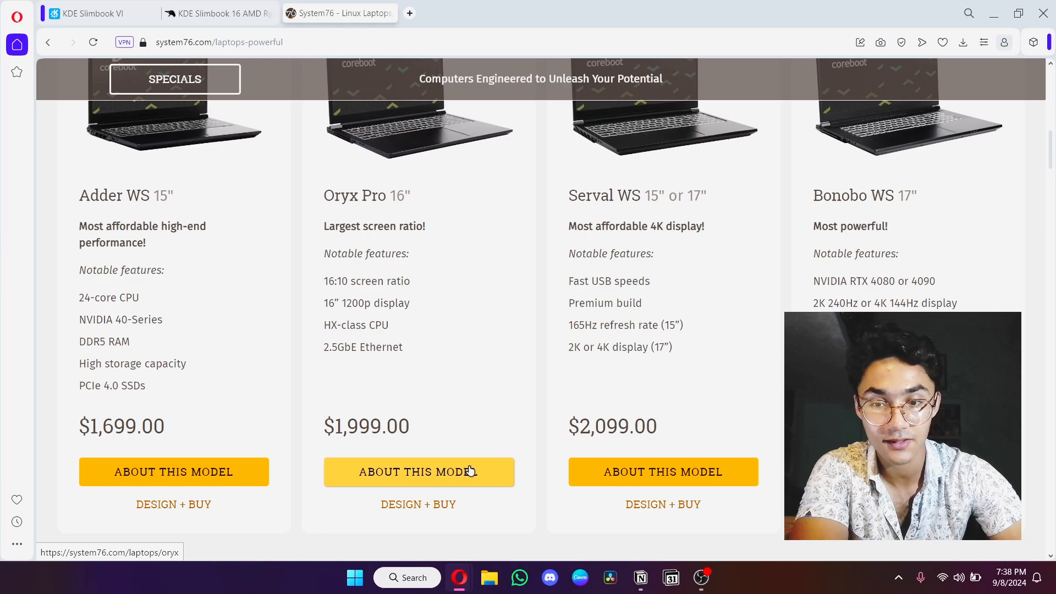
left_click(418, 472)
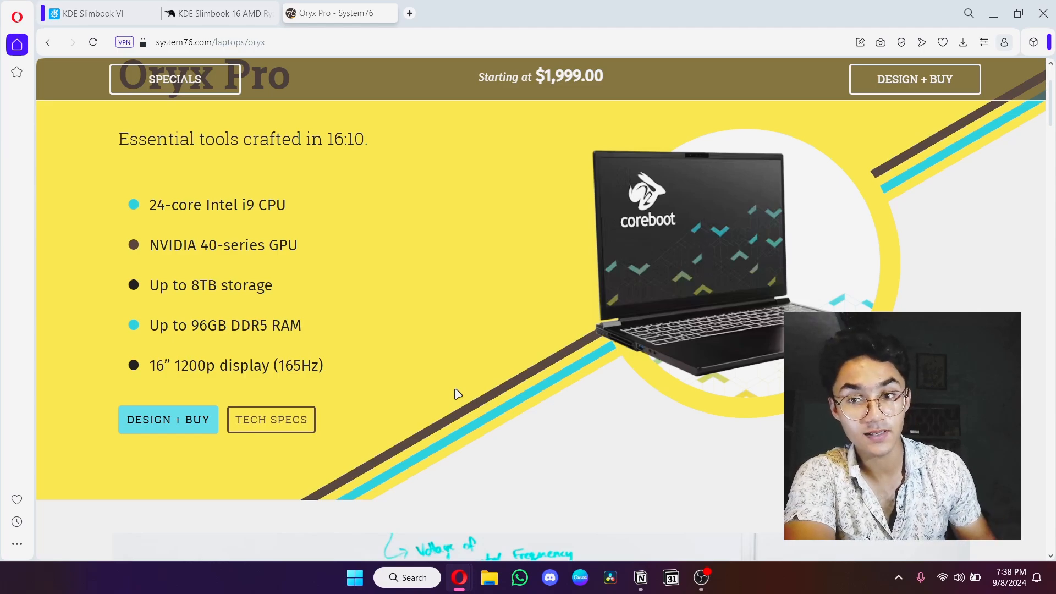
Scroll the Oryx Pro page past the feature list to the lab, desk and keyboard photos.
scroll("down", 3)
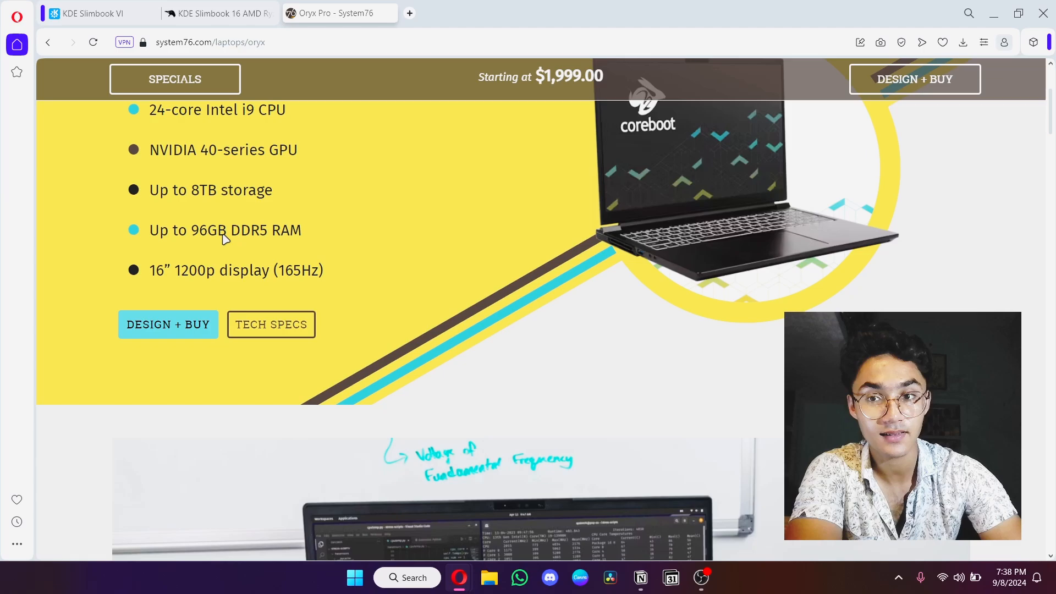
mouse_move(174, 290)
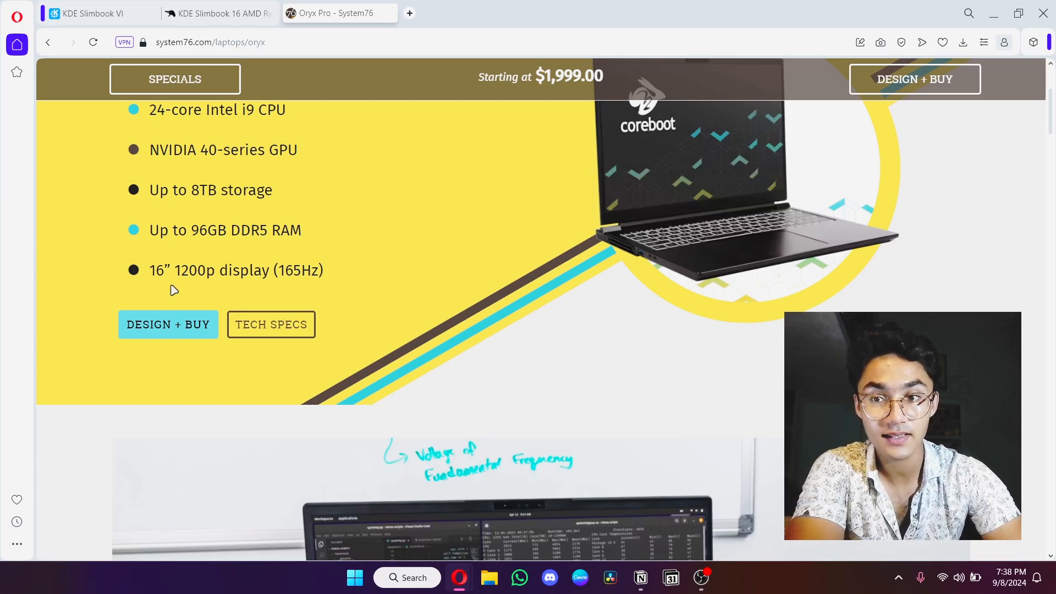
mouse_move(368, 304)
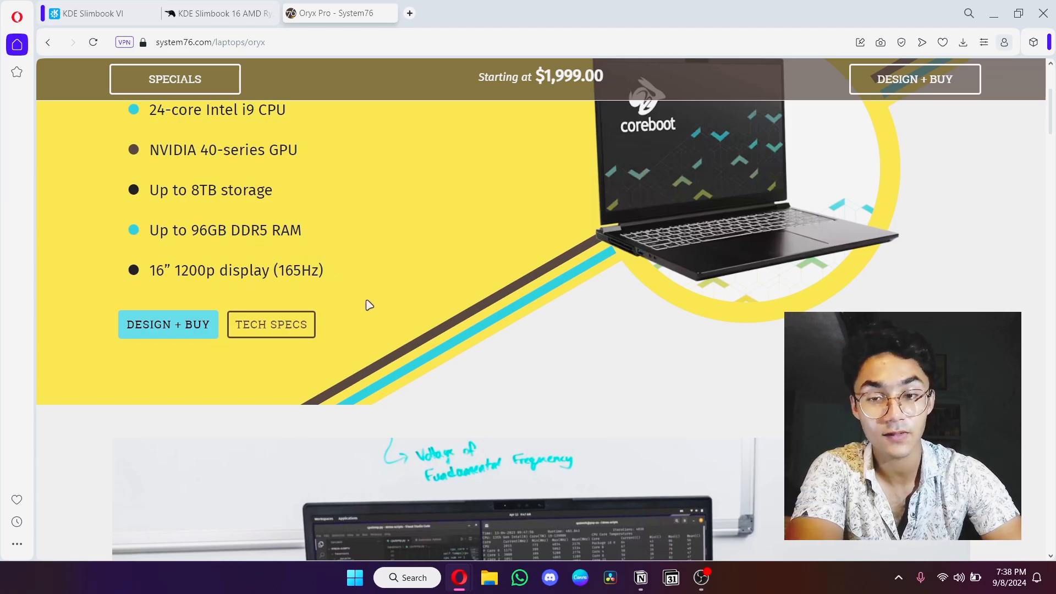
scroll("down", 3)
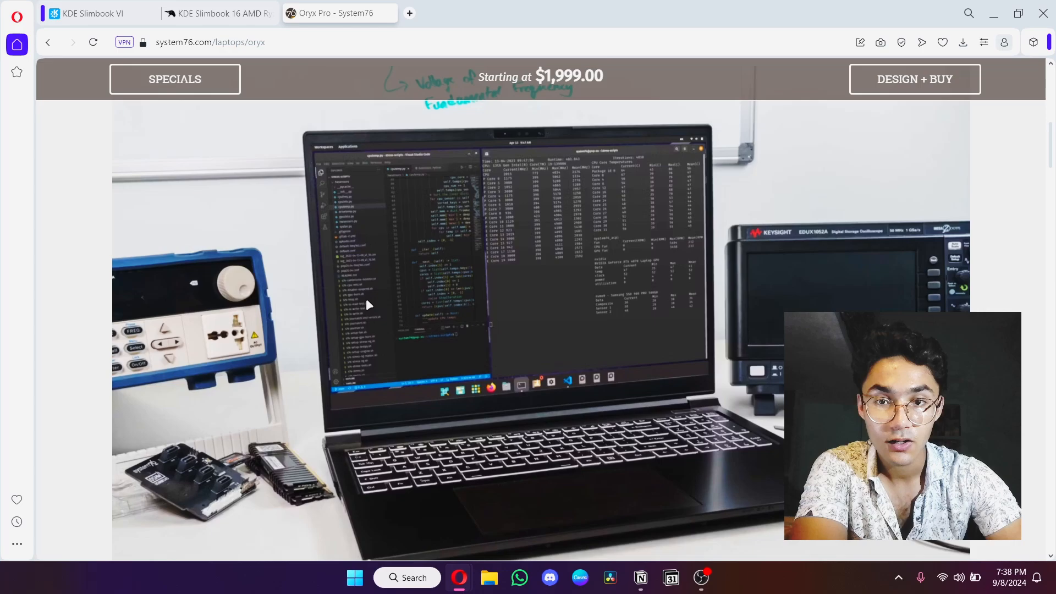
scroll("down", 3)
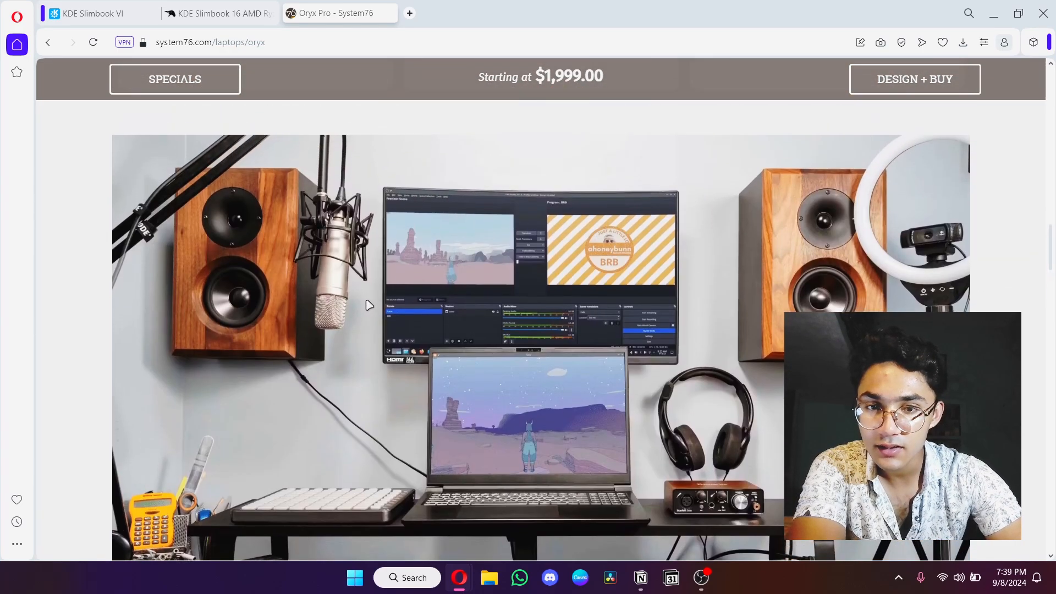
mouse_move(279, 497)
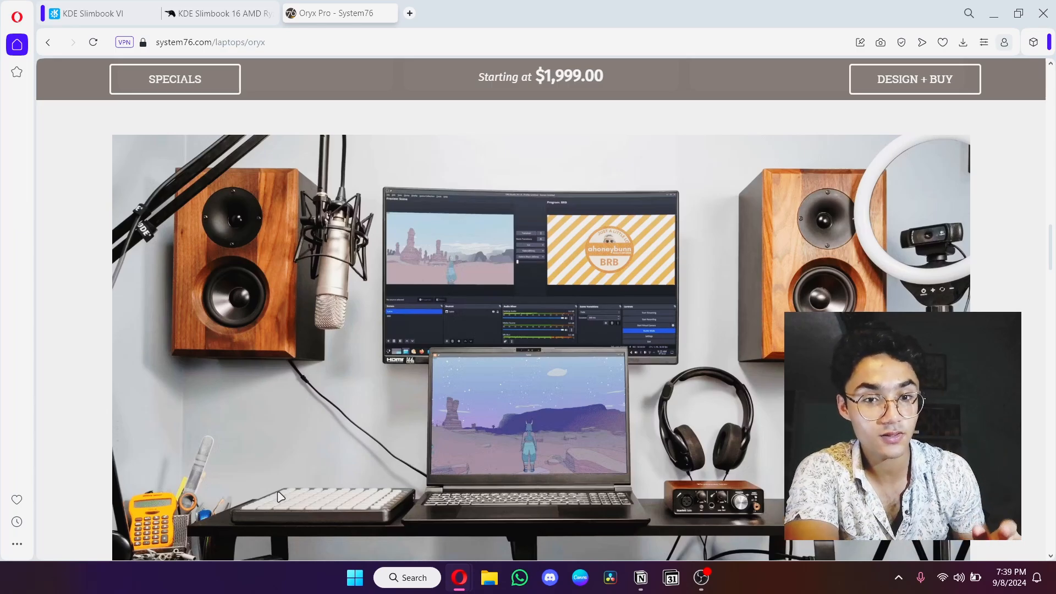
scroll("down", 3)
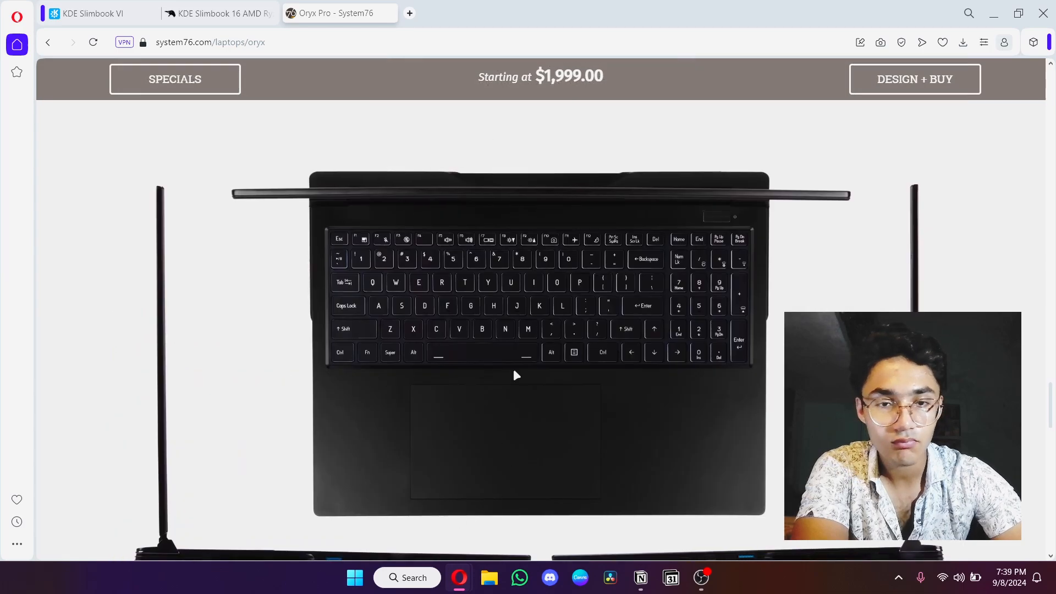
Scroll through the Oryx Pro Tech Specs table to battery, weight, model and footer.
scroll("down", 3)
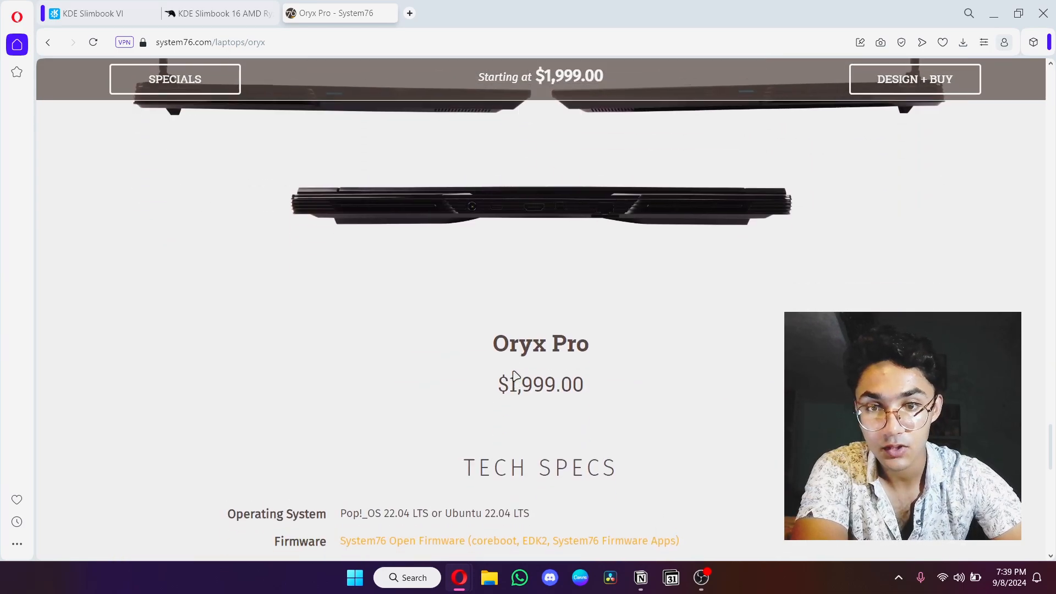
scroll("down", 3)
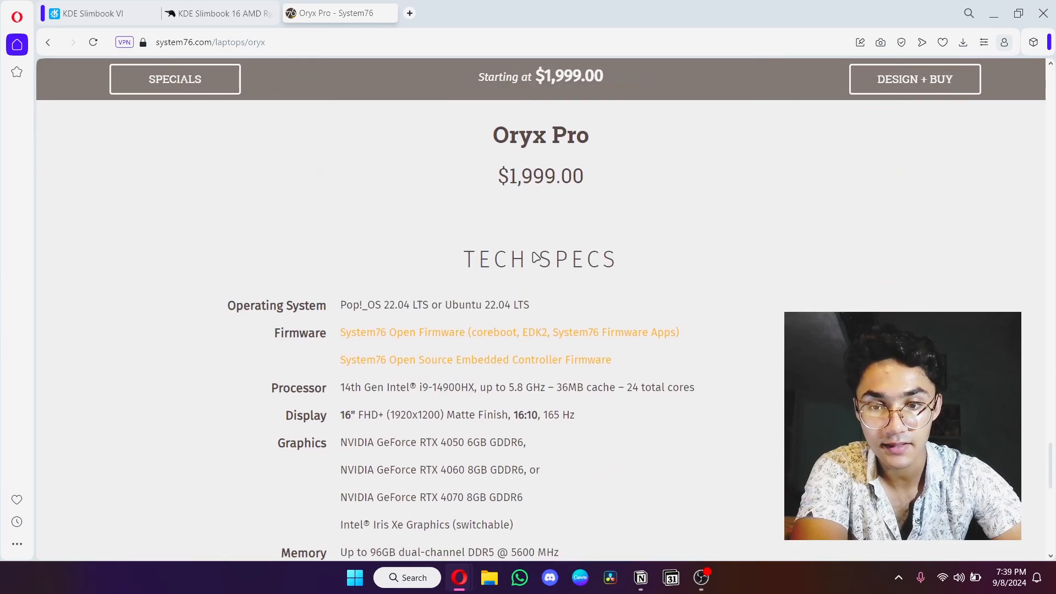
scroll("down", 3)
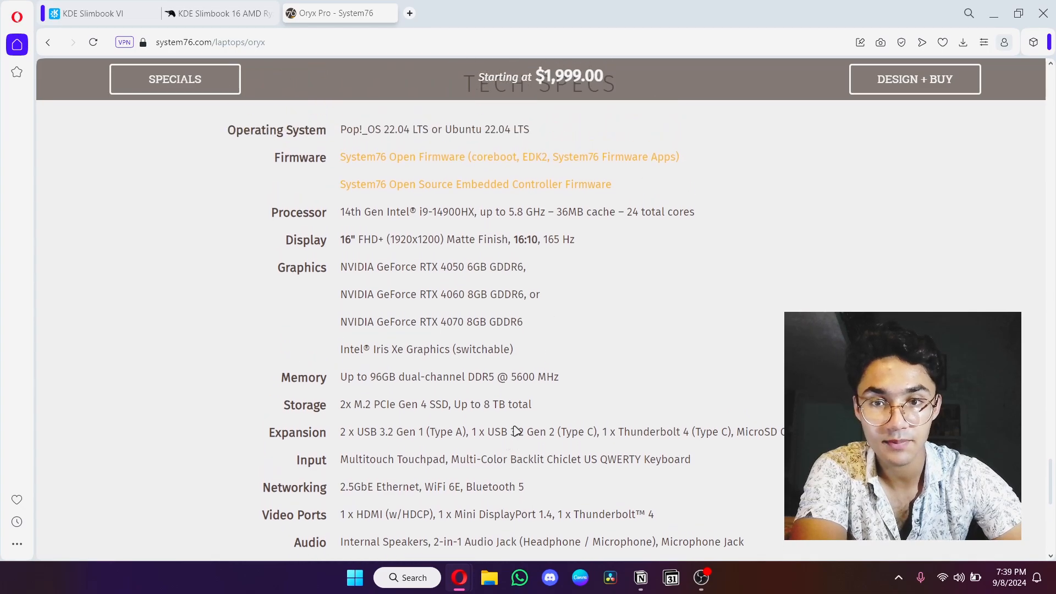
mouse_move(470, 222)
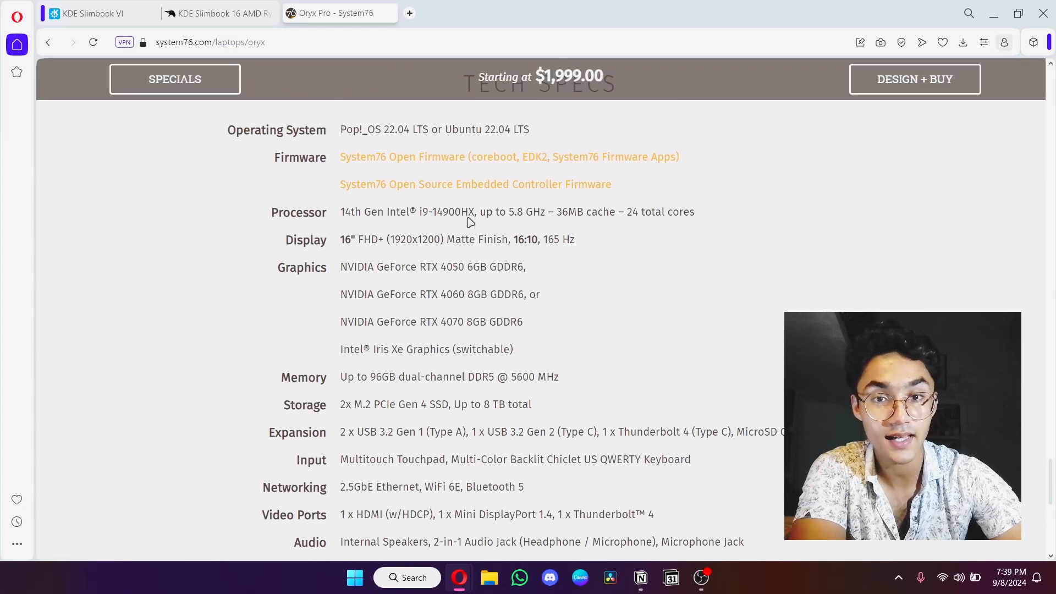
mouse_move(515, 226)
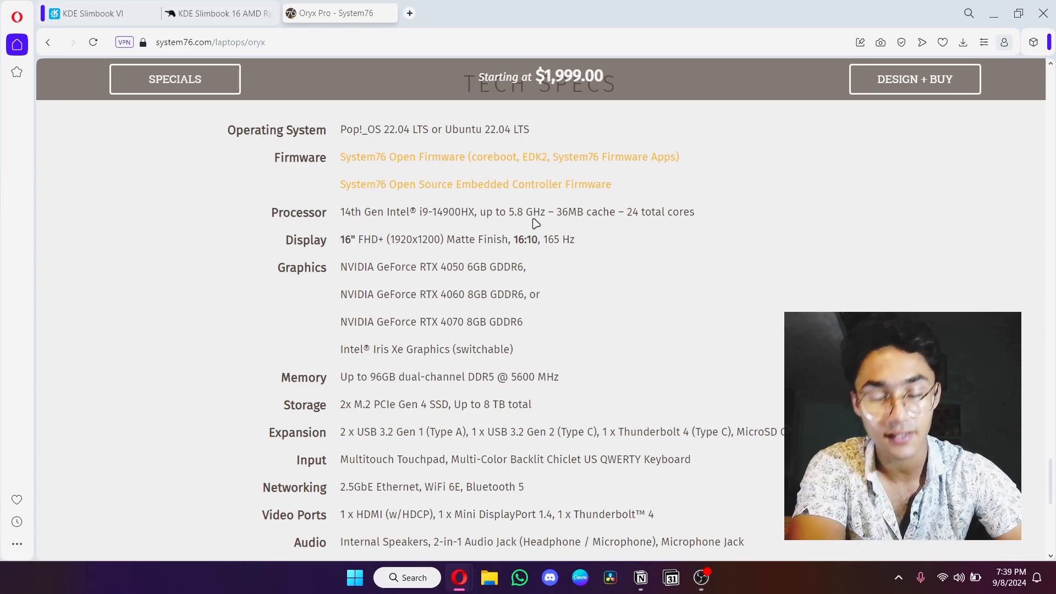
mouse_move(500, 263)
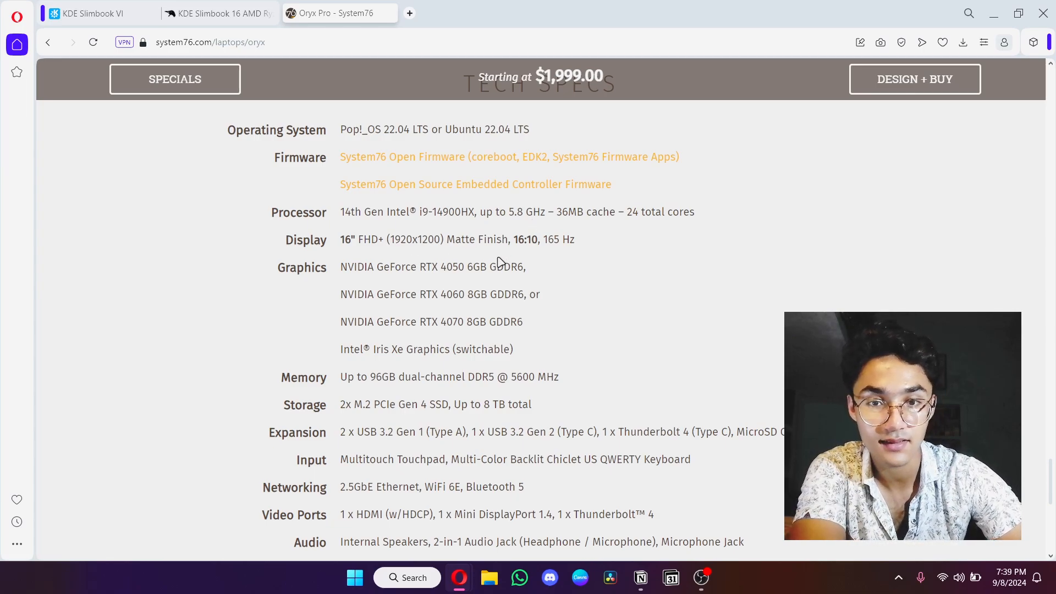
scroll("down", 3)
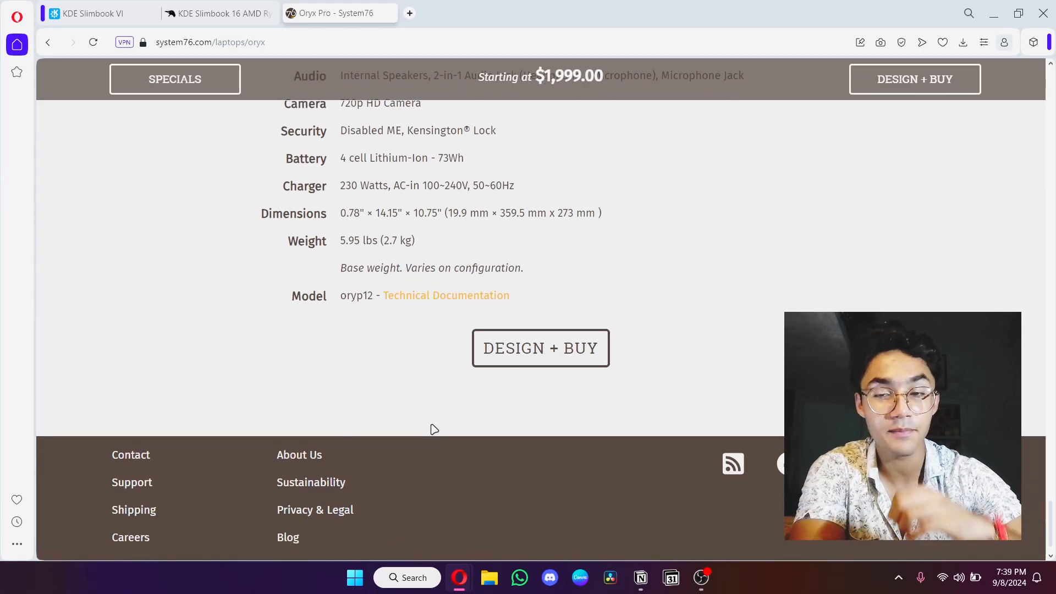
Scroll back and forth through the lower sections of the Oryx Pro page.
scroll("up", 3)
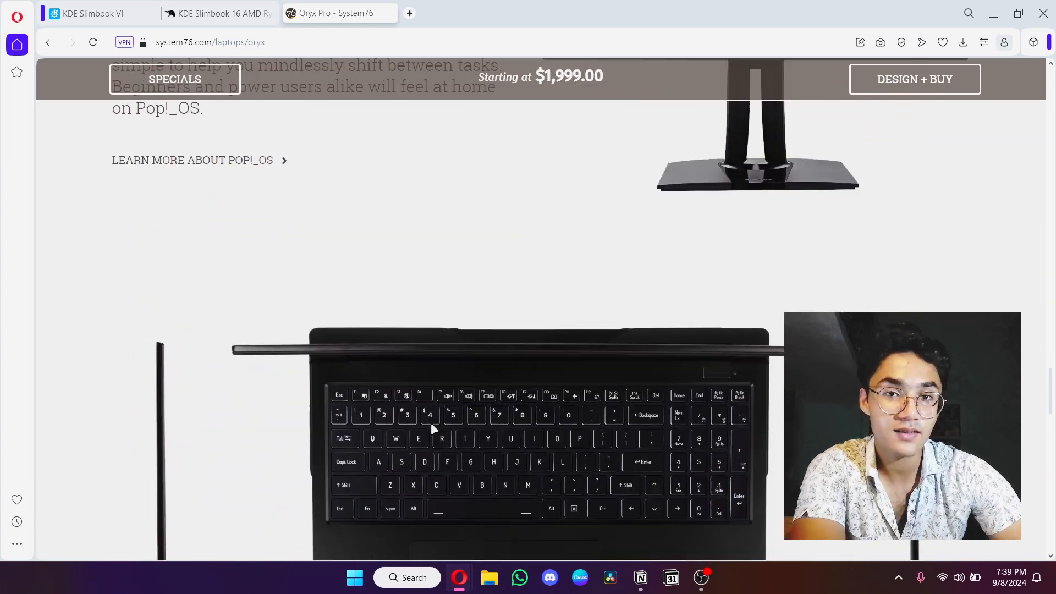
scroll("down", 3)
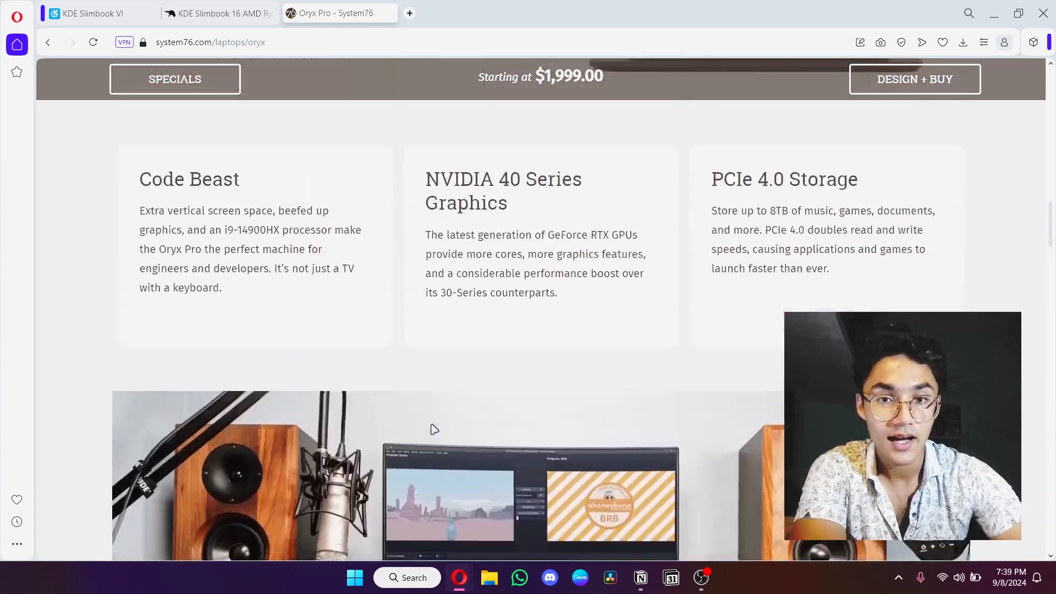
scroll("up", 3)
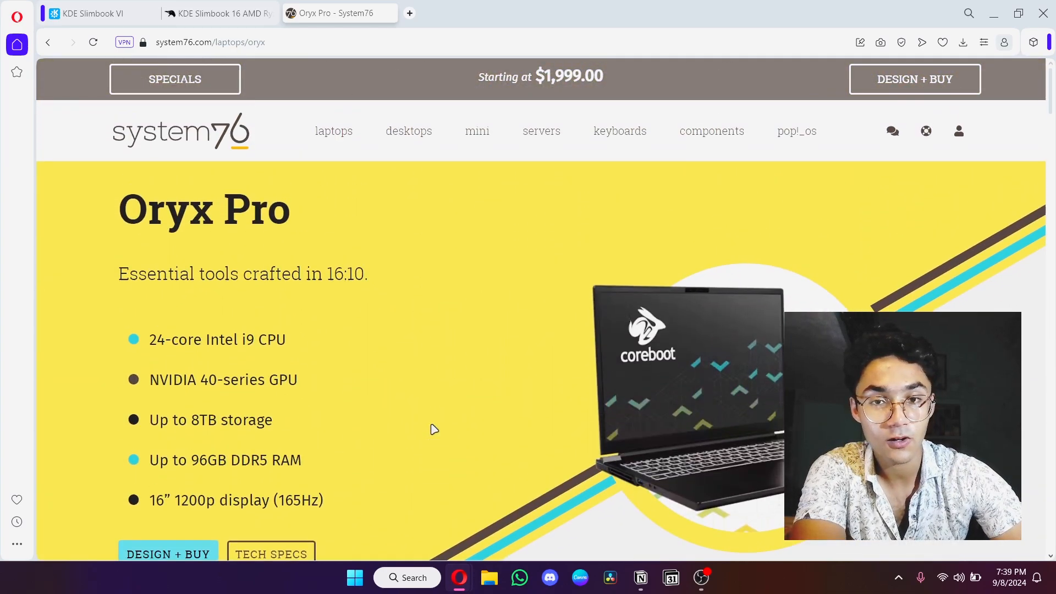
scroll("down", 3)
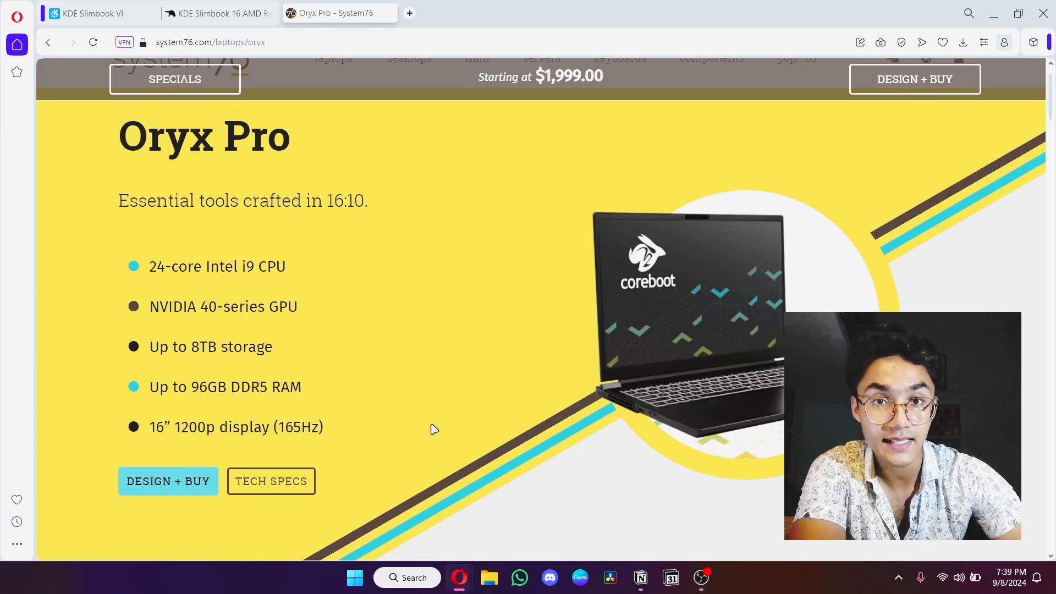
scroll("down", 3)
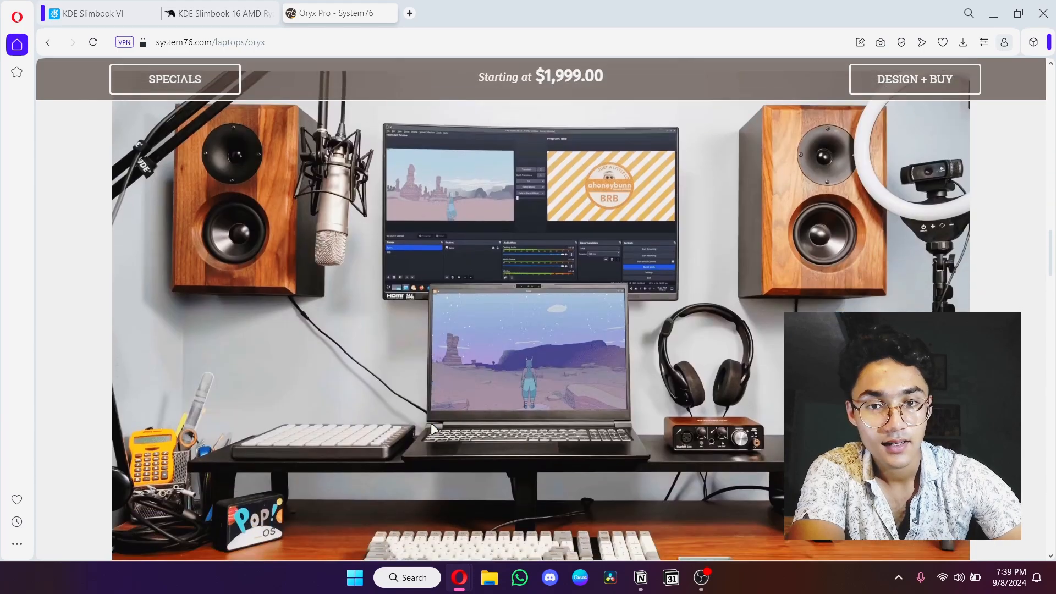
scroll("down", 3)
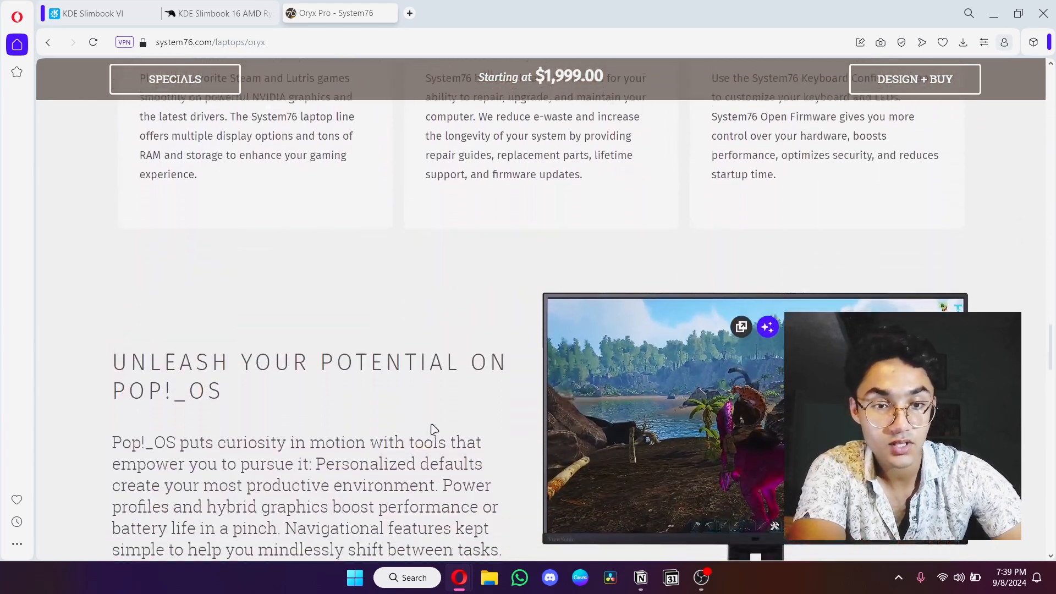
scroll("down", 3)
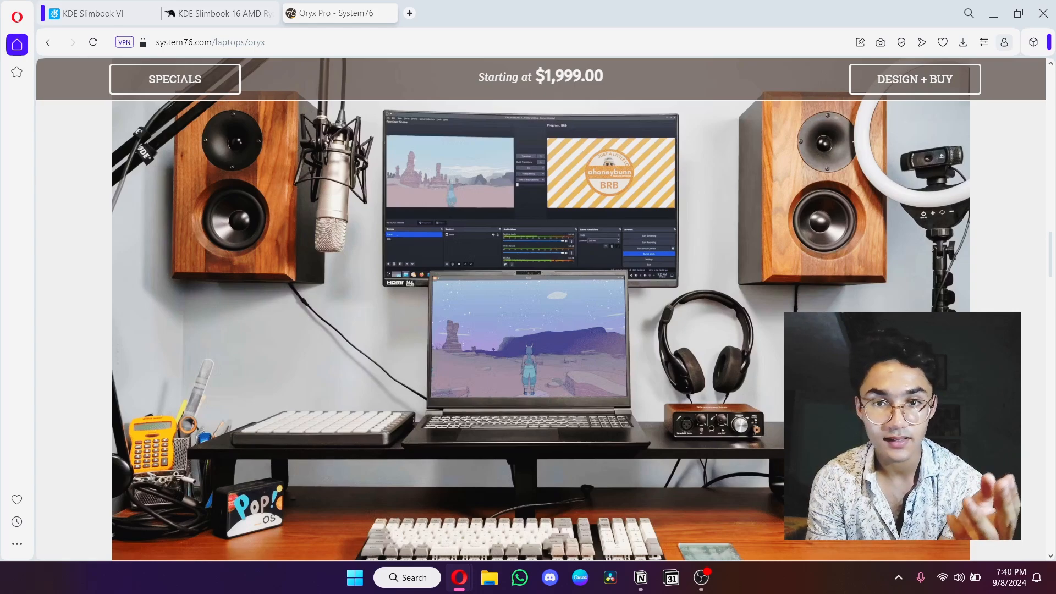
mouse_move(786, 251)
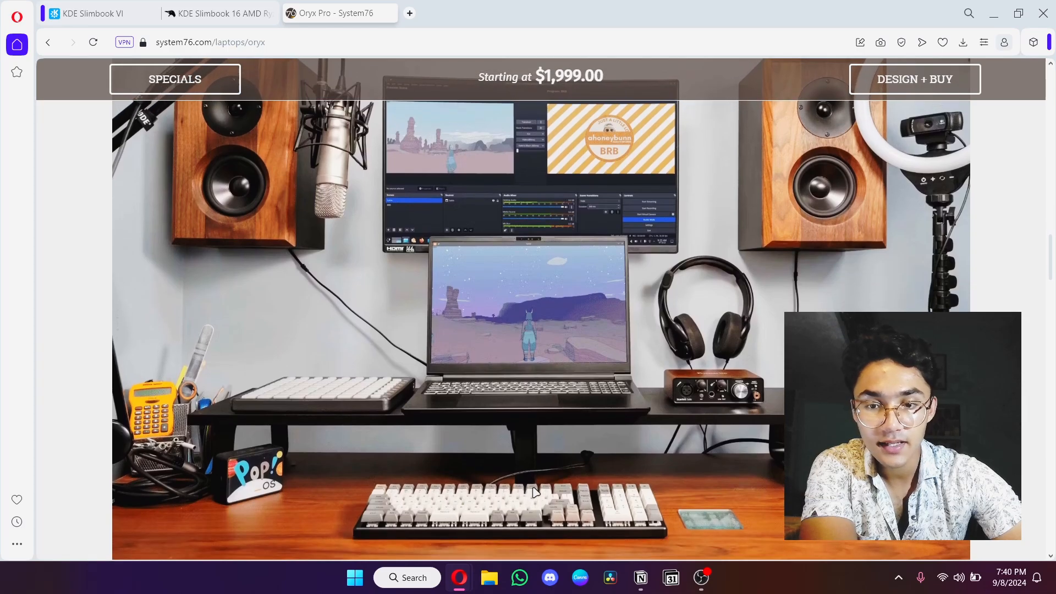
mouse_move(653, 208)
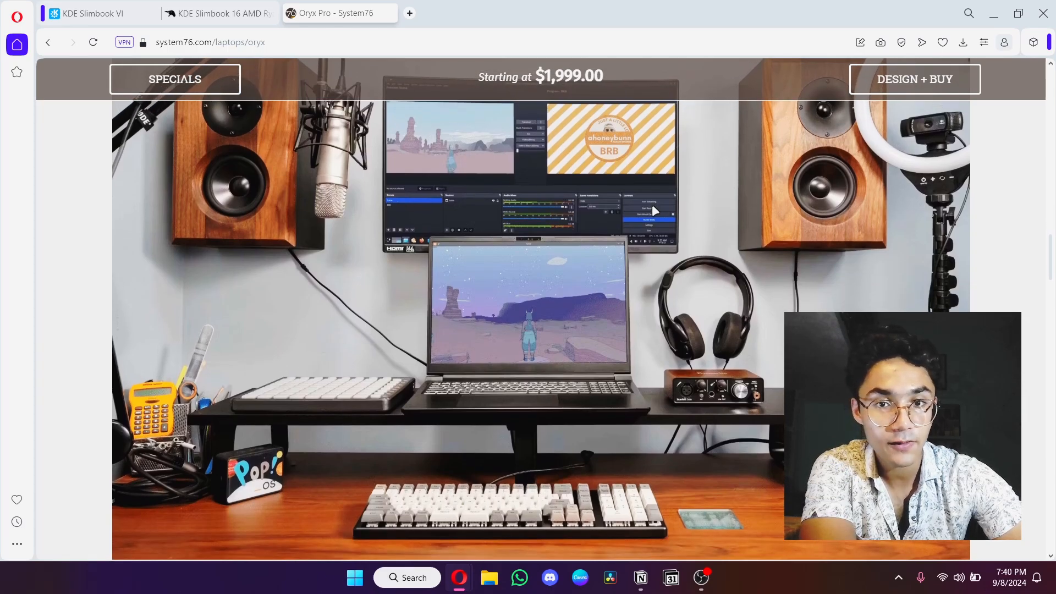
Scroll the Oryx Pro page past specs, Pop!_OS and feature cards to its top banner.
scroll("down", 3)
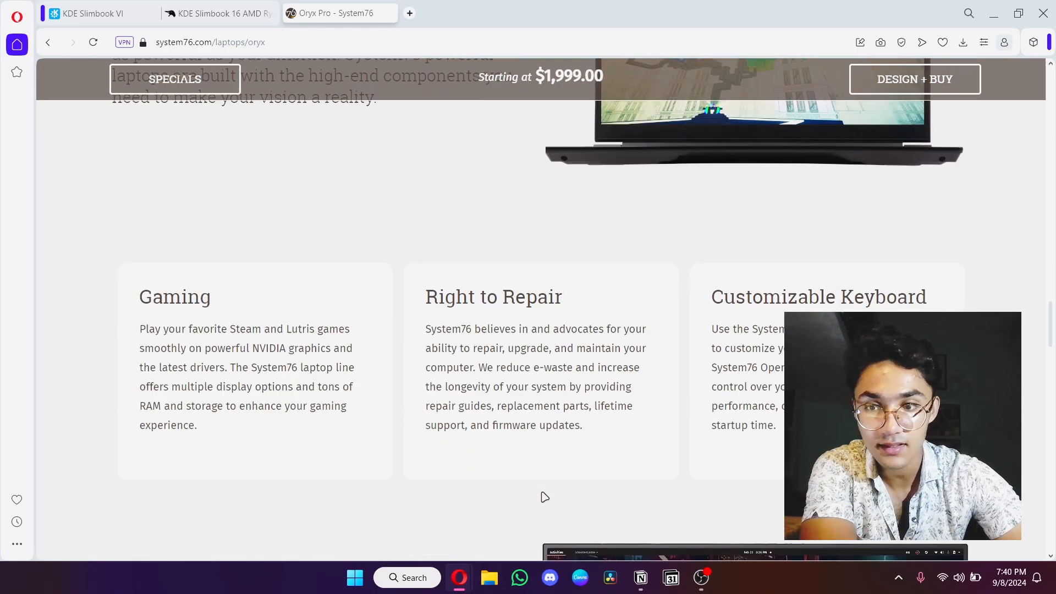
scroll("down", 3)
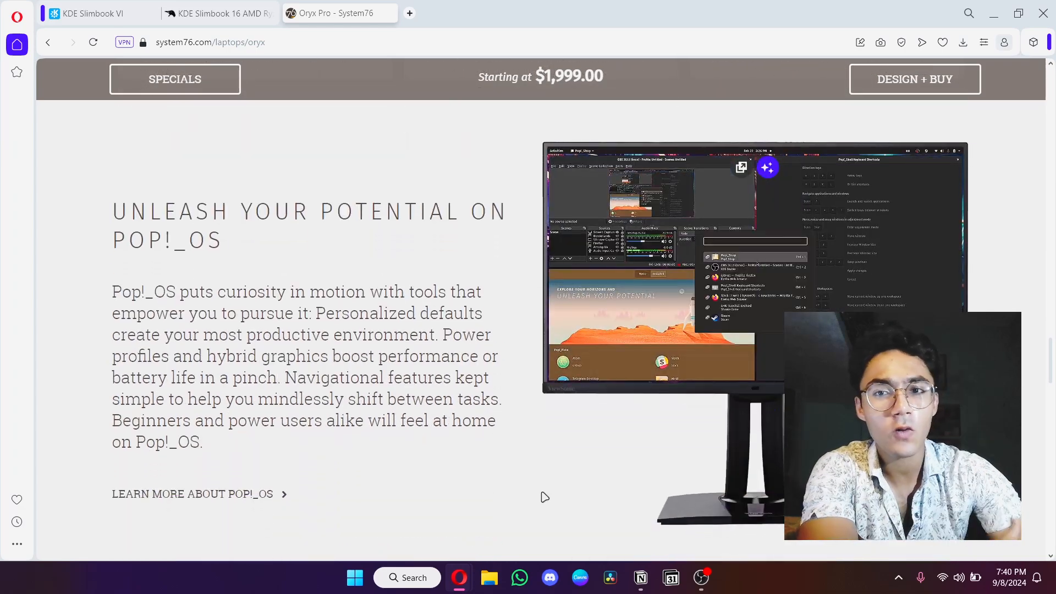
scroll("down", 3)
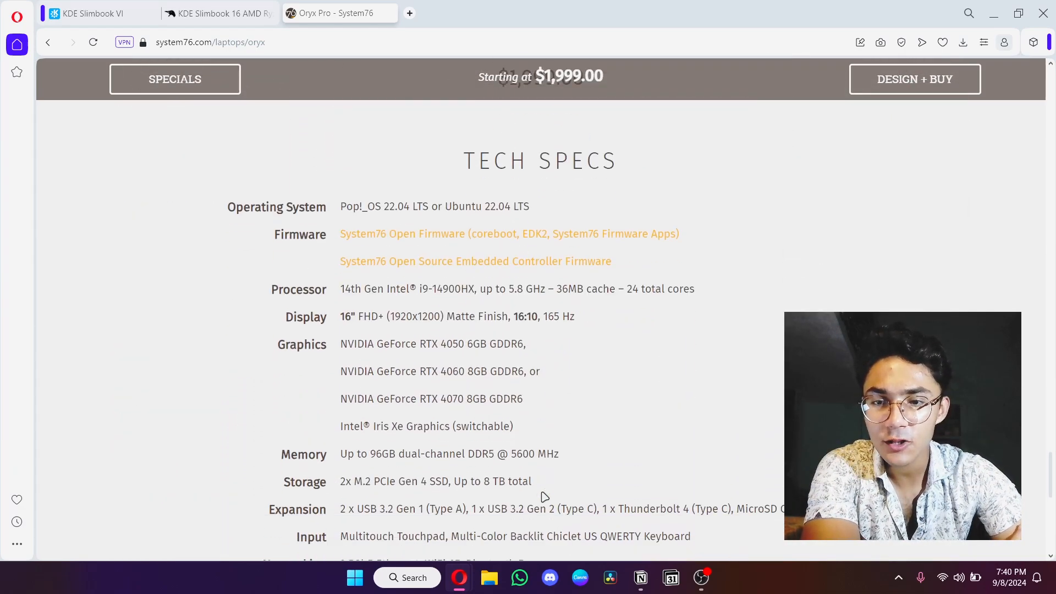
scroll("down", 3)
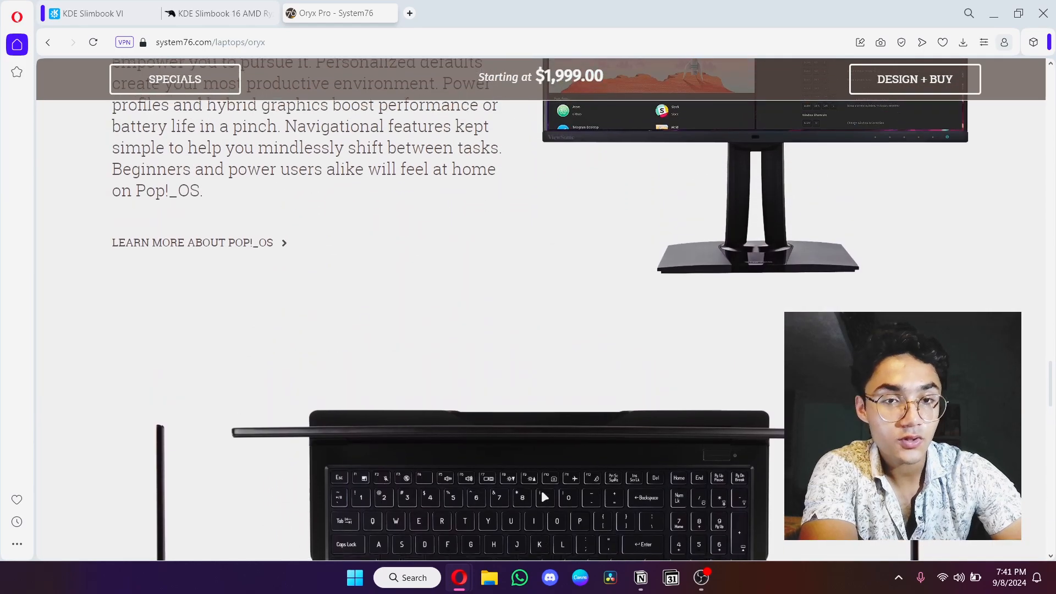
scroll("up", 3)
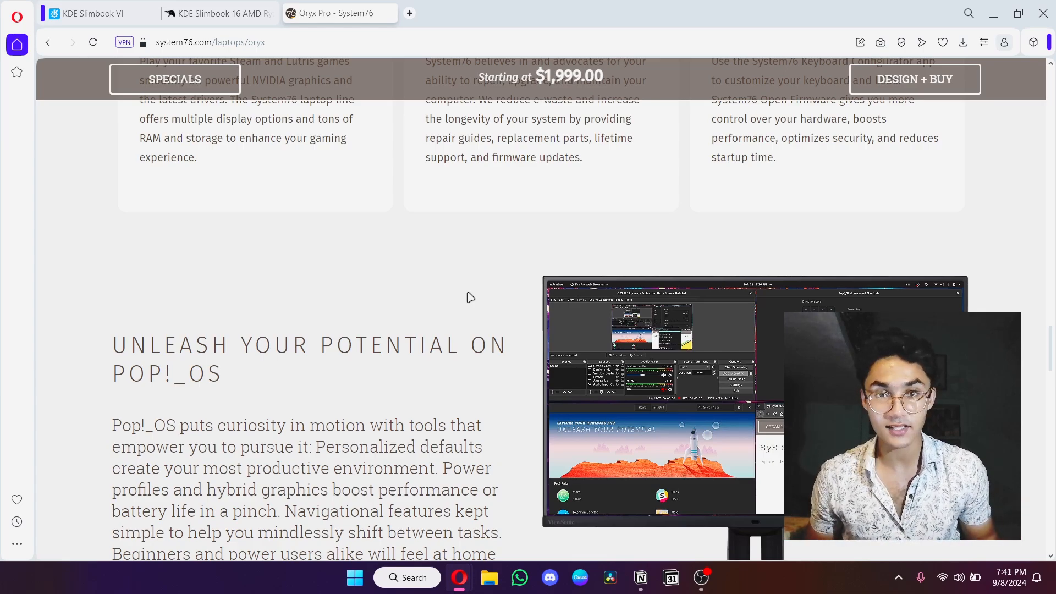
scroll("up", 3)
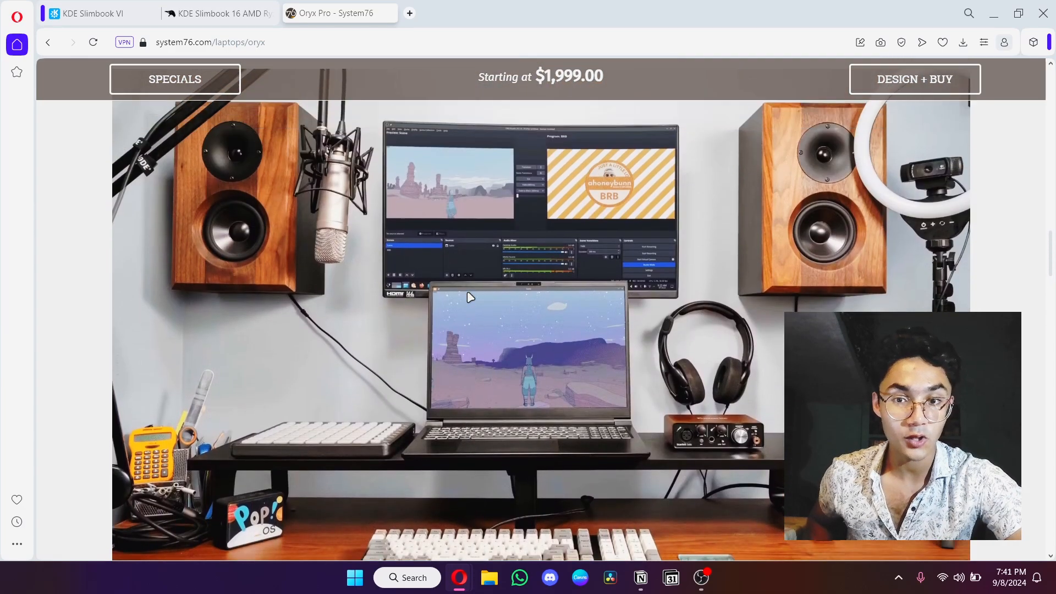
scroll("down", 3)
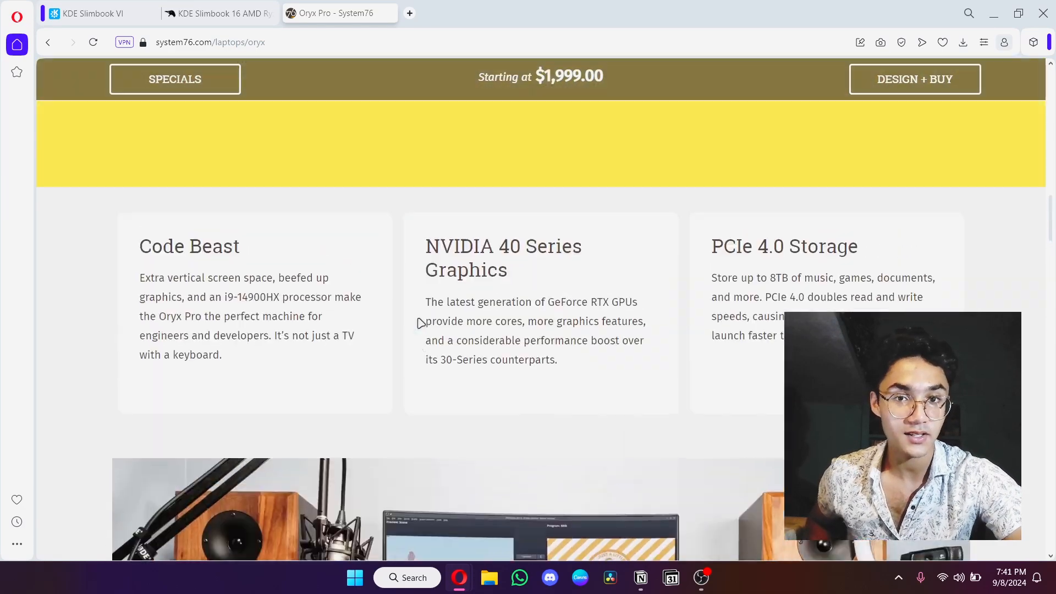
scroll("down", 3)
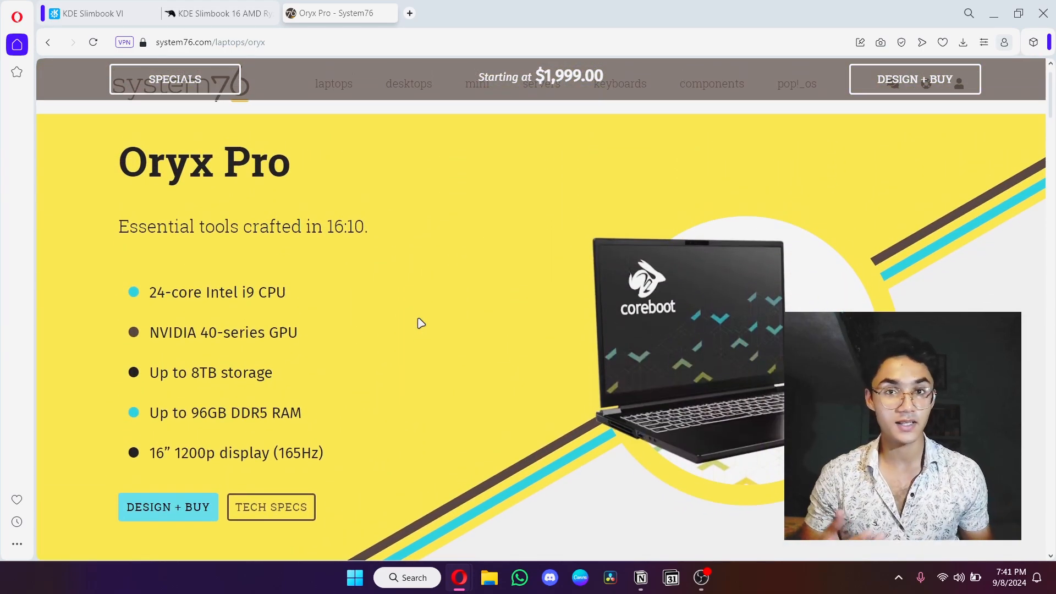
Switch to the KDE Slimbook 16 tab, then minimize Opera to show the desktop.
left_click(216, 12)
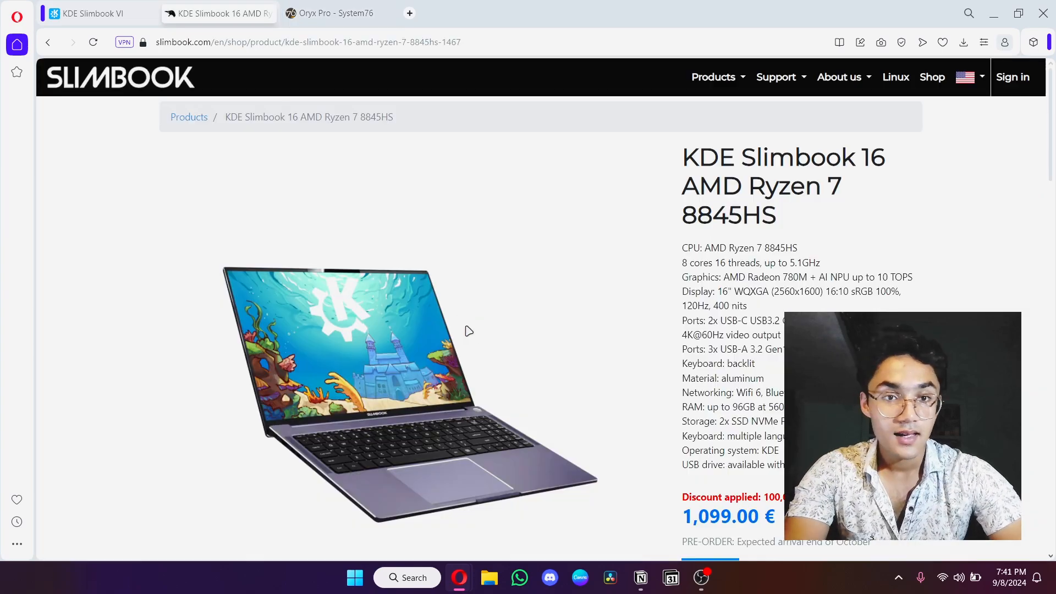
scroll("down", 3)
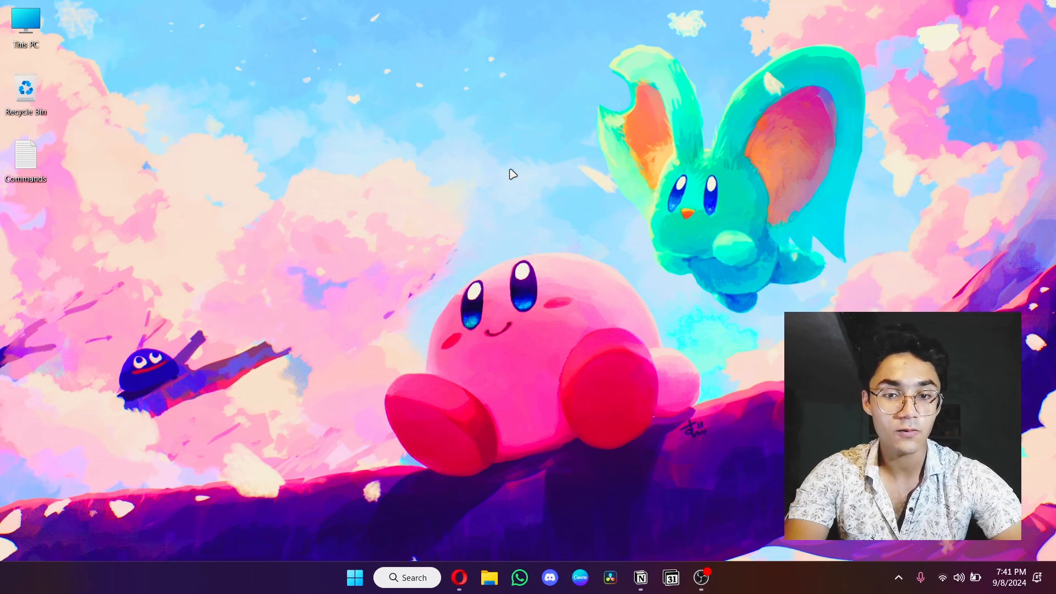
left_click(354, 576)
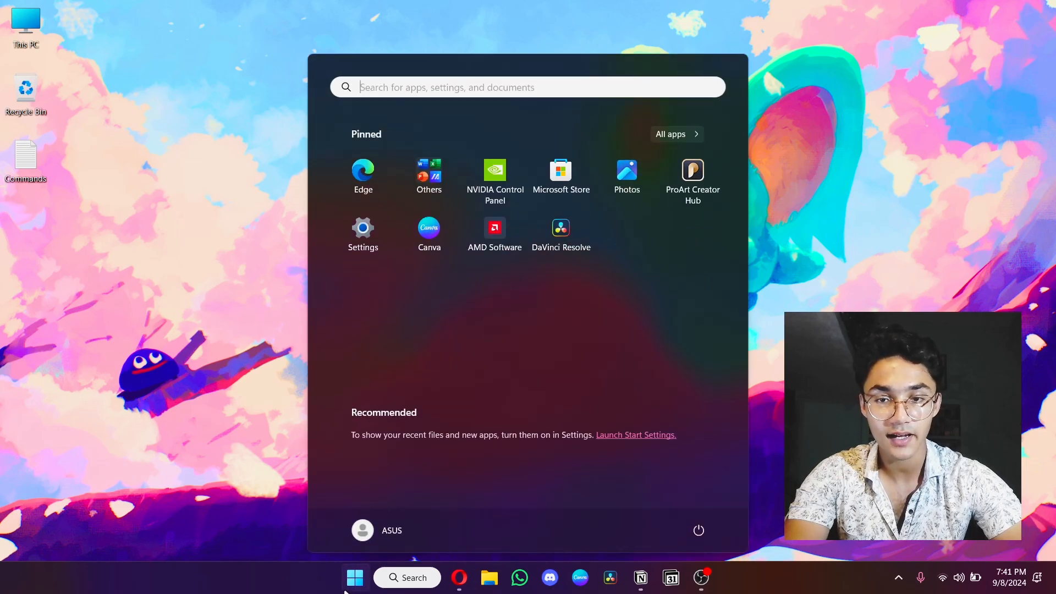
left_click(355, 577)
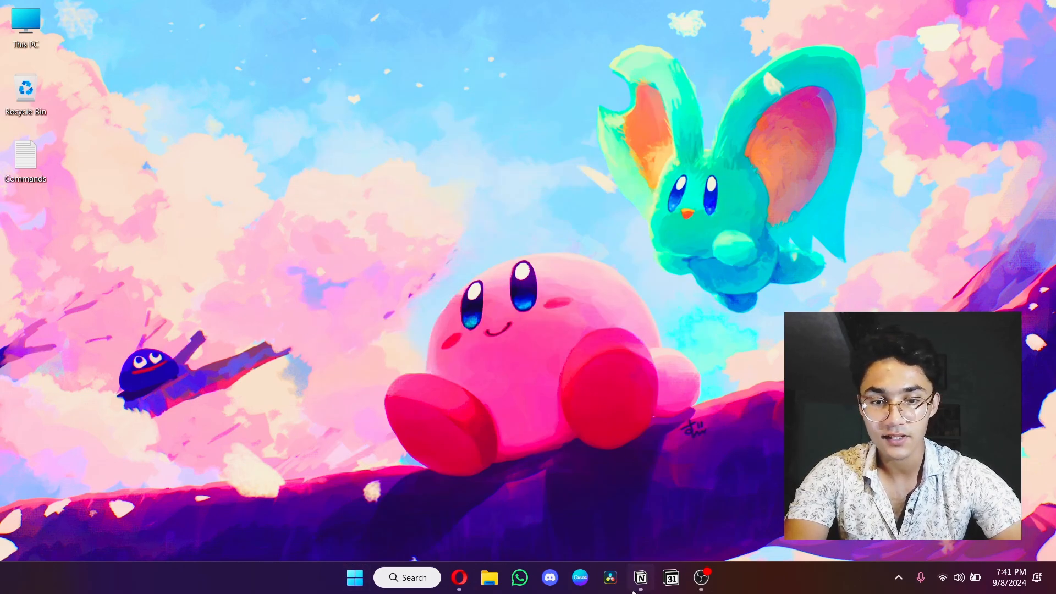
left_click(639, 577)
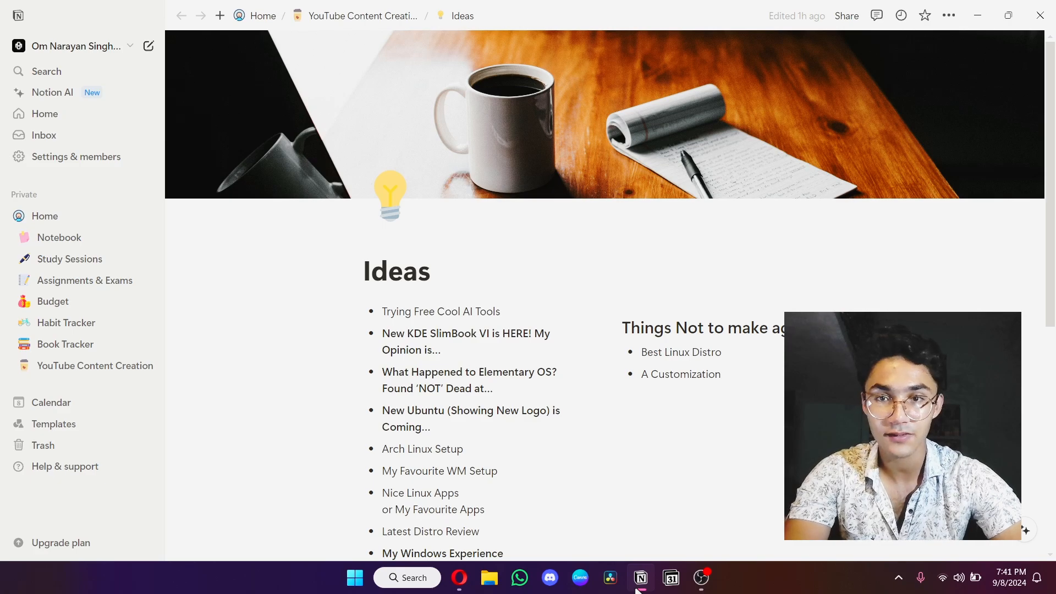
left_click(45, 215)
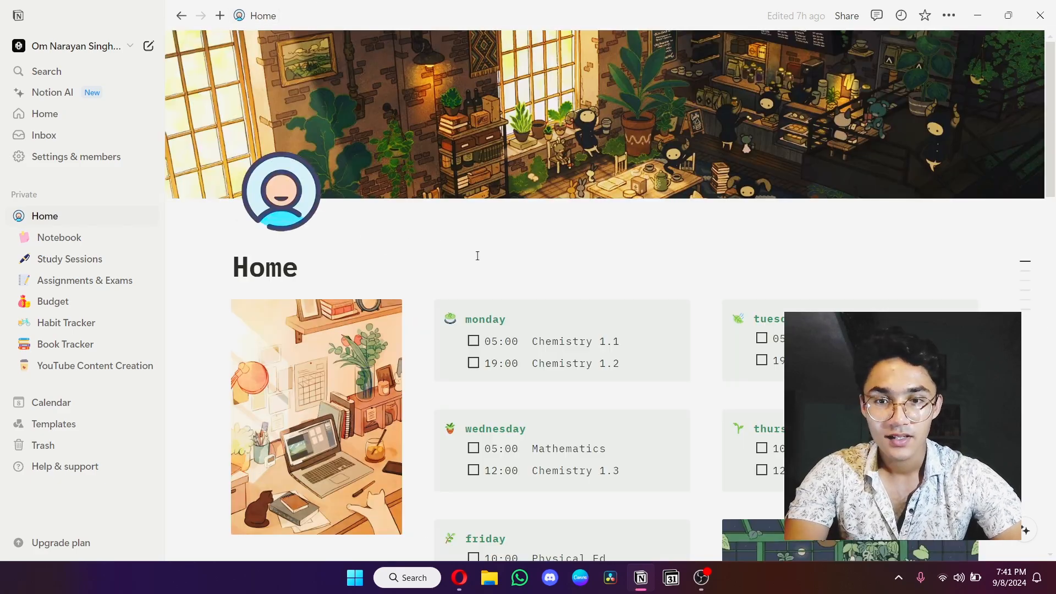
mouse_move(198, 390)
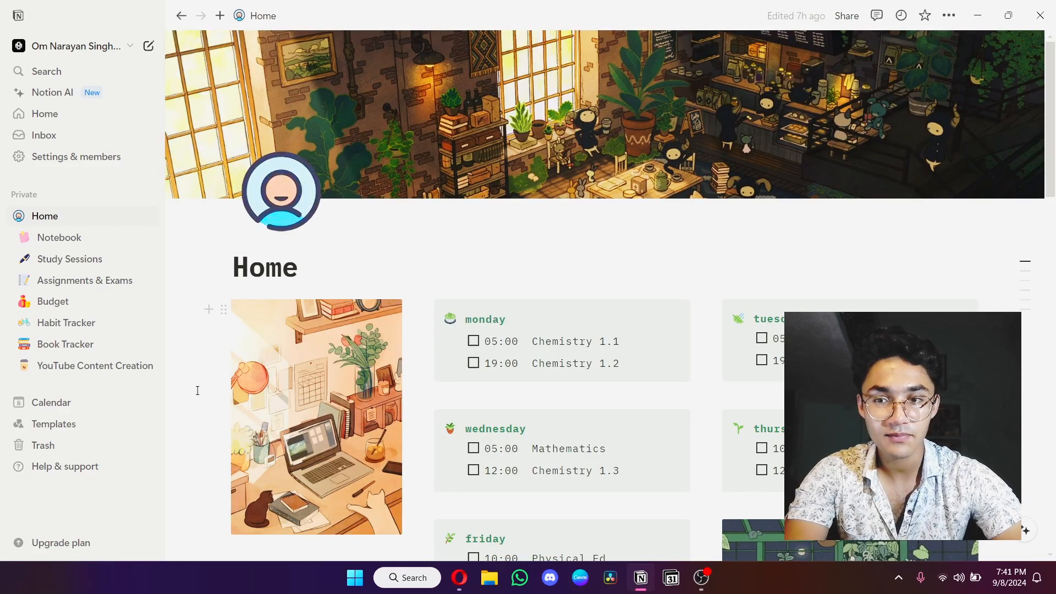
scroll("down", 3)
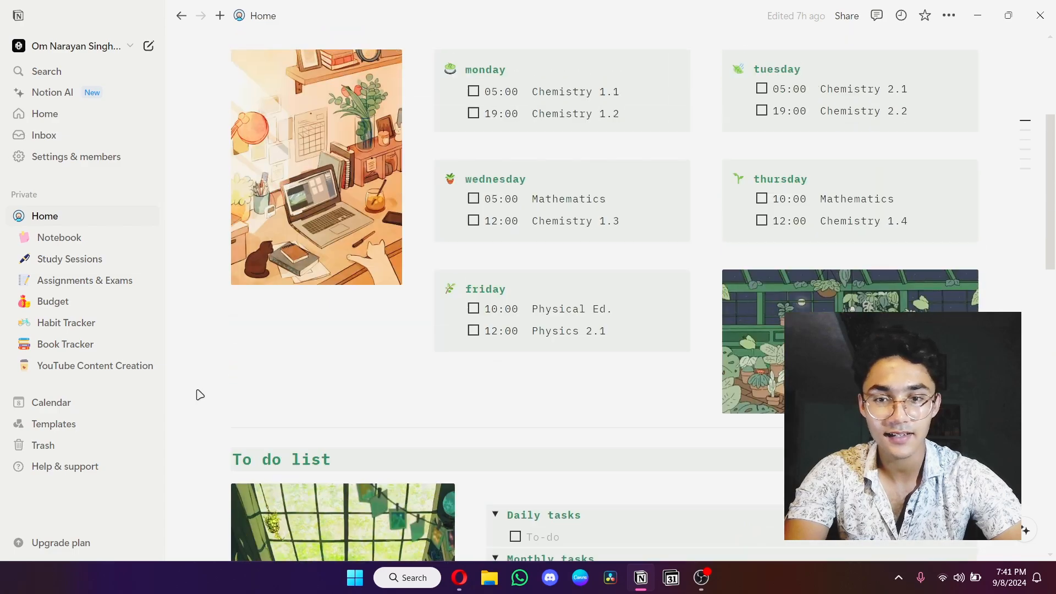
left_click(1008, 15)
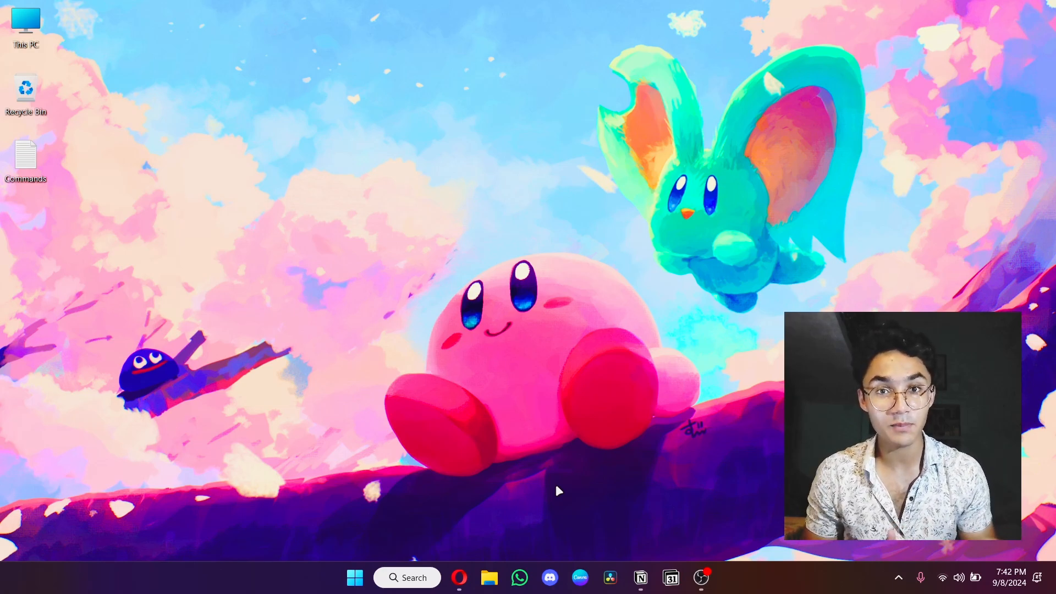
Restore Opera from the taskbar by choosing the KDE Slimbook window preview.
left_click(355, 576)
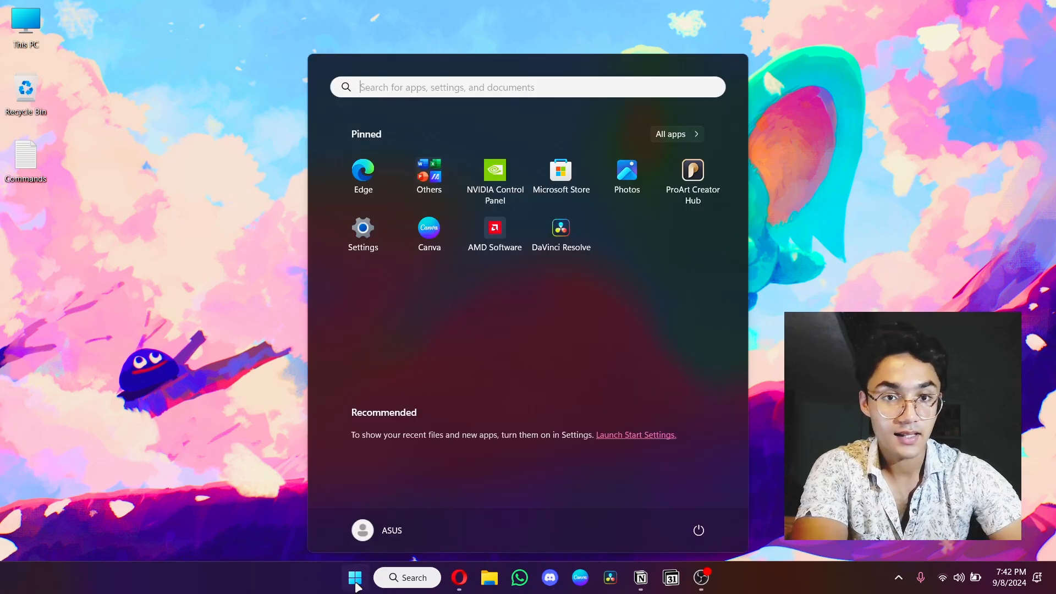
left_click(354, 576)
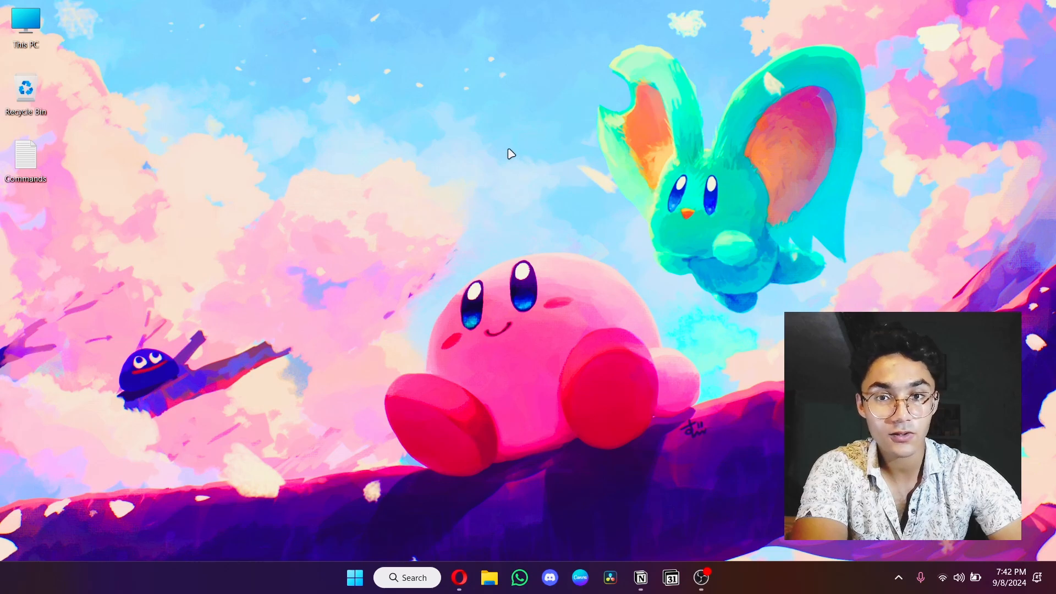
mouse_move(460, 577)
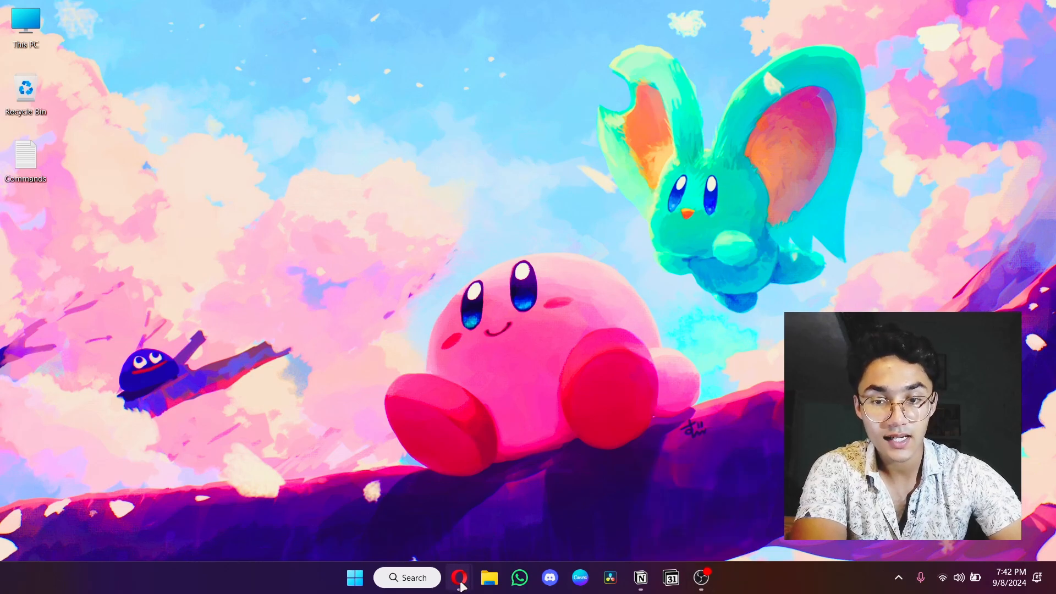
mouse_move(460, 576)
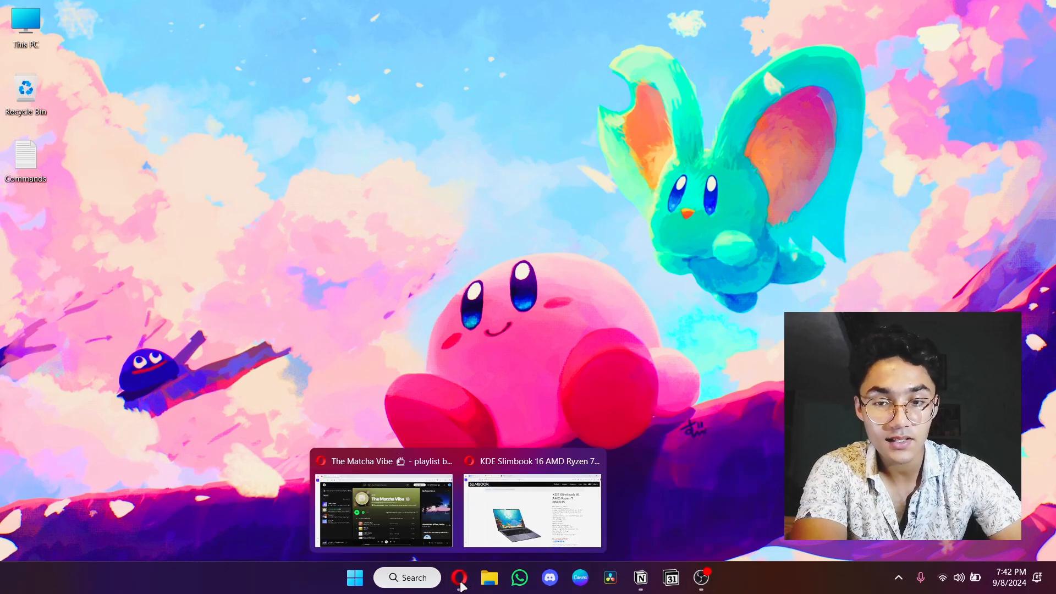
left_click(531, 512)
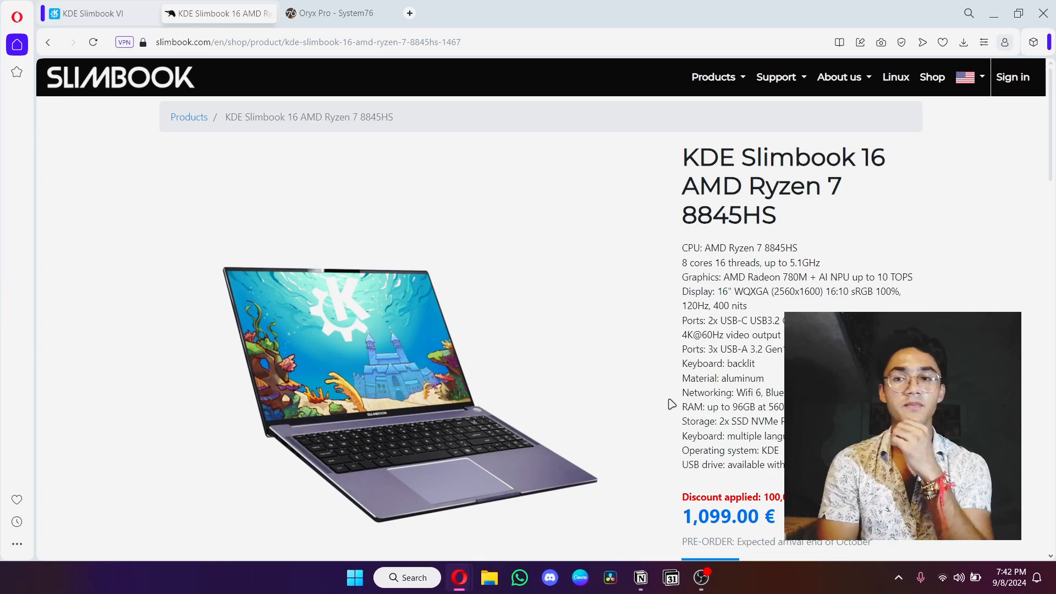
On the Oryx Pro tab, search Google for 'prime' from the address bar.
left_click(337, 12)
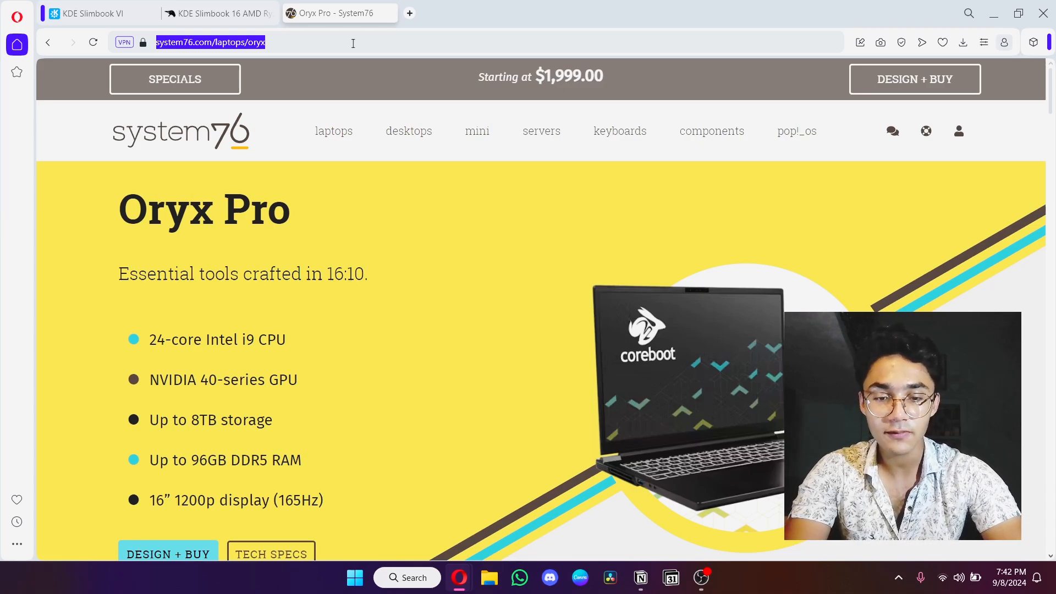
type("primebook.in")
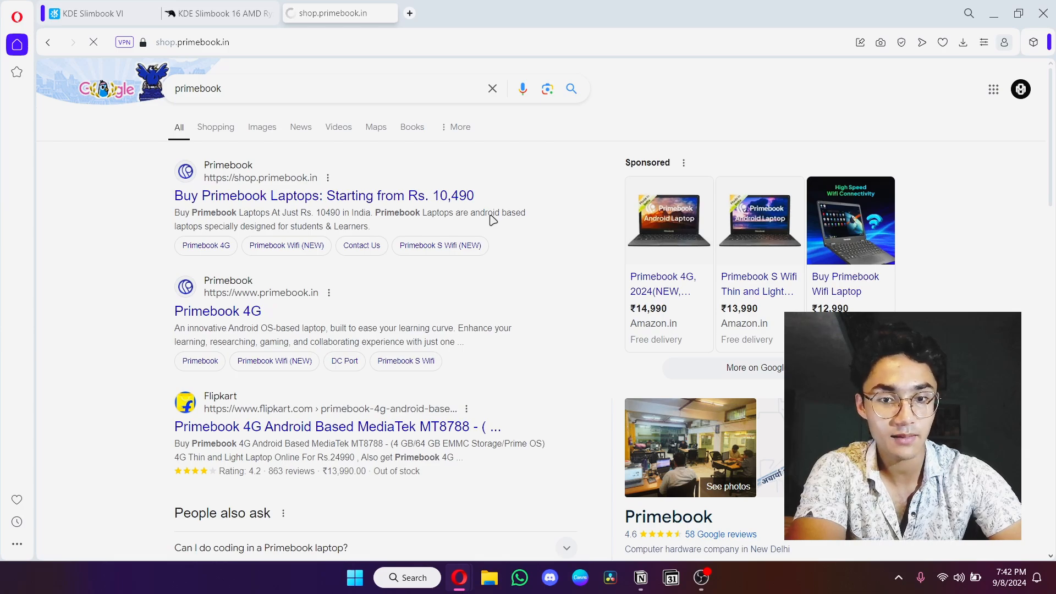
Open the shop.primebook.in search result to load the Primebook store.
left_click(324, 195)
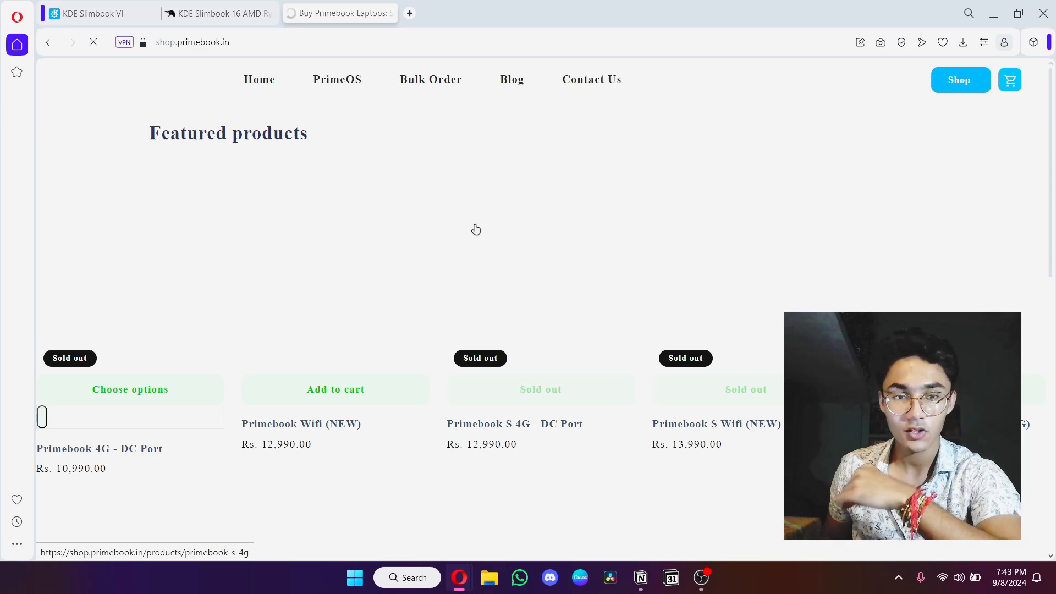
mouse_move(73, 488)
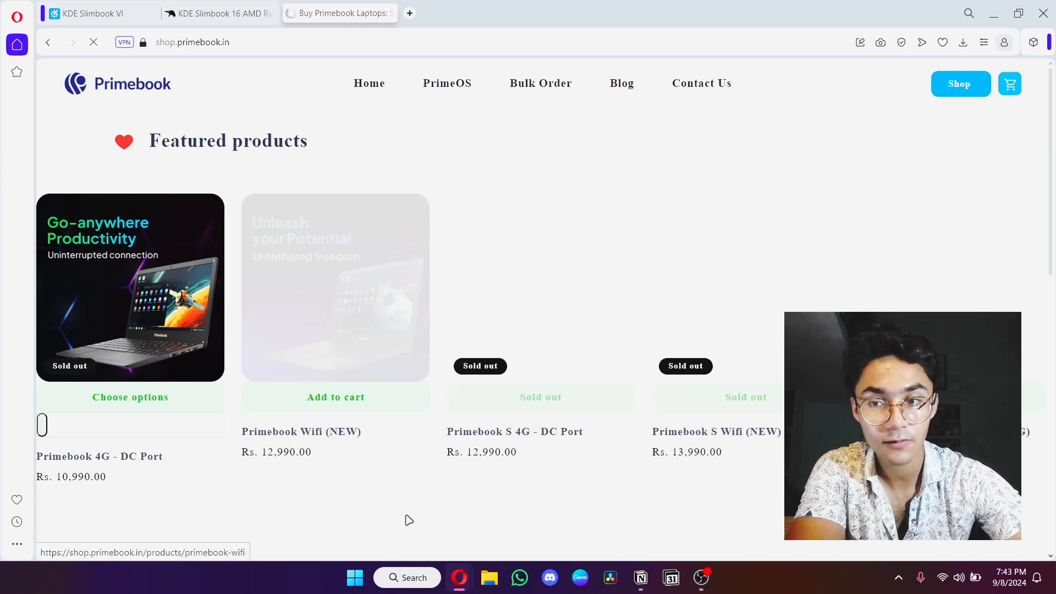
scroll("down", 3)
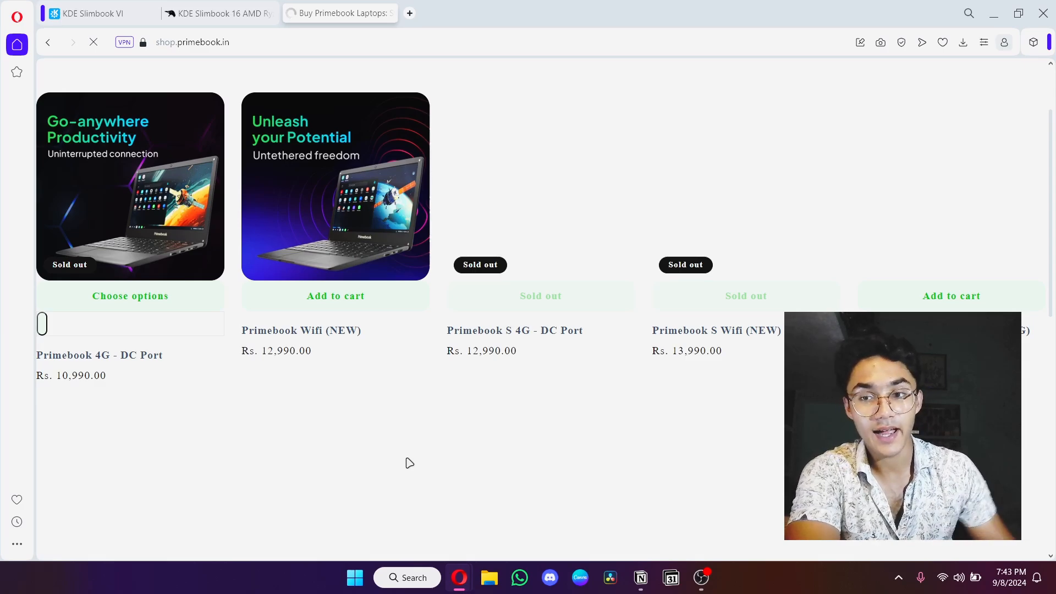
mouse_move(279, 366)
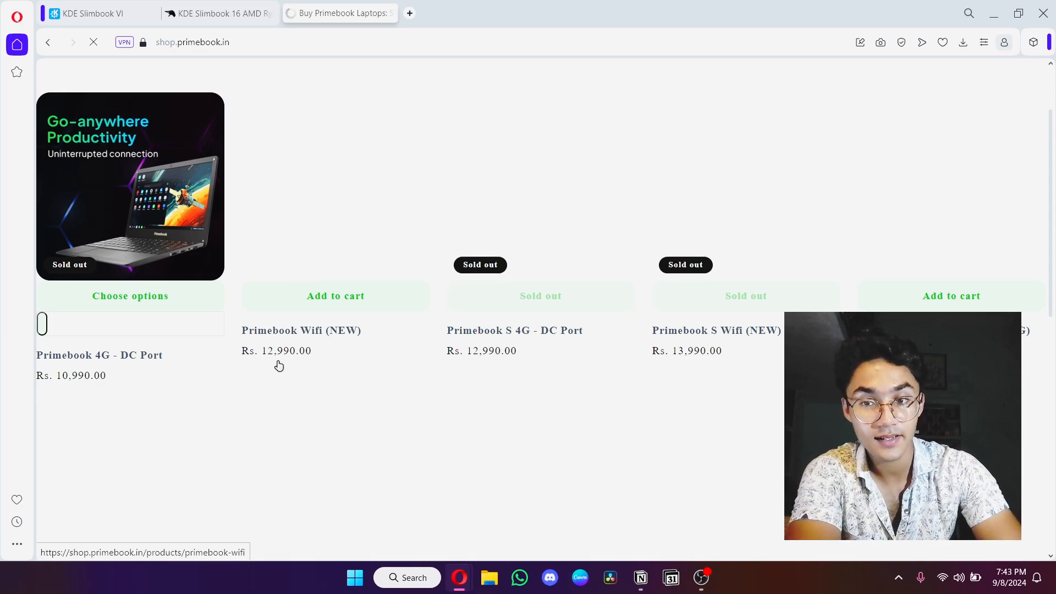
mouse_move(252, 369)
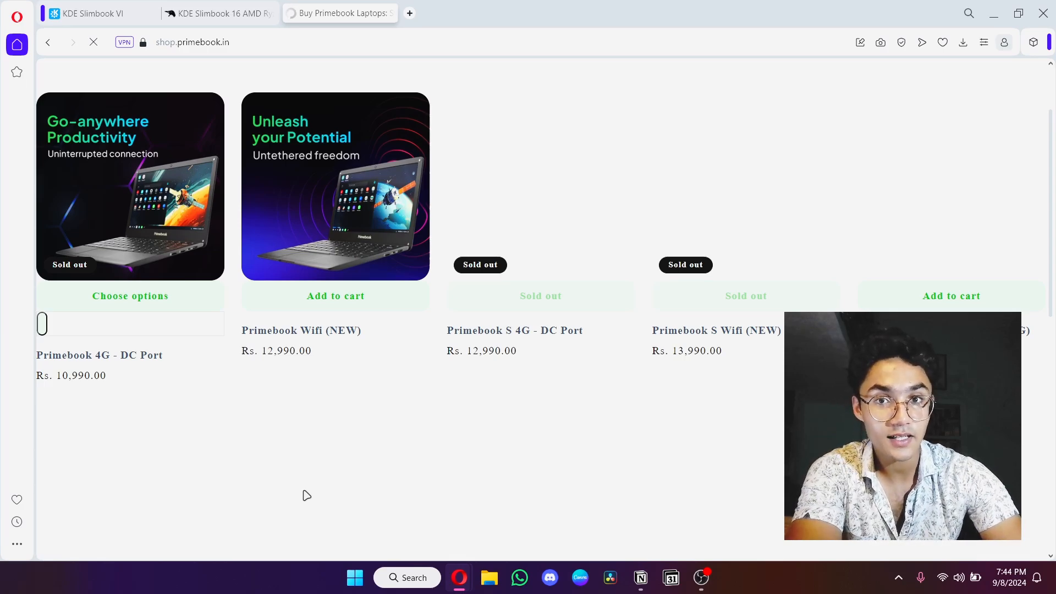
scroll("up", 3)
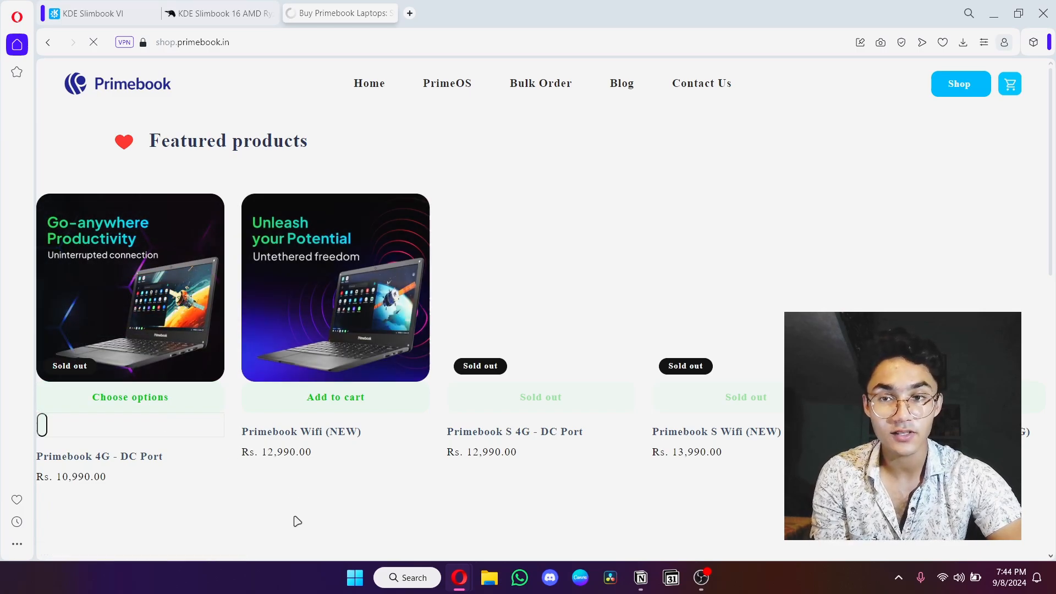
mouse_move(565, 444)
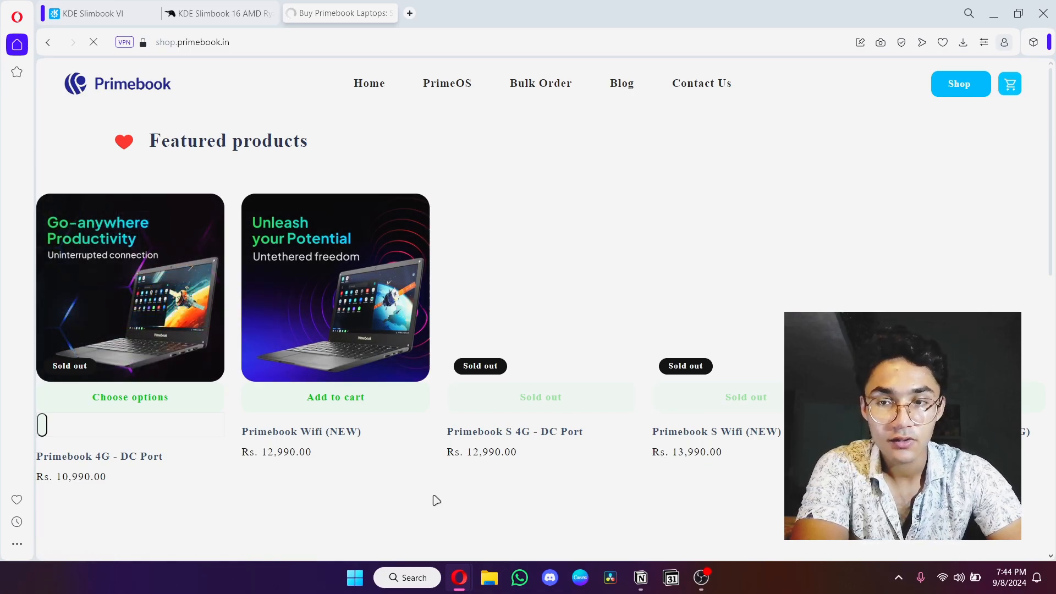
mouse_move(326, 143)
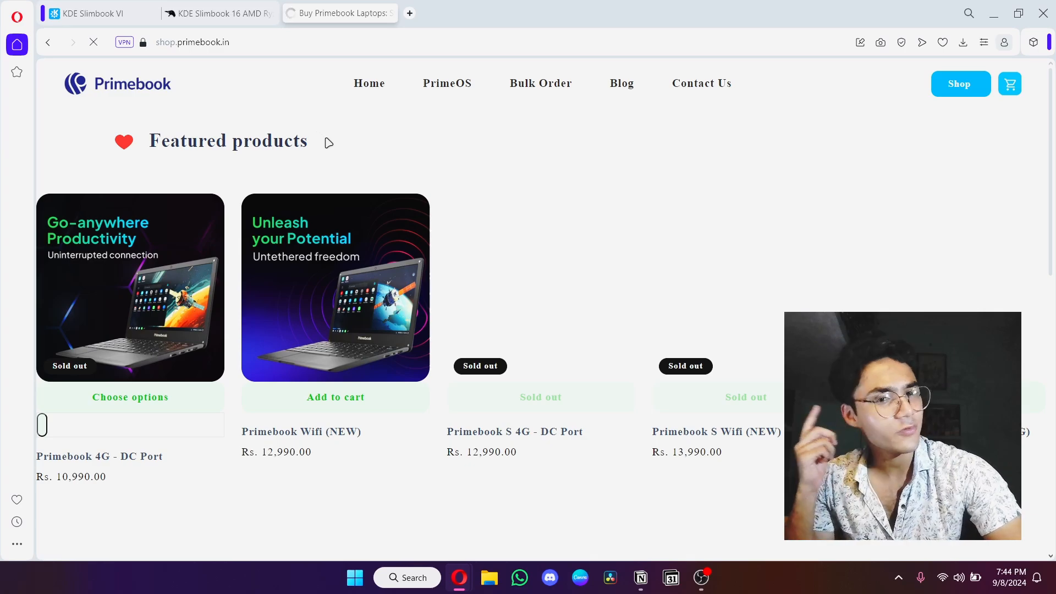
mouse_move(360, 145)
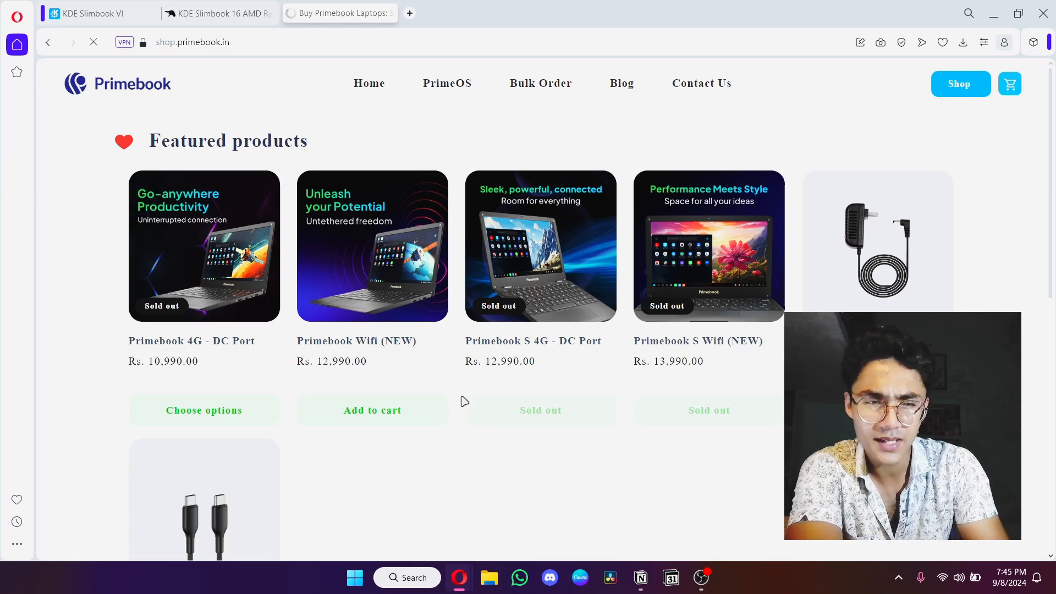
Switch between the KDE Slimbook and Primebook tabs, ending on the KDE Slimbook 16 page.
left_click(215, 12)
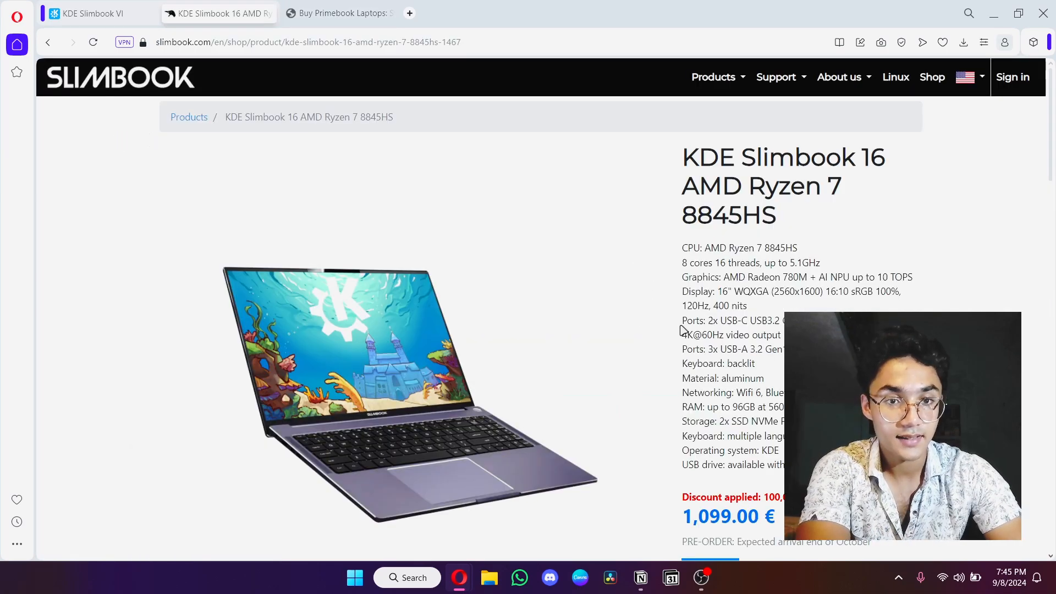
left_click(337, 13)
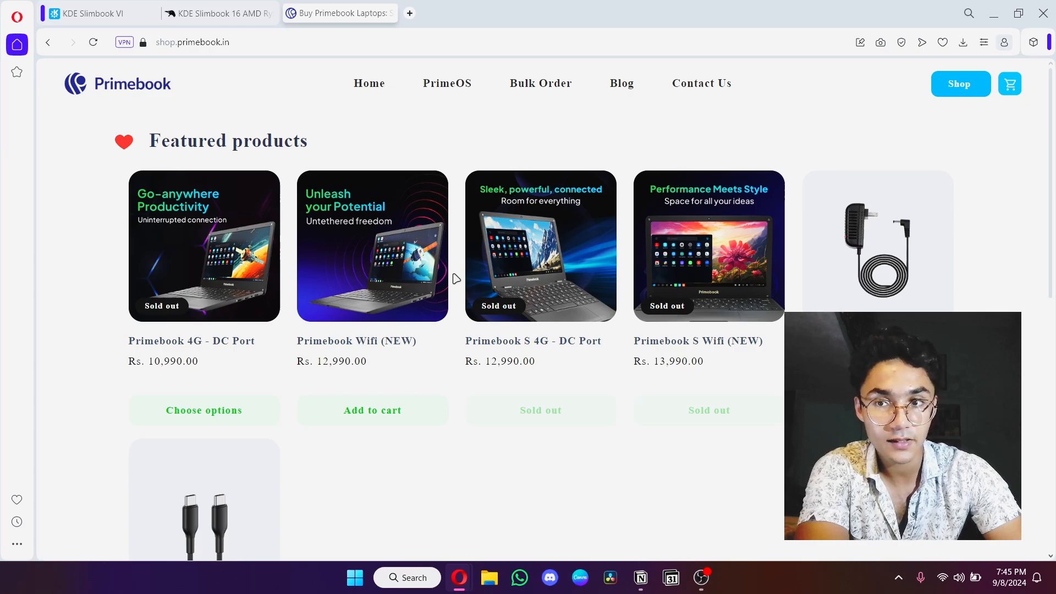
mouse_move(516, 375)
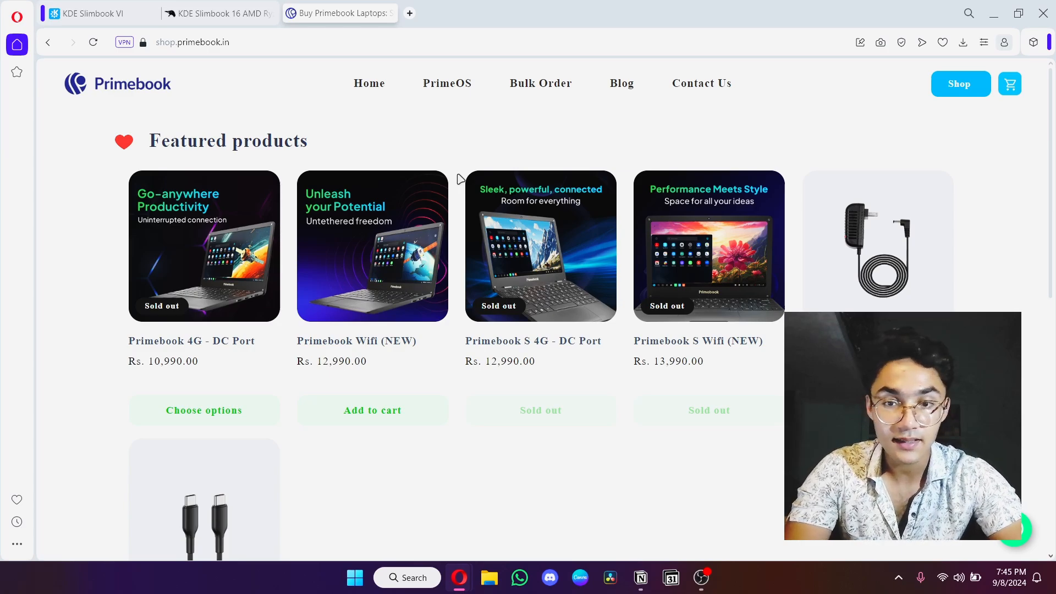
mouse_move(459, 265)
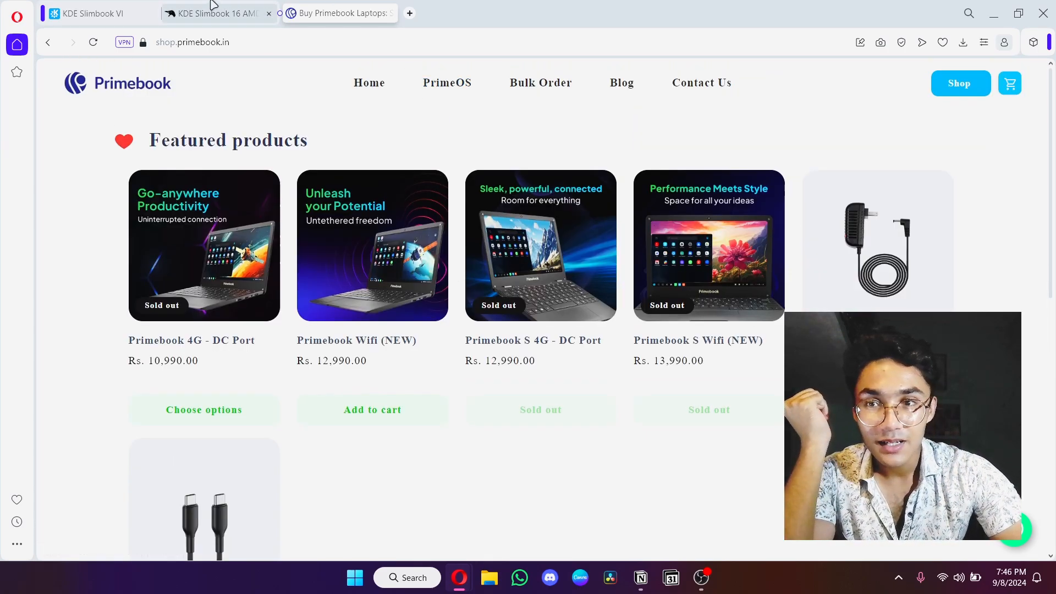
left_click(217, 12)
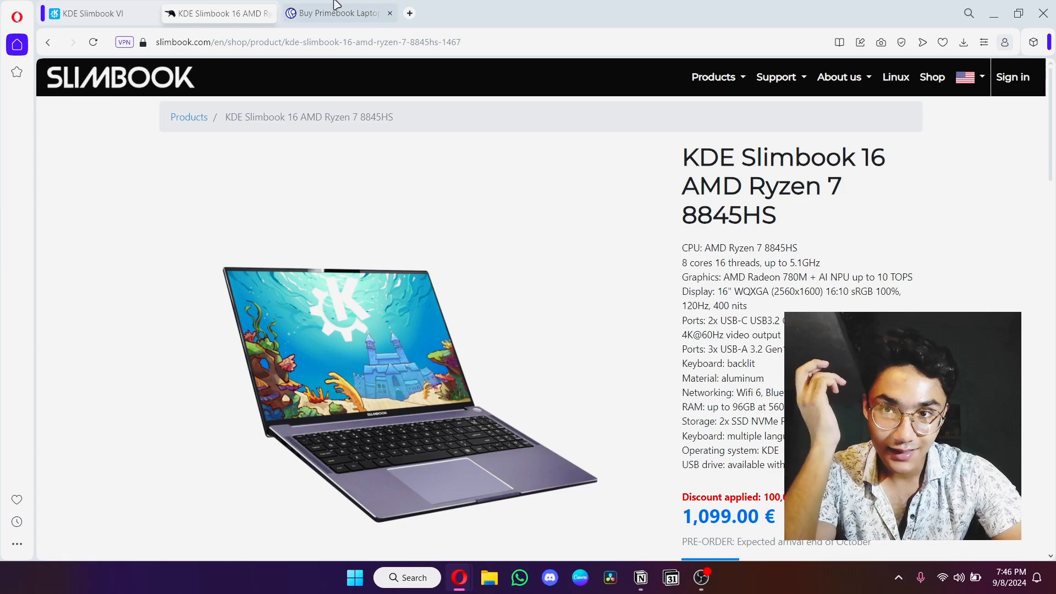